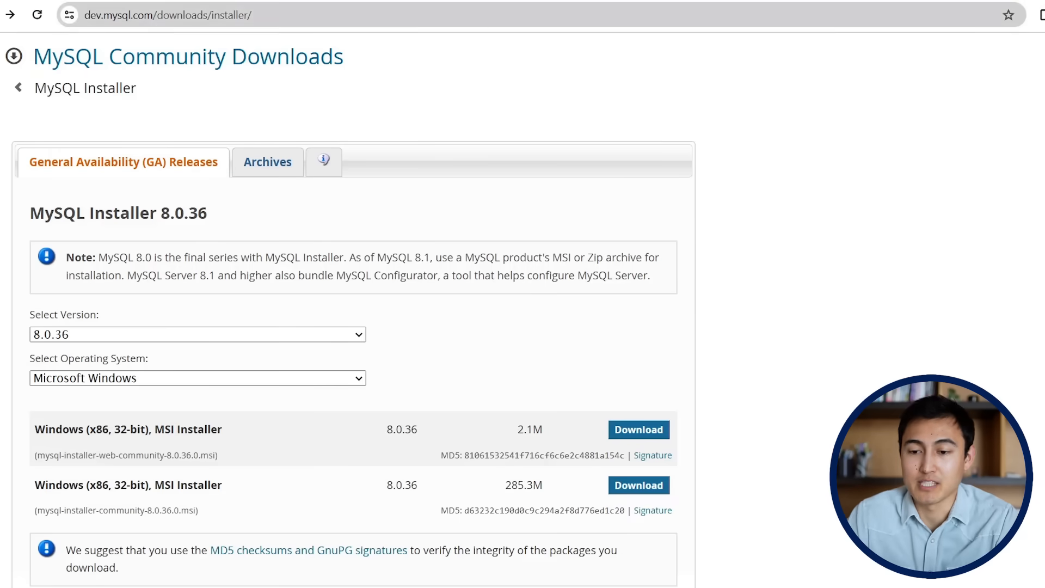
# - Start downloading the full 285.3M MySQL Installer 8.0.36 MSI without signing in to Oracle
pyautogui.click(174, 15)
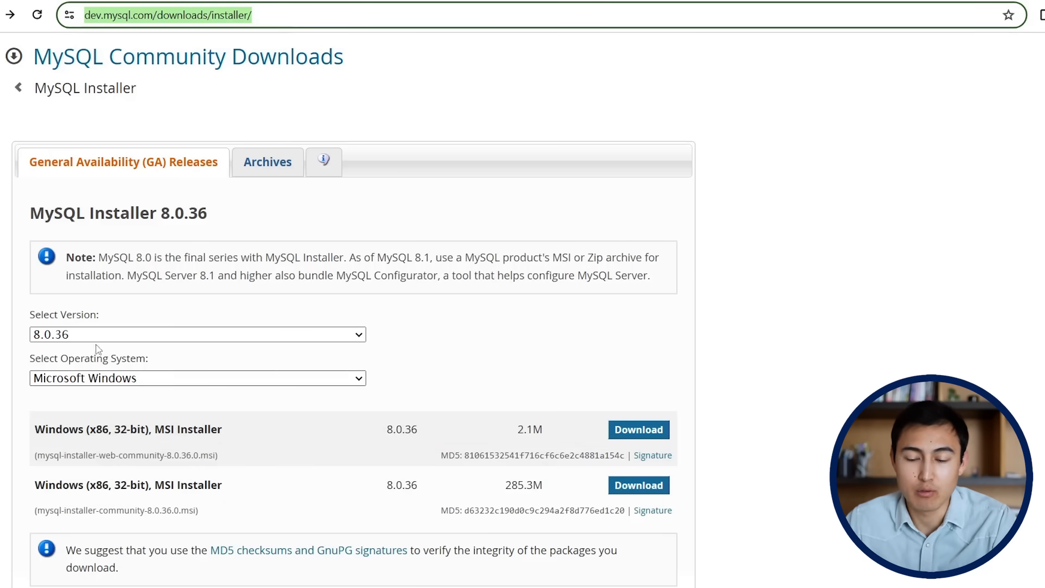
pyautogui.scroll(-3)
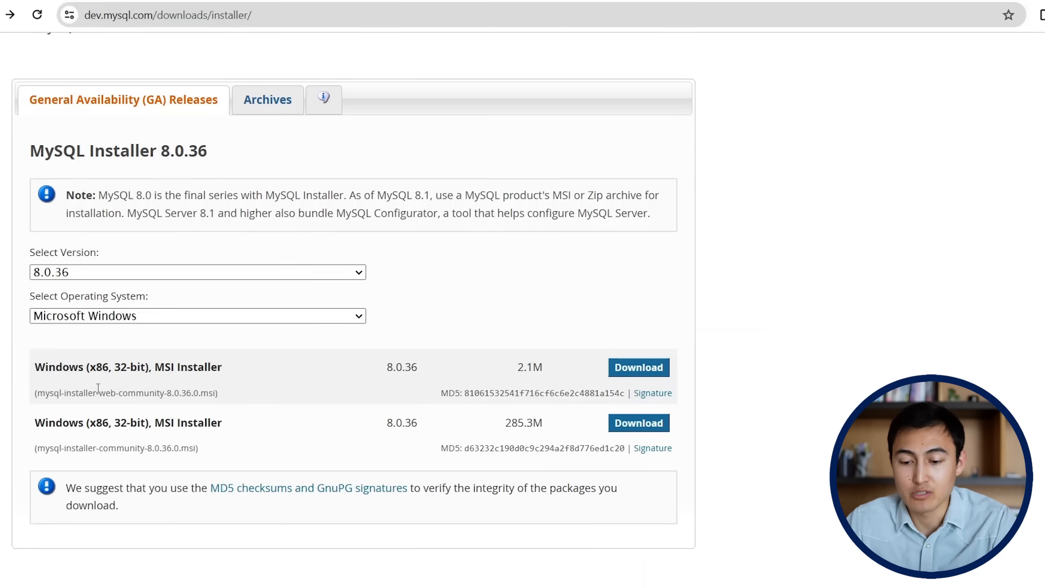
pyautogui.doubleClick(115, 393)
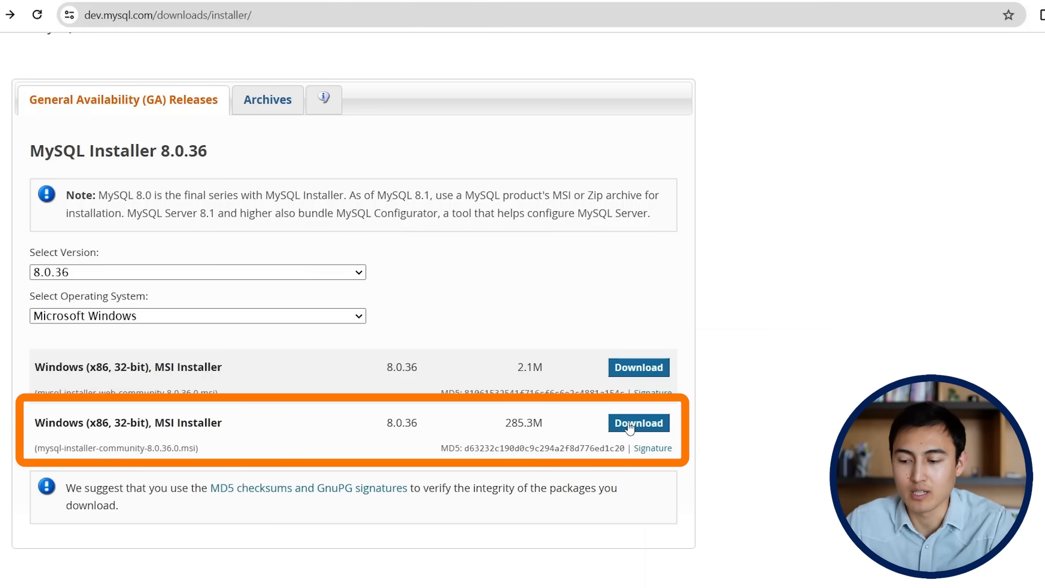
pyautogui.click(638, 423)
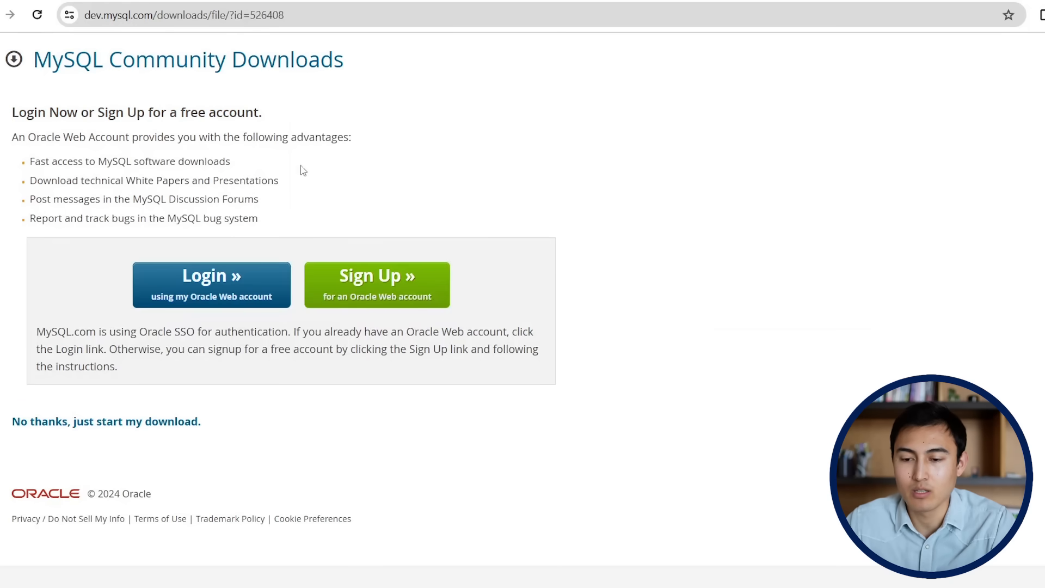
pyautogui.moveTo(96, 402)
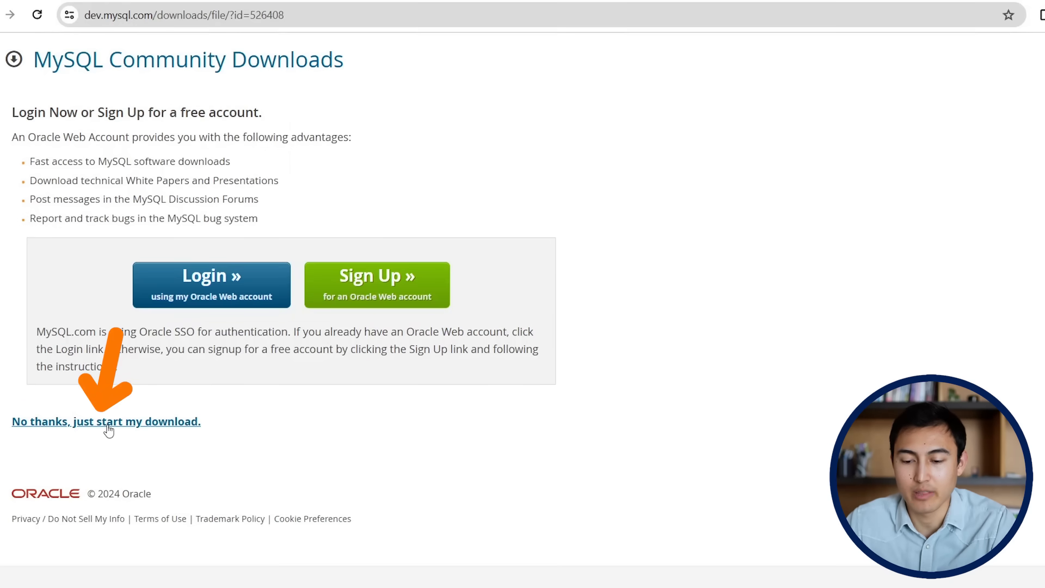
pyautogui.click(107, 422)
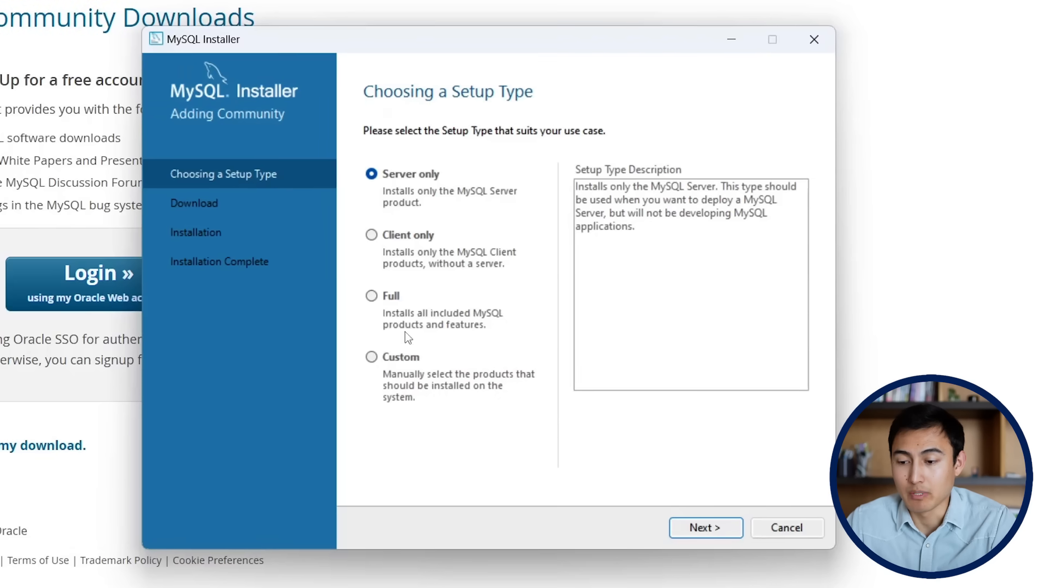
# - Choose the Full setup type and install all listed MySQL products, continuing to configuration
pyautogui.click(370, 296)
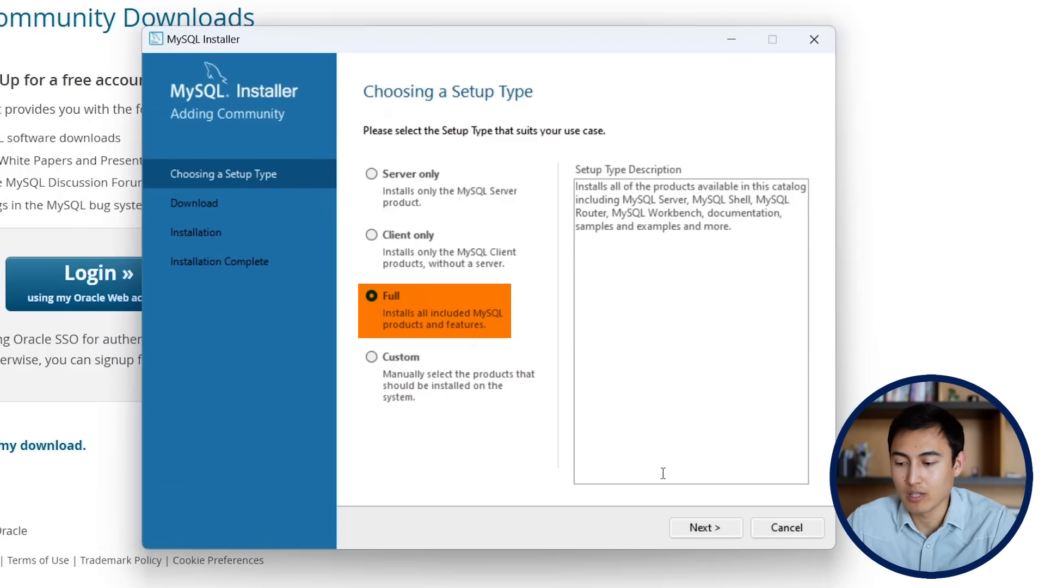
pyautogui.click(706, 527)
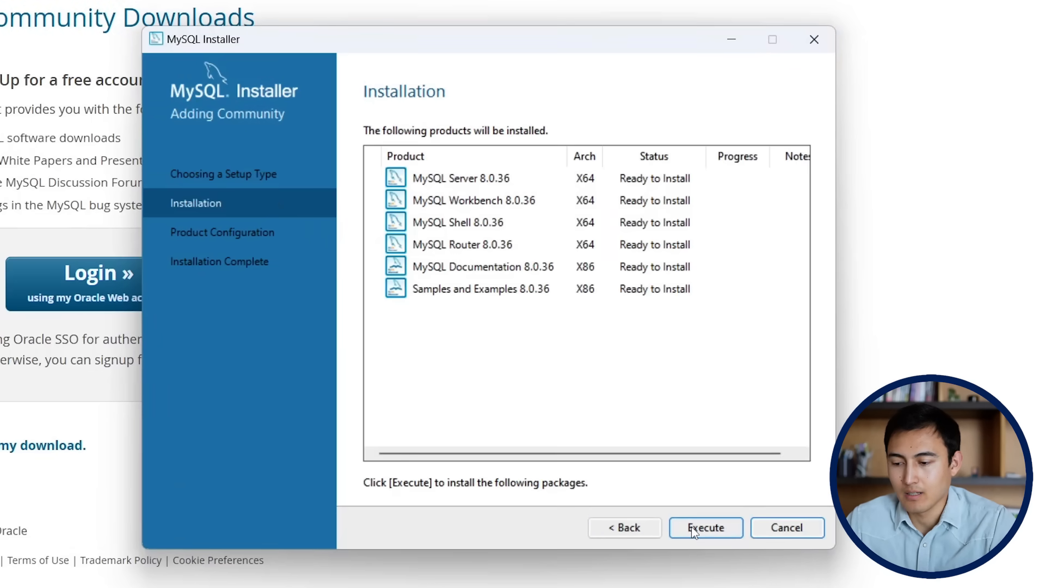
pyautogui.click(705, 526)
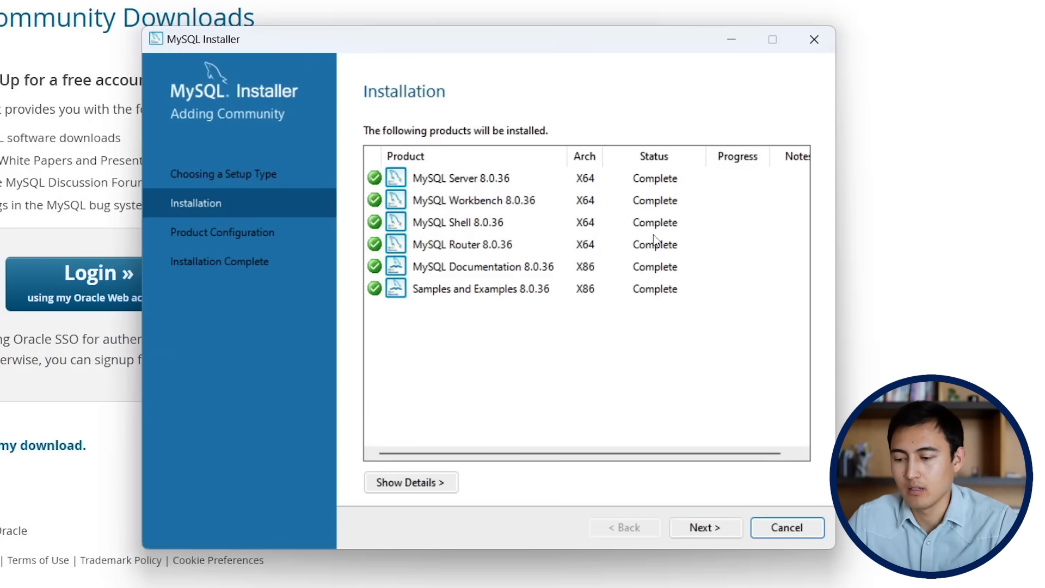
pyautogui.click(705, 542)
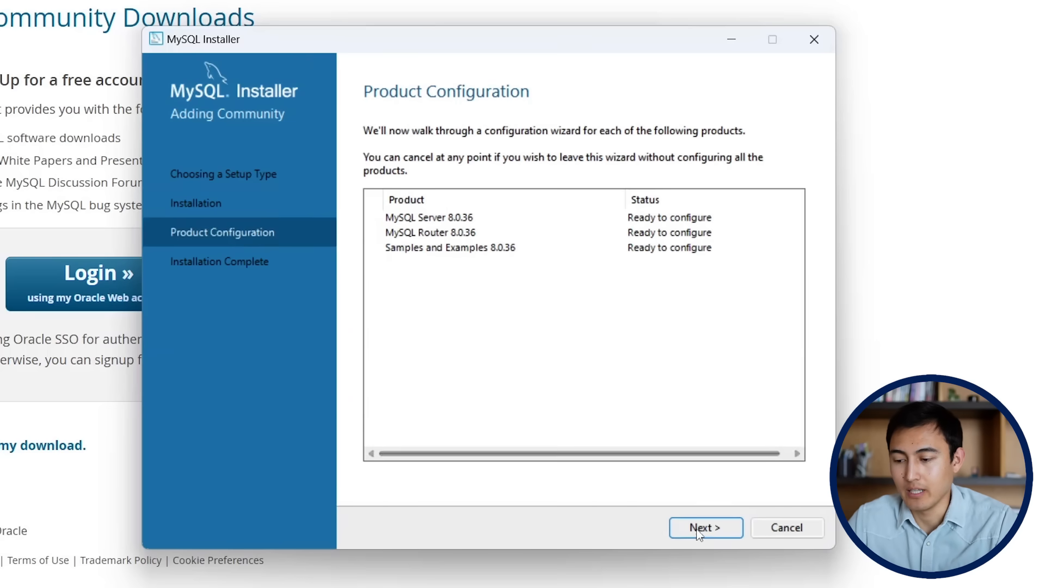
# - Configure MySQL Server 8.0.36 with default networking, strong authentication, root password and Windows service
pyautogui.click(705, 527)
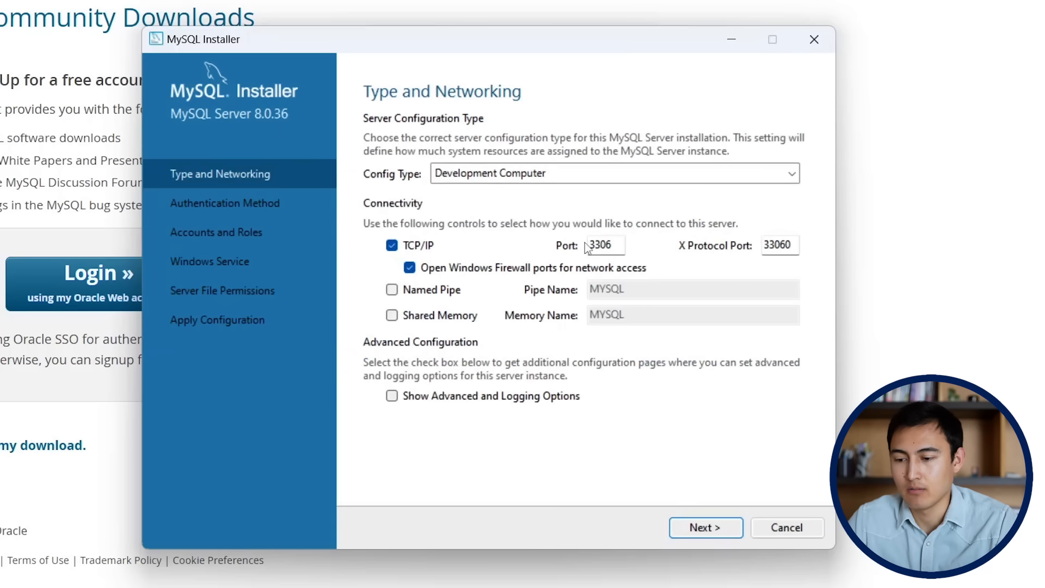
pyautogui.click(706, 527)
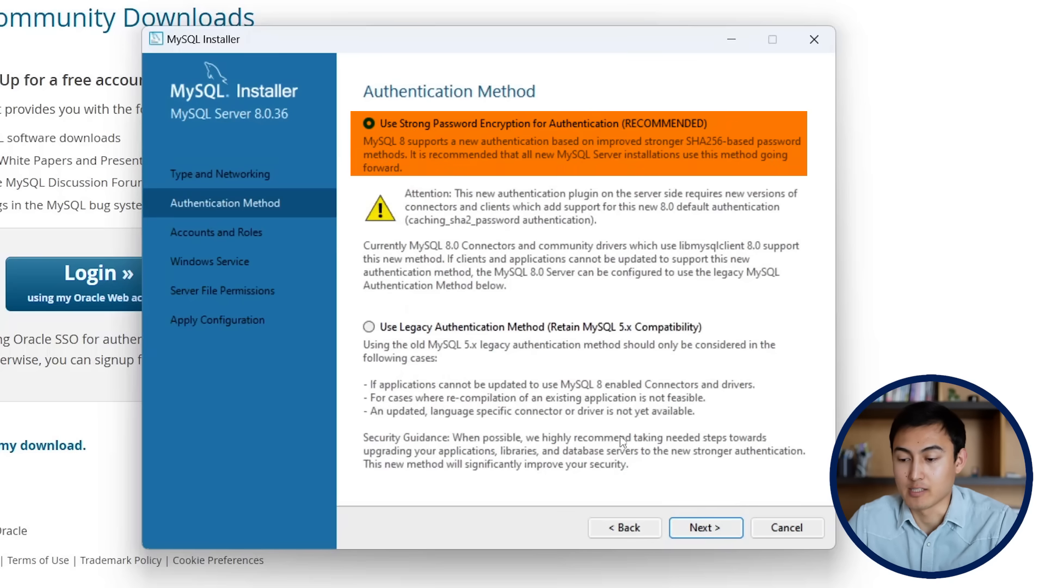
pyautogui.click(706, 526)
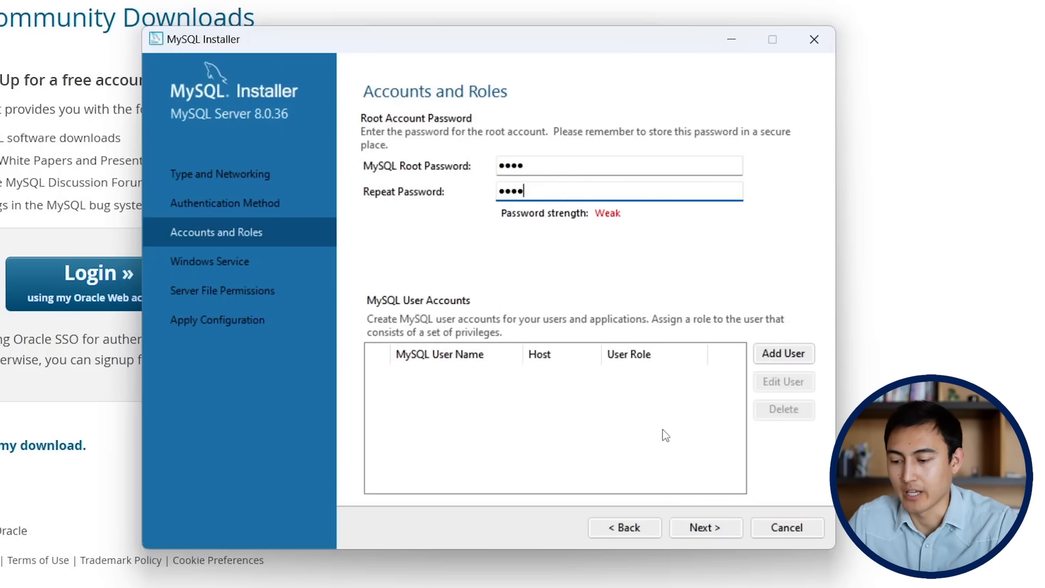
pyautogui.click(705, 527)
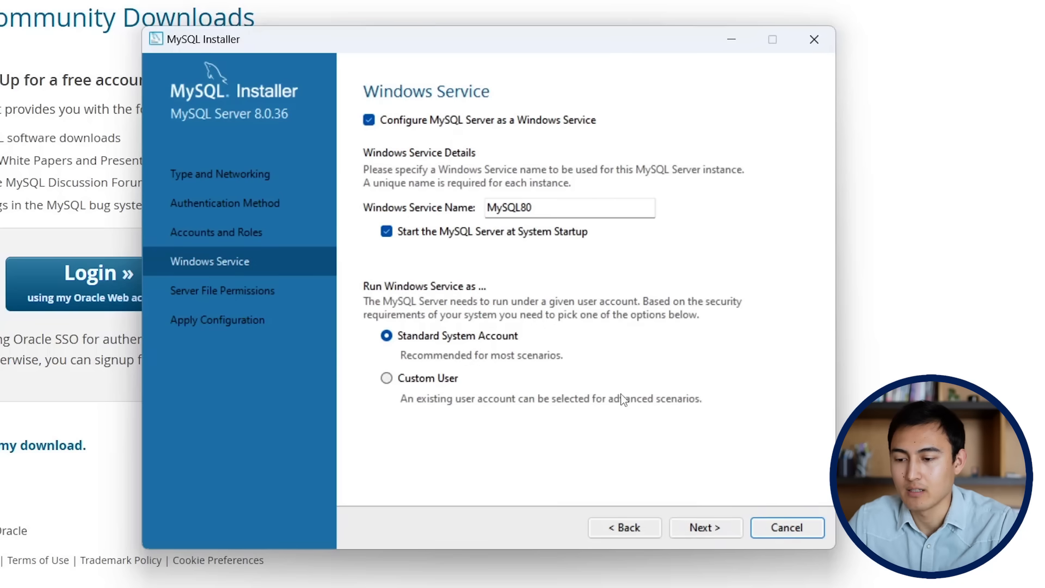
pyautogui.click(706, 527)
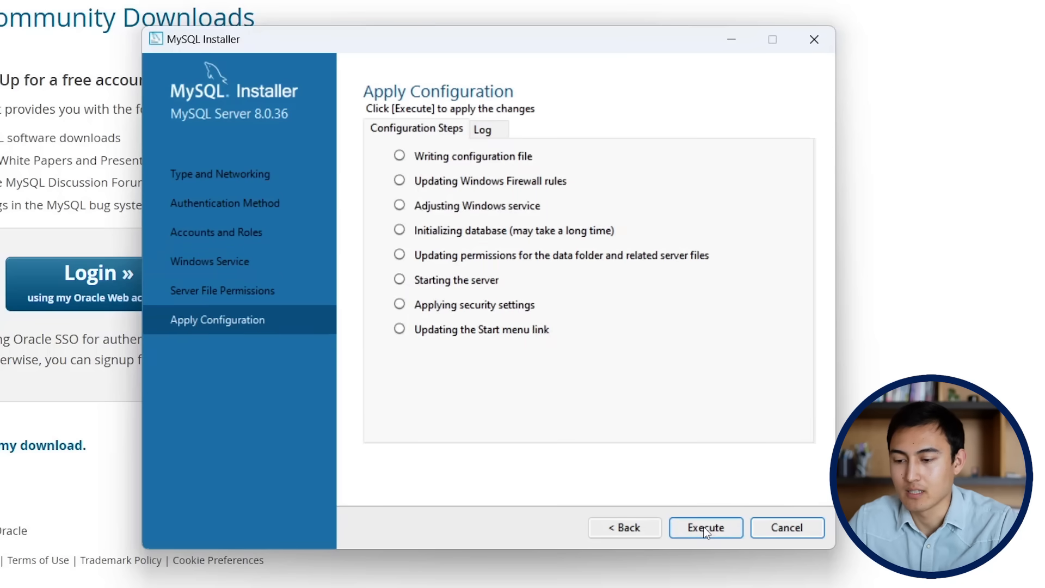
pyautogui.click(705, 526)
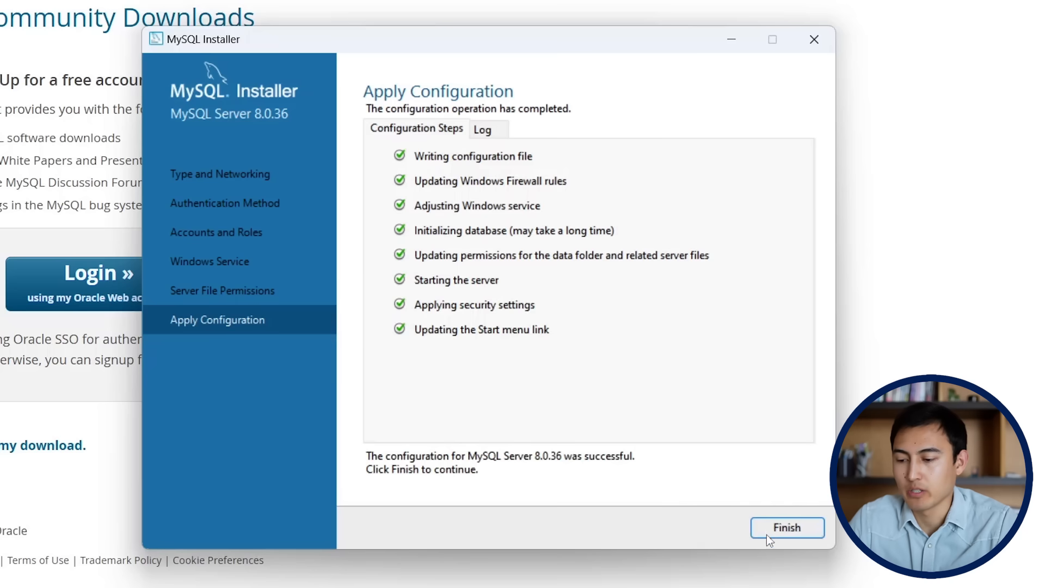
pyautogui.click(788, 542)
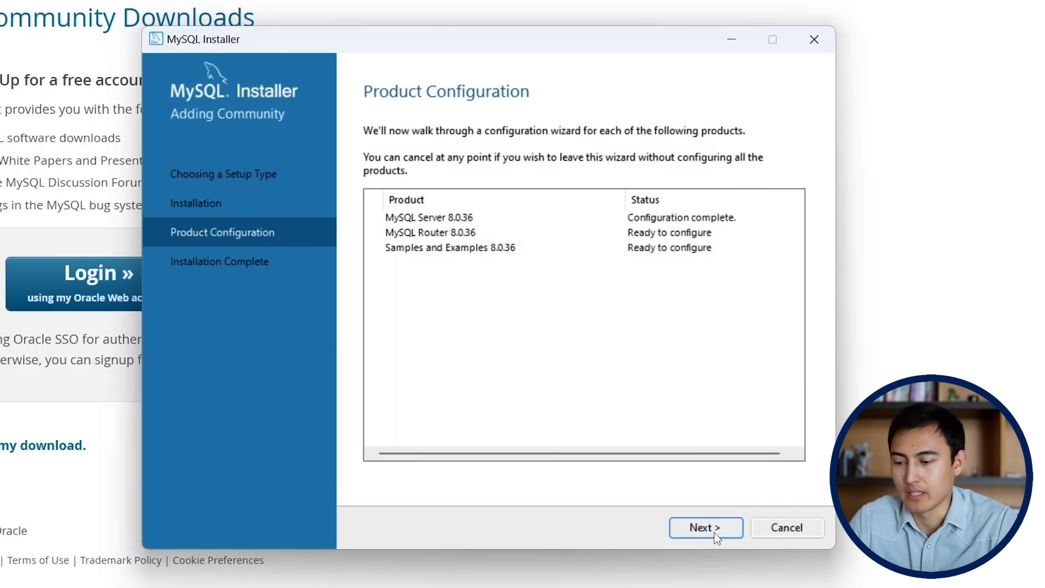
# - Skip Router, configure samples with verified root credentials, and finish setup launching Workbench and Shell
pyautogui.click(706, 527)
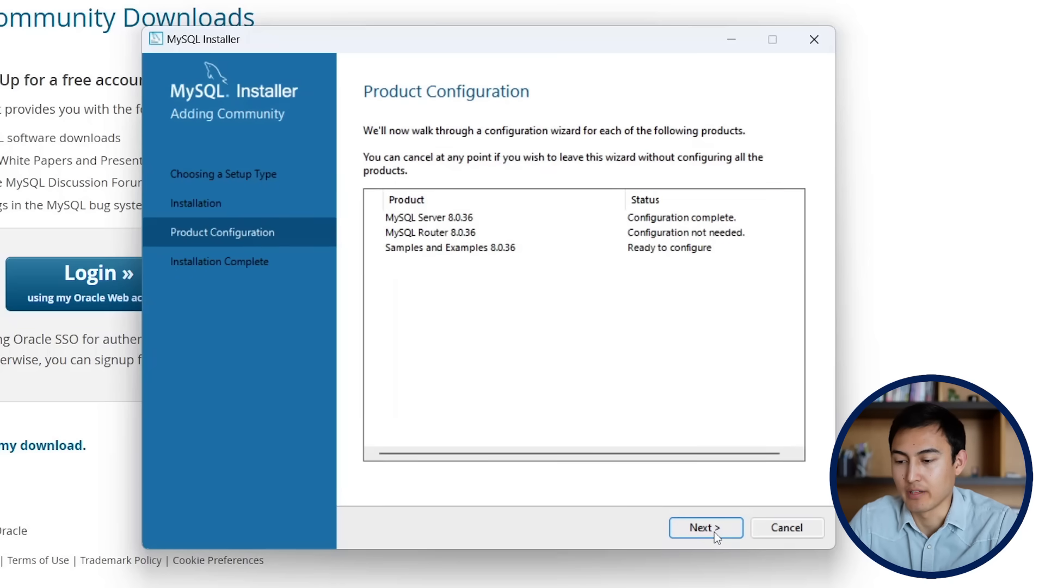
pyautogui.click(705, 527)
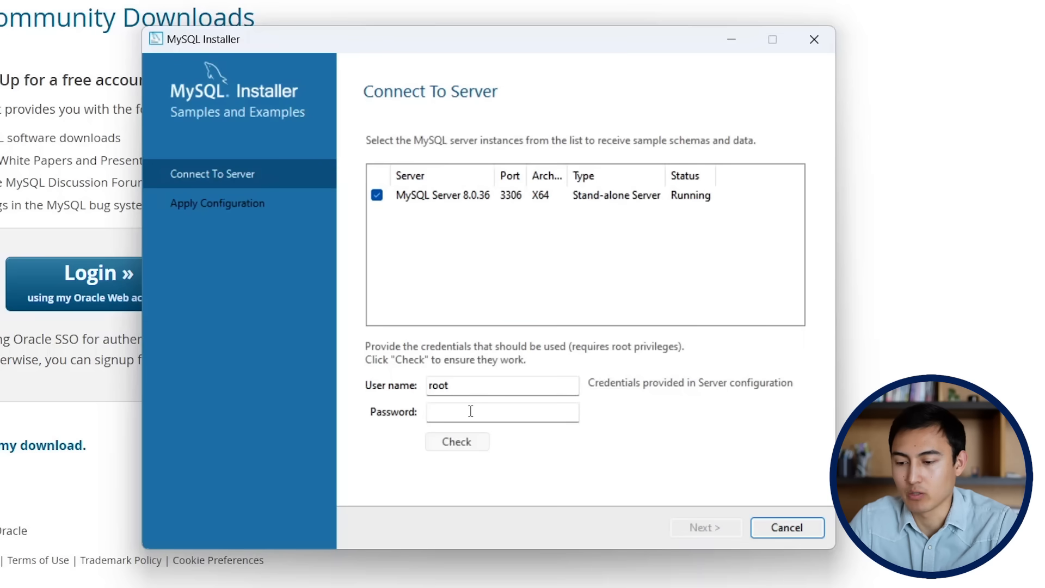
pyautogui.write('•')
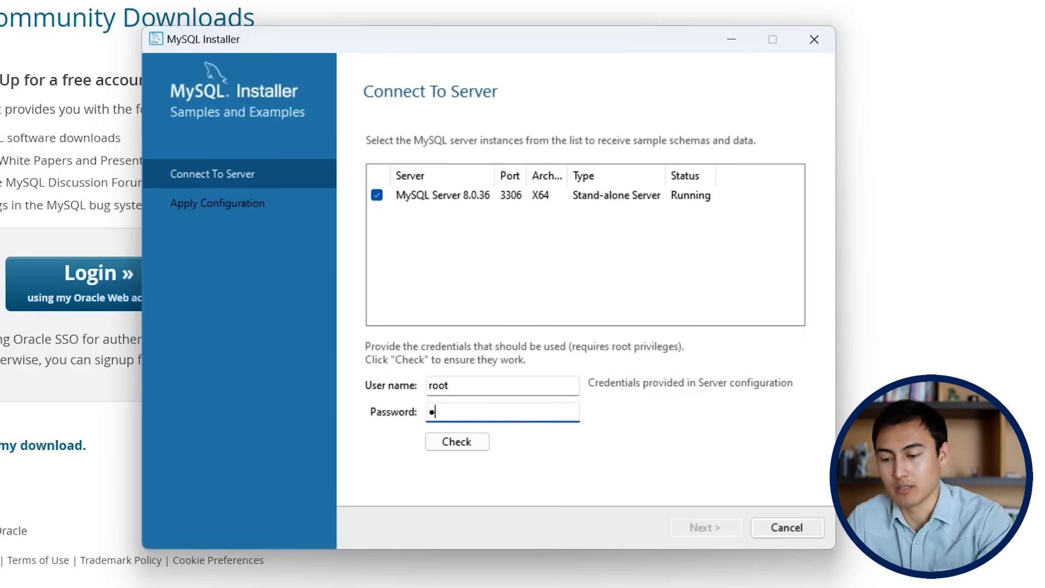
pyautogui.click(457, 442)
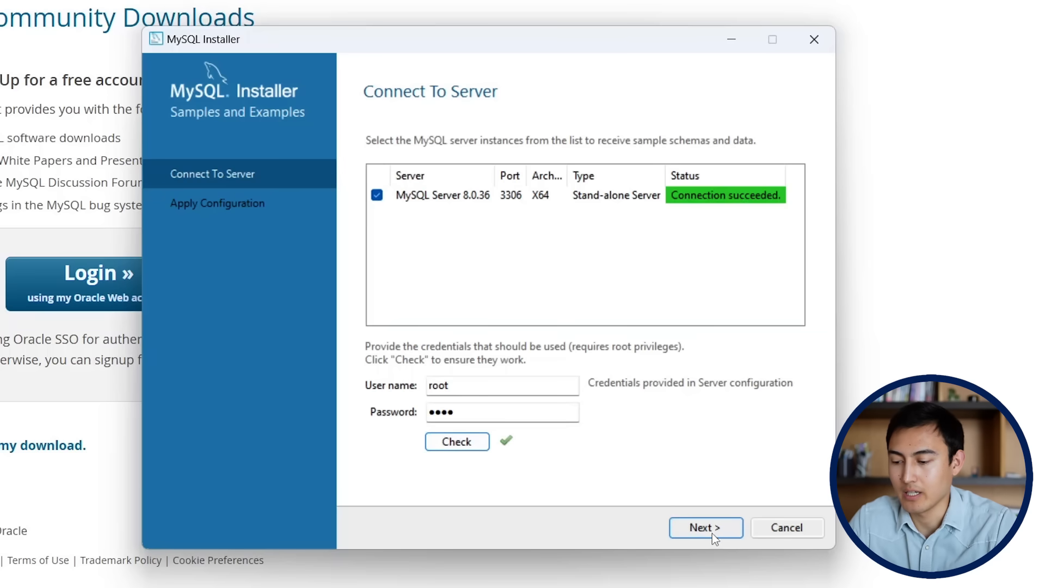
pyautogui.click(705, 527)
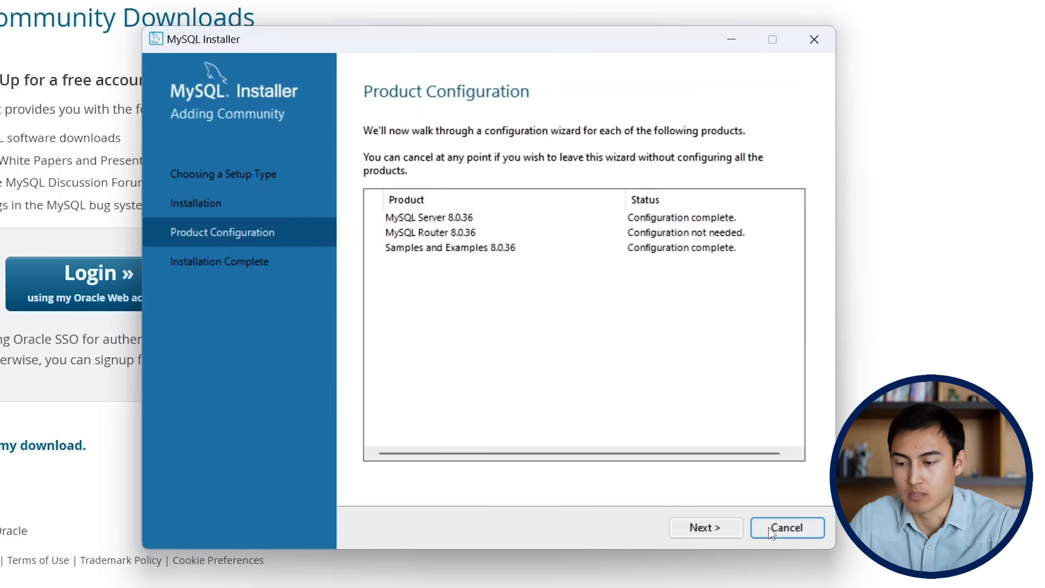
pyautogui.click(705, 527)
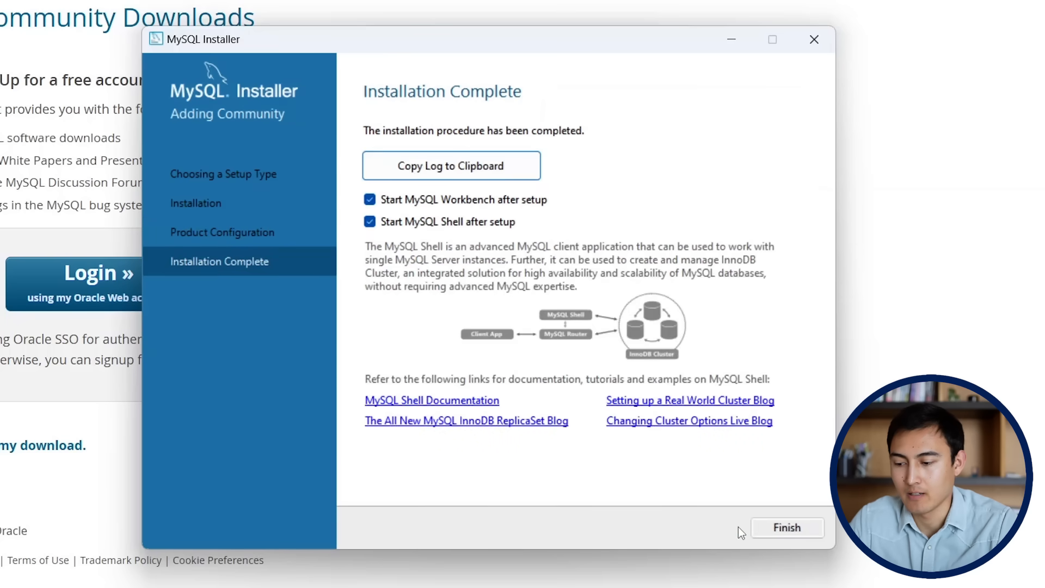
pyautogui.click(787, 527)
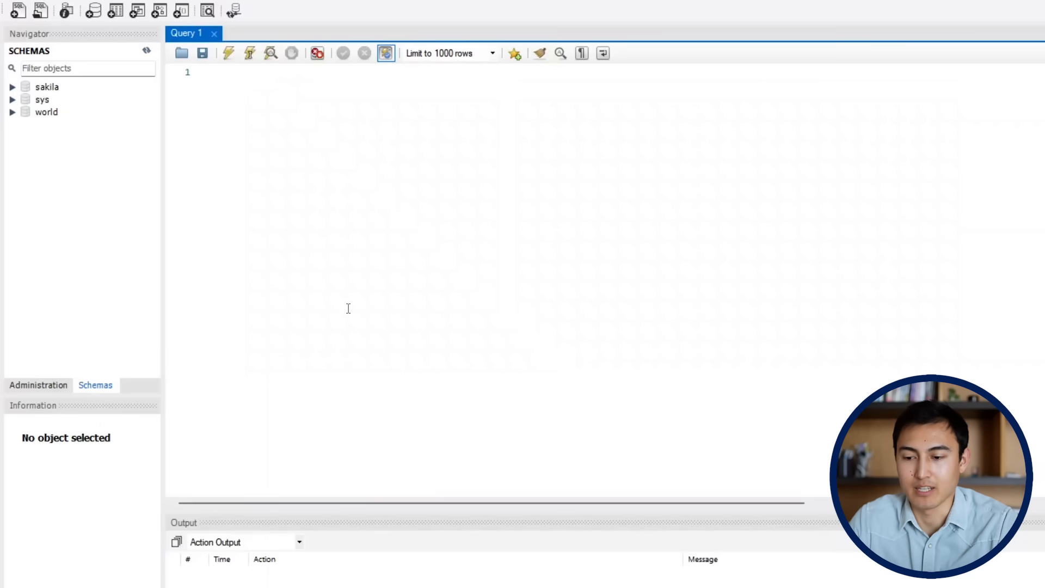
pyautogui.moveTo(114, 159)
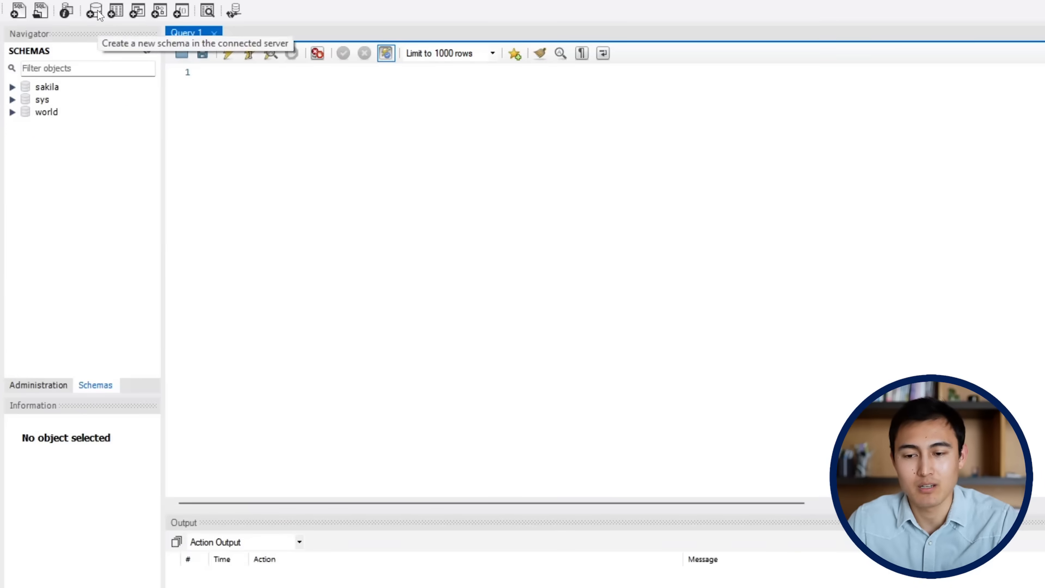
# - Create a new schema named richlist, refresh the schema list and expand it to its Tables folder
pyautogui.click(91, 10)
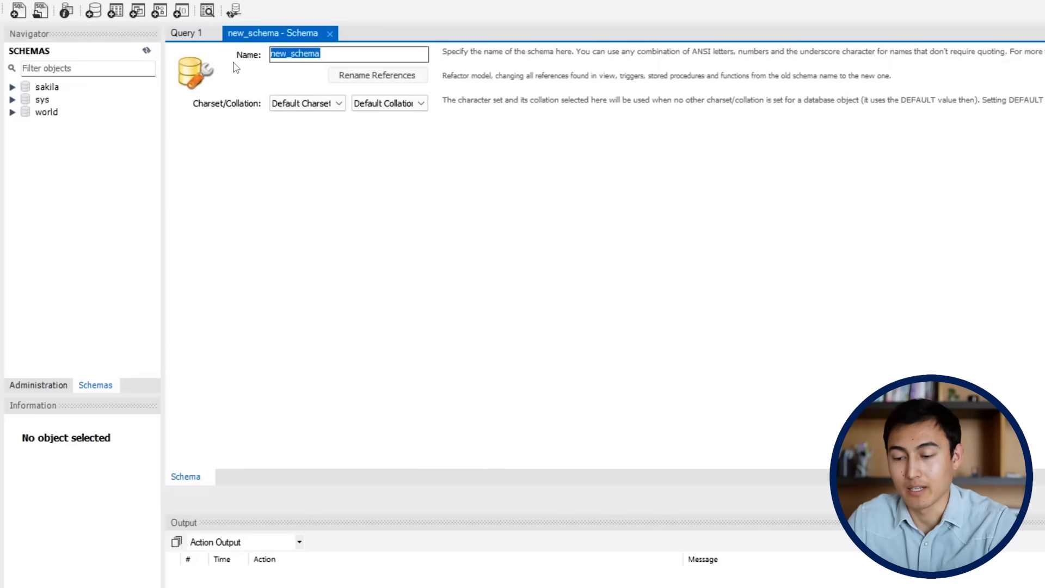
pyautogui.write('richlist')
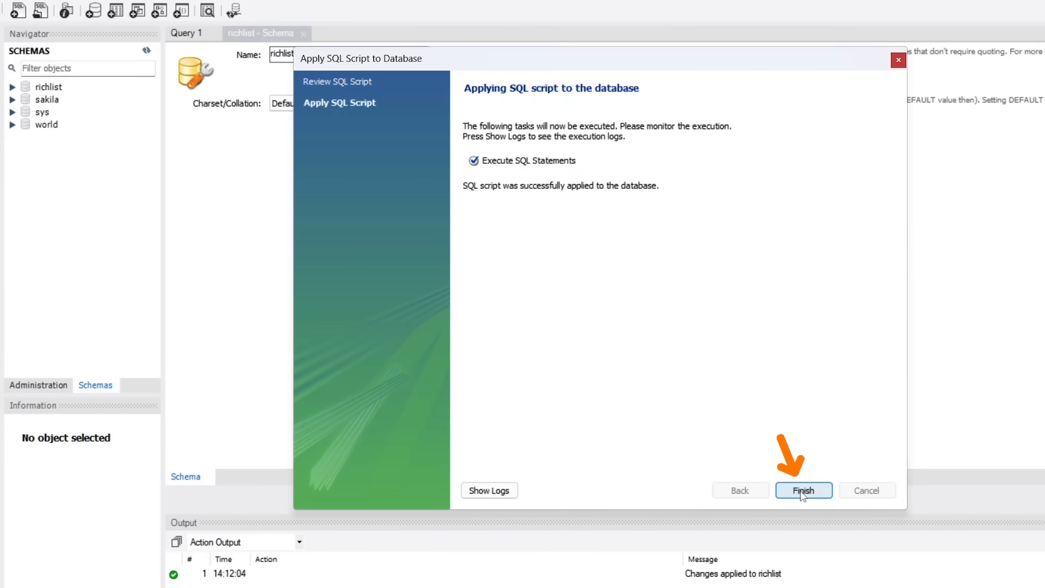
pyautogui.click(803, 490)
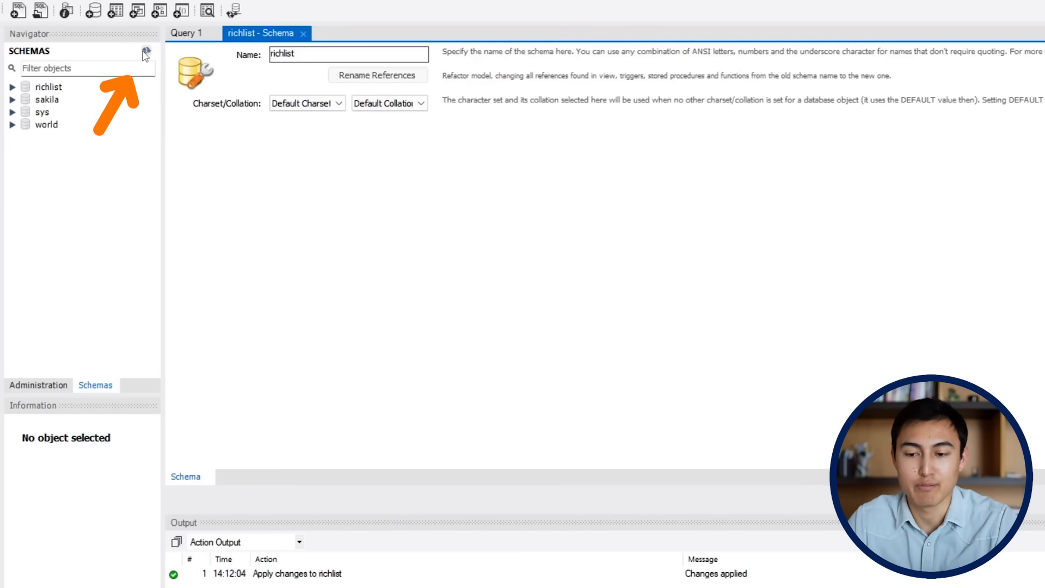
pyautogui.click(48, 87)
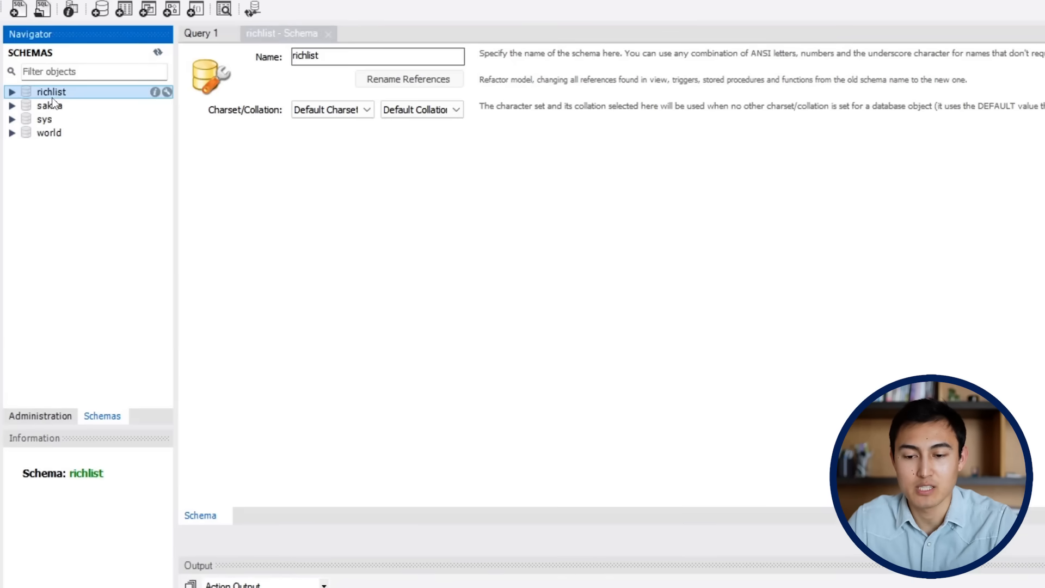
pyautogui.click(12, 91)
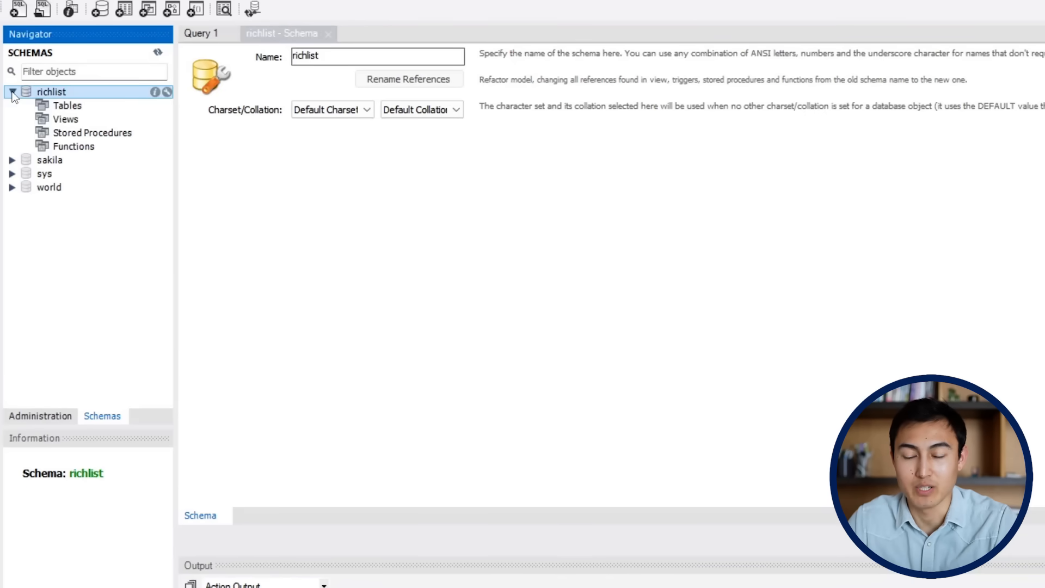
pyautogui.click(67, 106)
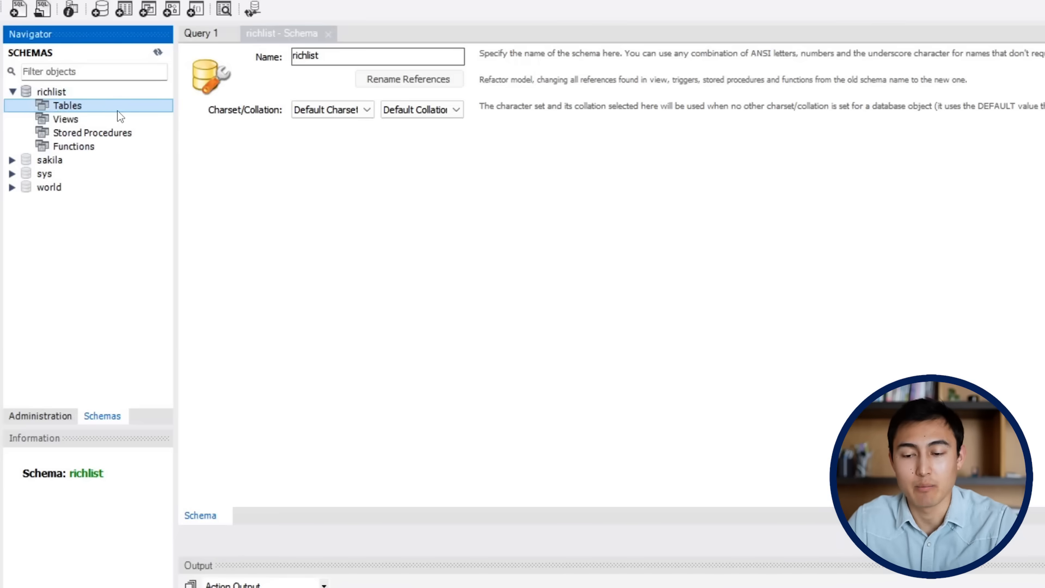
pyautogui.moveTo(109, 111)
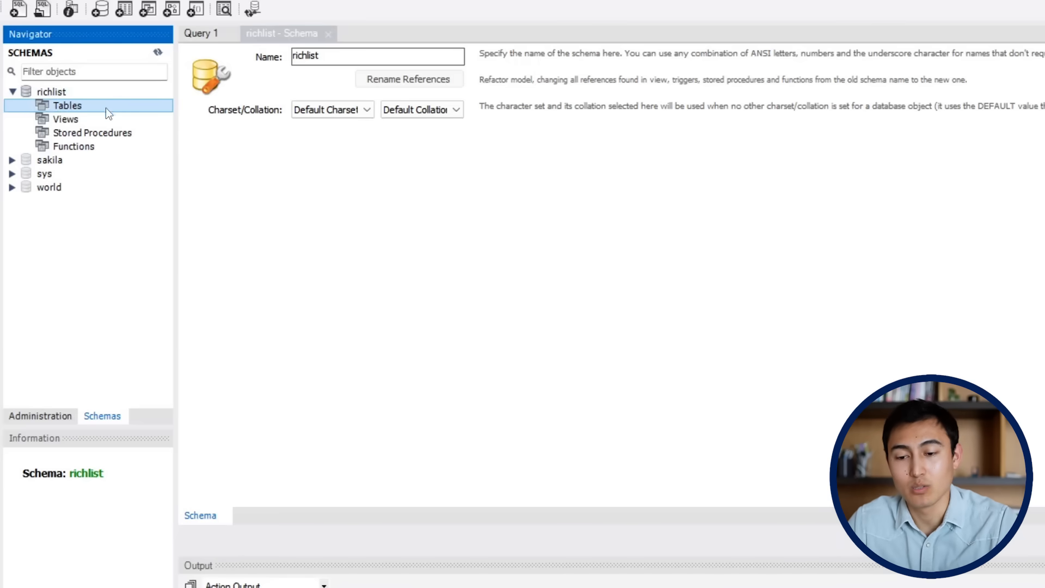
# - Start the Table Data Import Wizard on richlist and choose the Billionaires Statistics Dataset CSV
pyautogui.rightClick(66, 106)
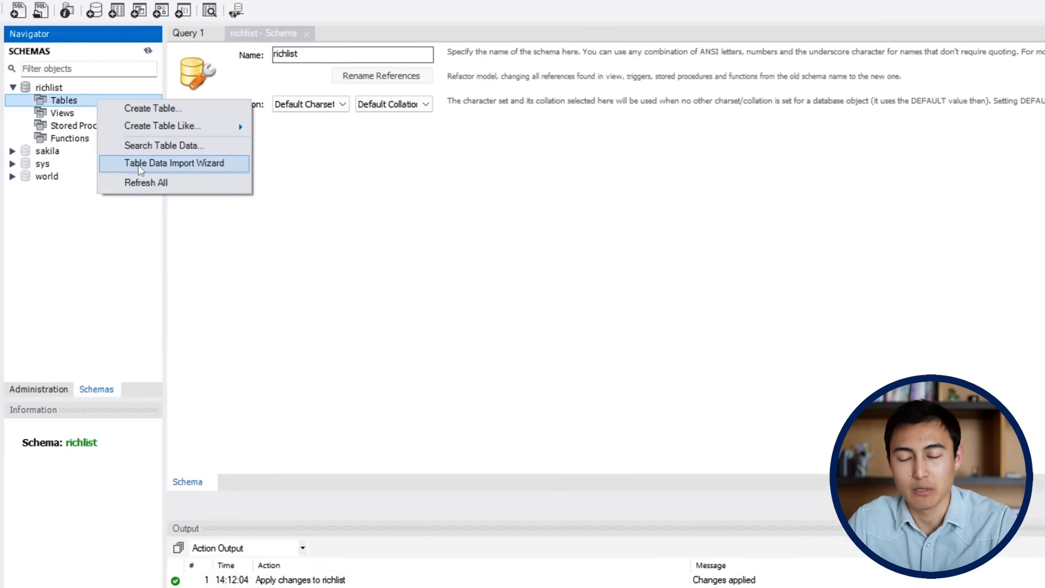
pyautogui.click(169, 164)
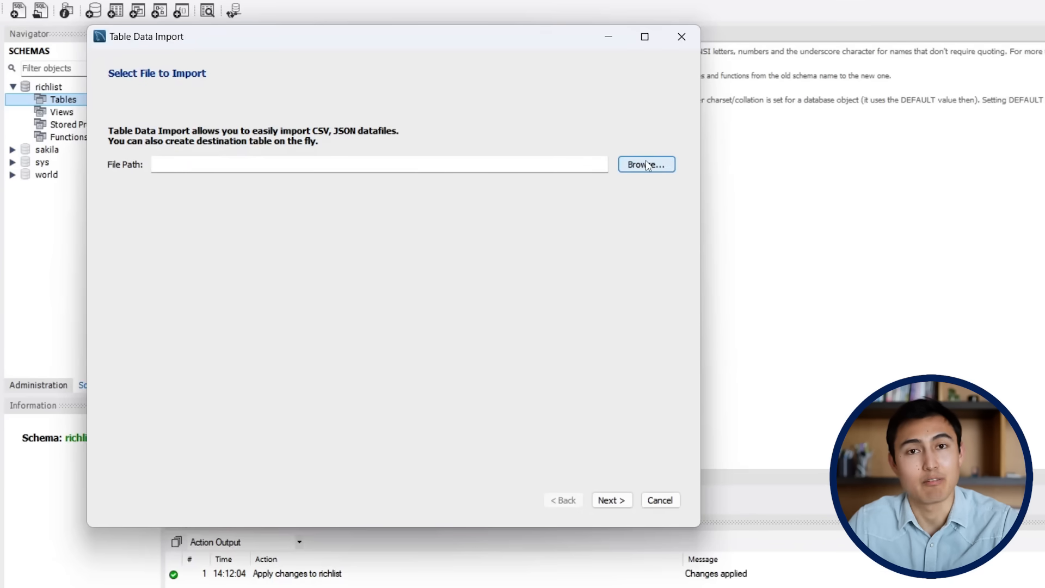
pyautogui.click(646, 164)
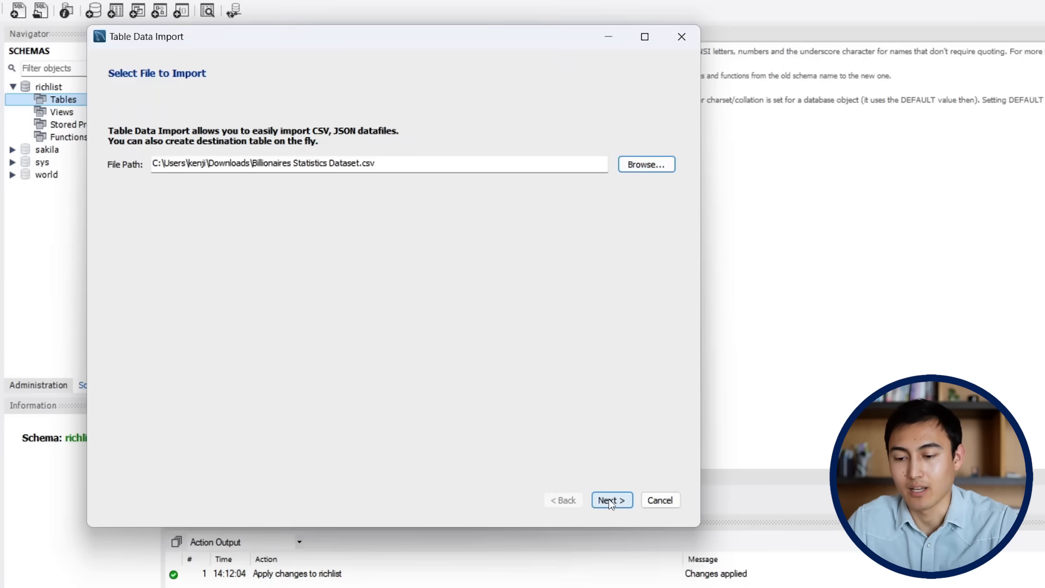
pyautogui.click(612, 500)
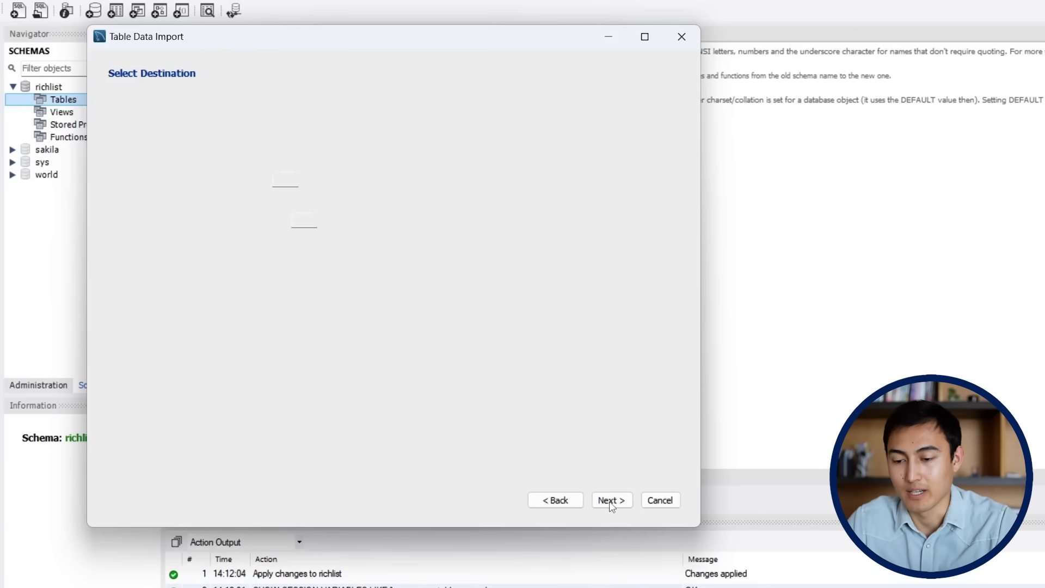
# - Import the CSV into a new billionaires table with detected columns, bringing in 475 records
pyautogui.click(611, 499)
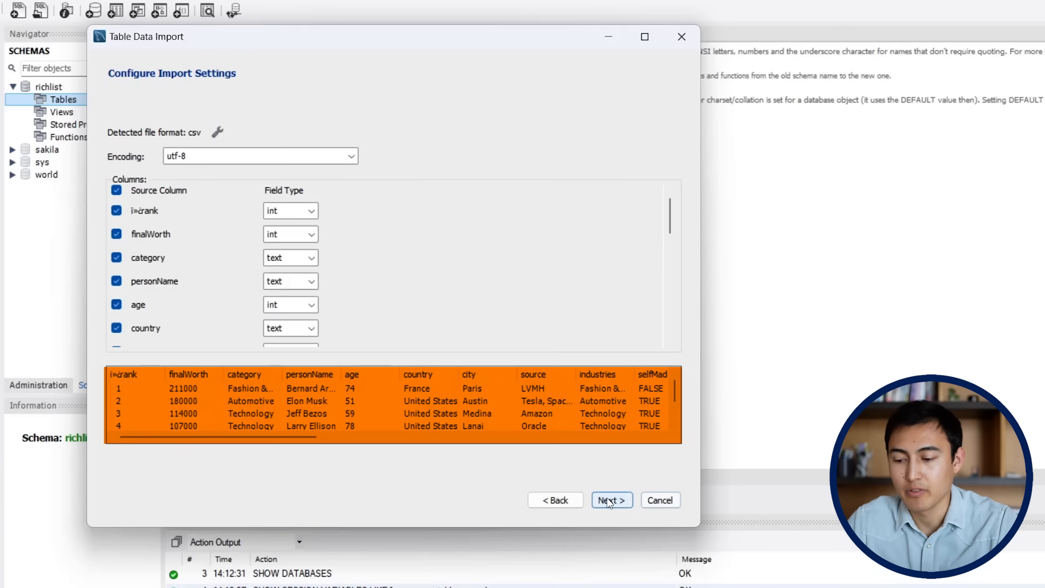
pyautogui.click(612, 500)
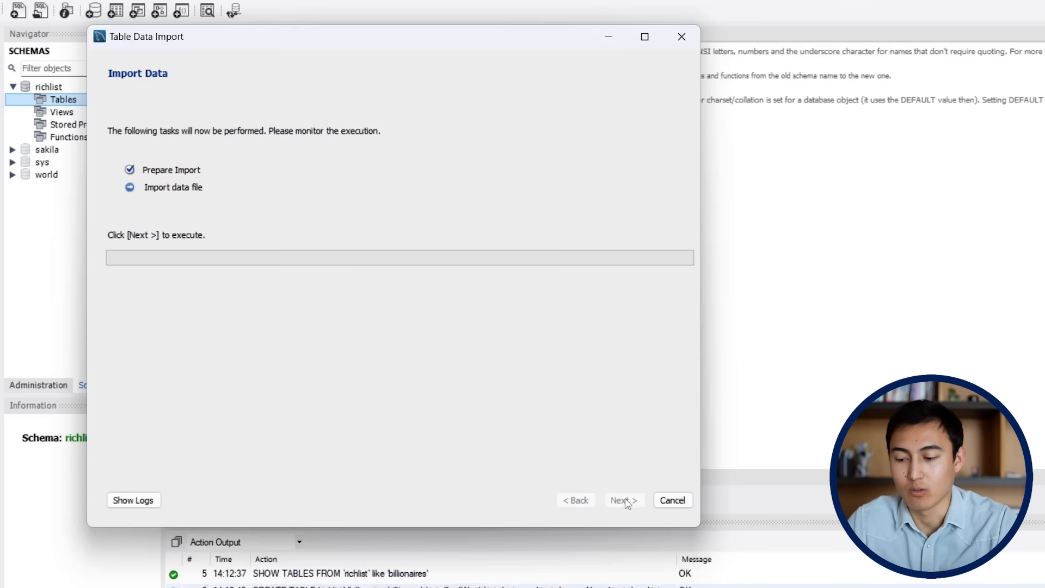
pyautogui.click(625, 499)
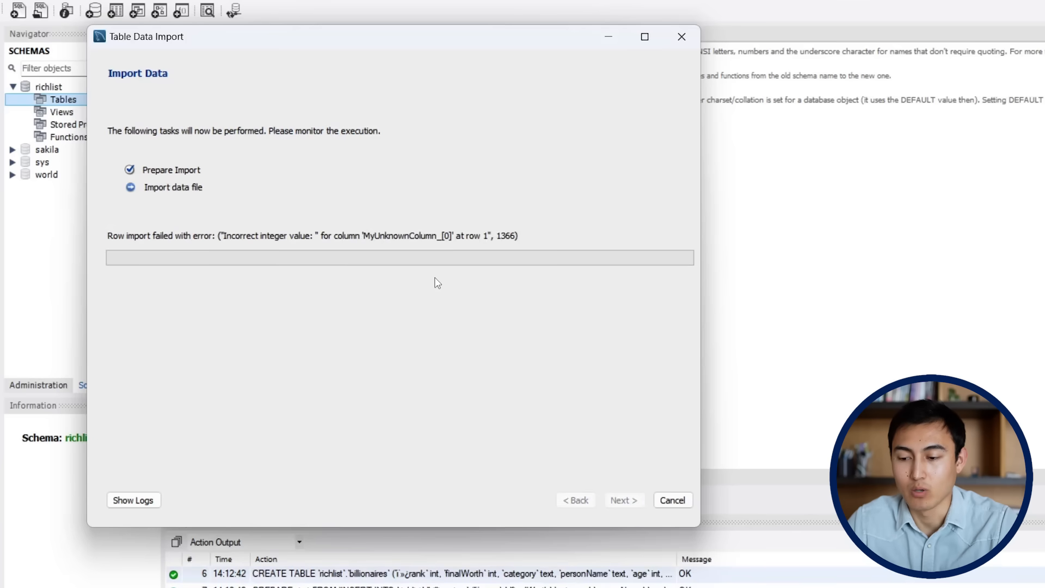
pyautogui.click(625, 499)
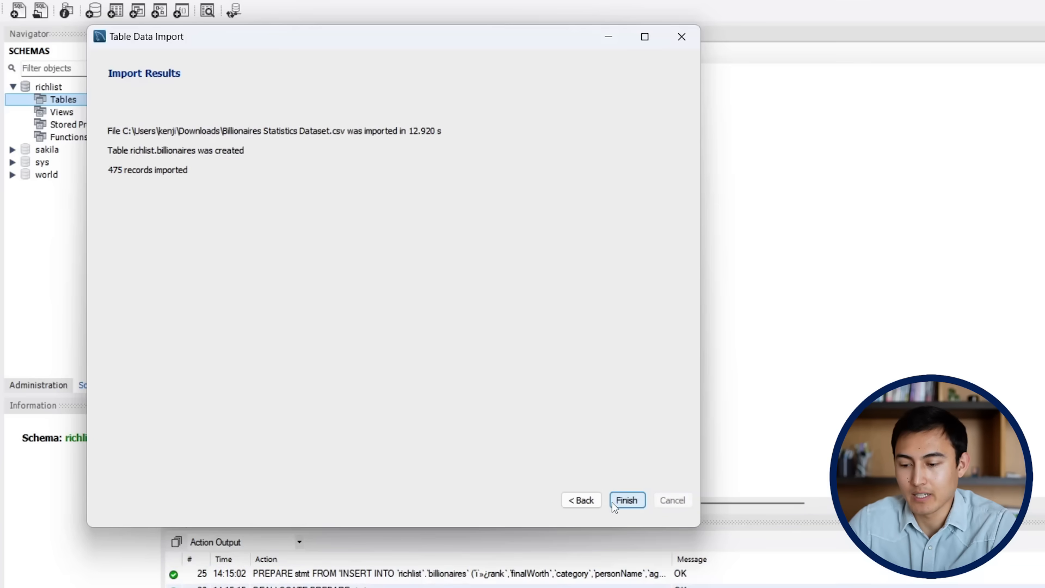
pyautogui.click(627, 499)
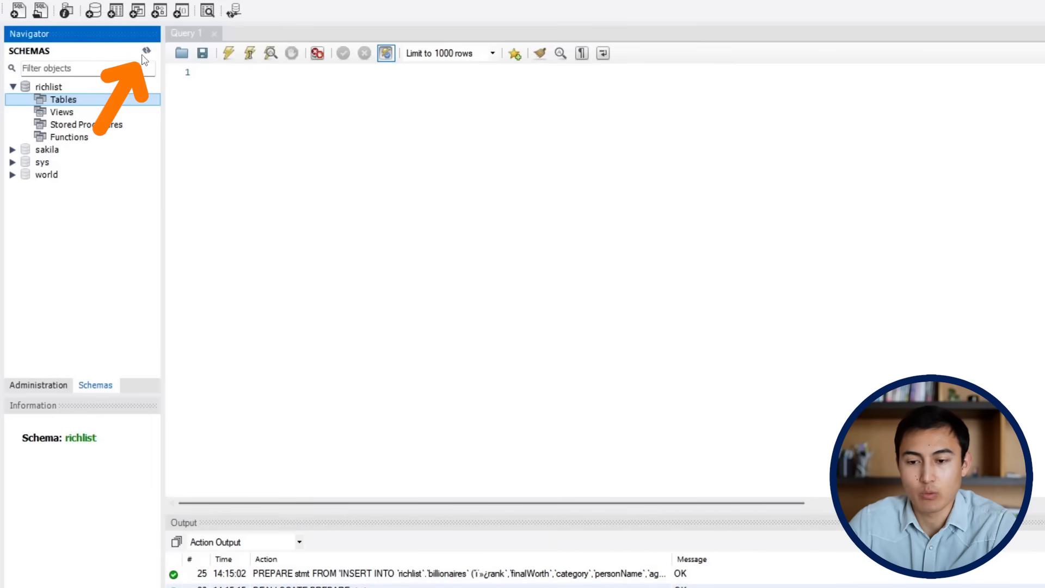
# - Refresh the schemas and make richlist the default schema
pyautogui.click(64, 99)
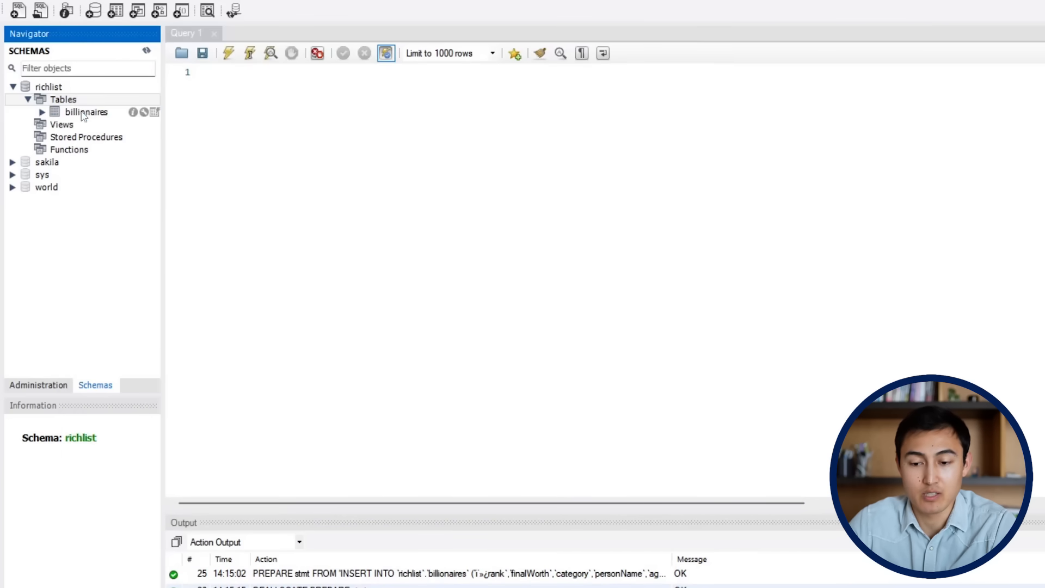
pyautogui.click(85, 112)
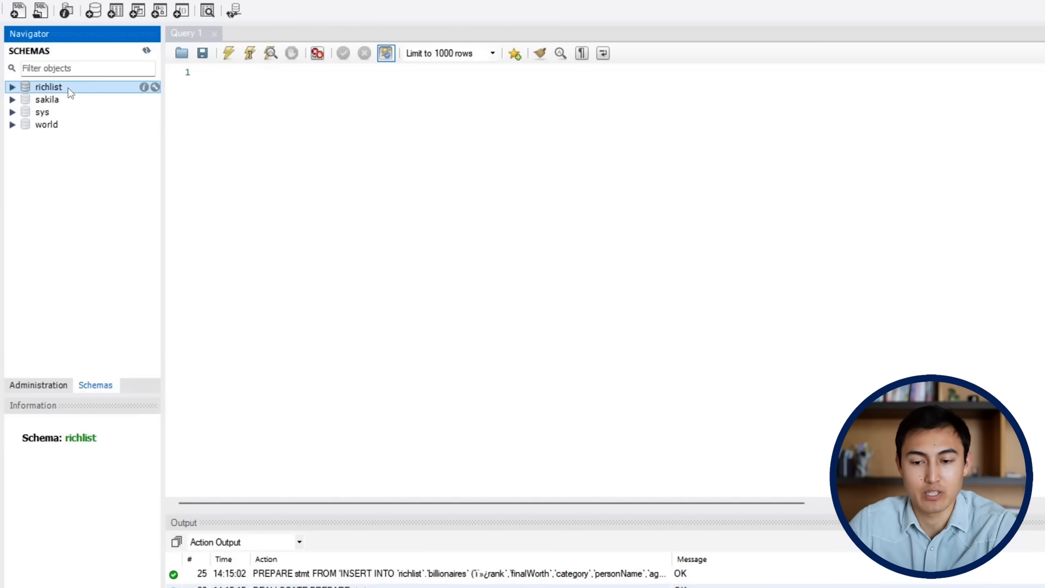
pyautogui.click(13, 88)
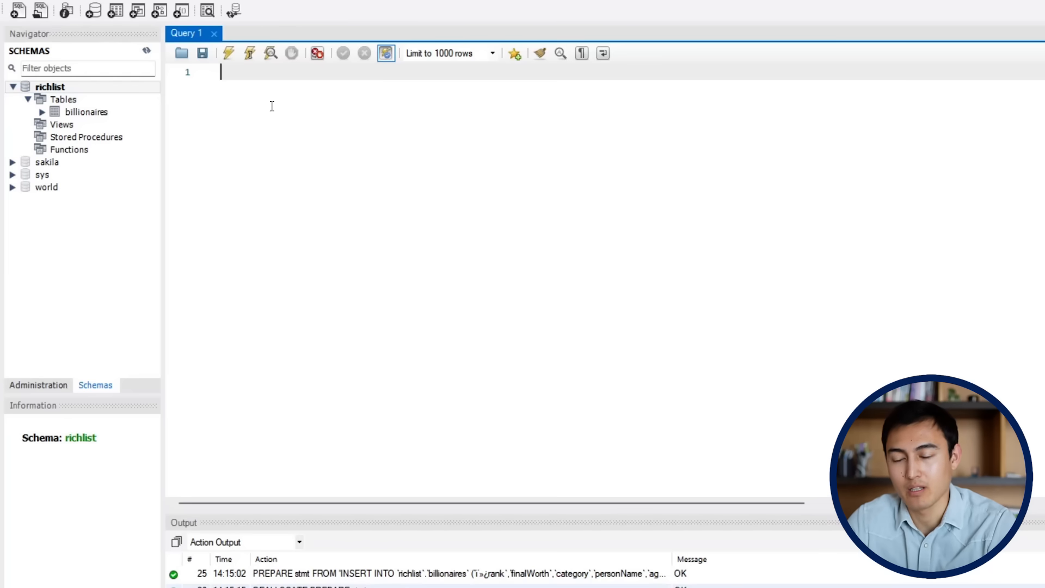
pyautogui.moveTo(295, 200)
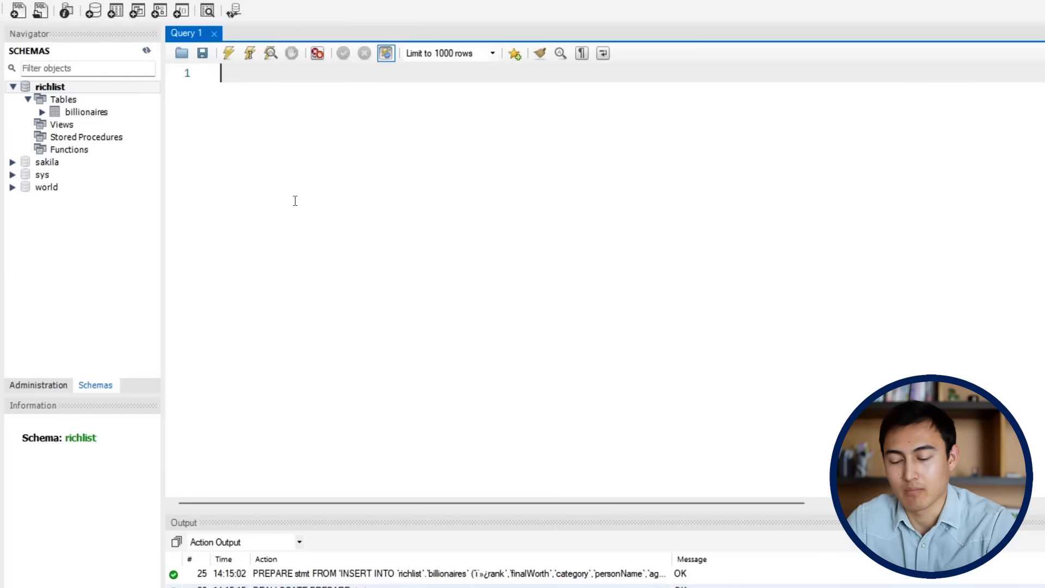
# - Run SELECT * FROM billionaires; to return every imported row
pyautogui.write('SELECT')
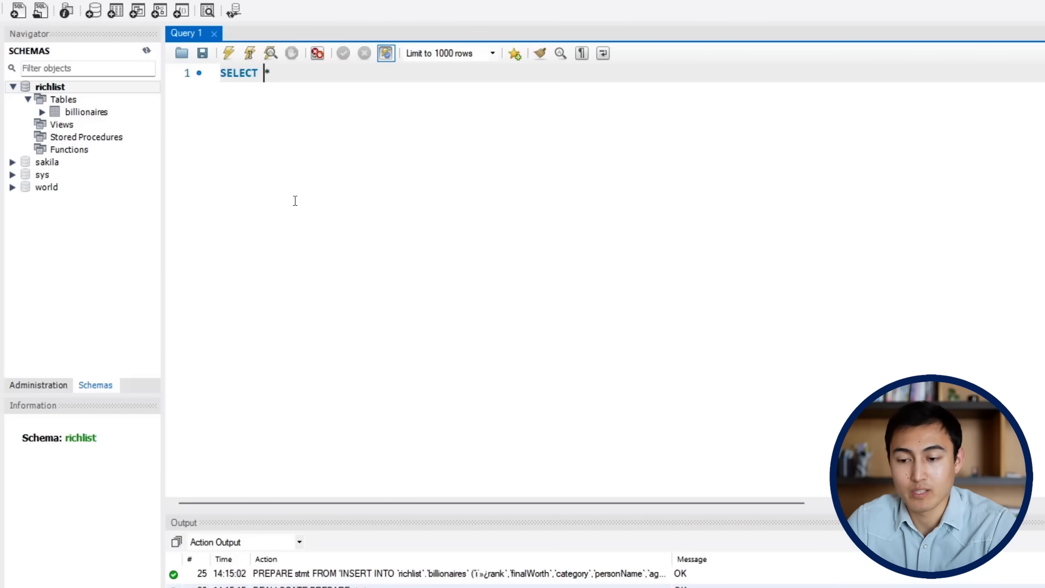
pyautogui.write('* FROM')
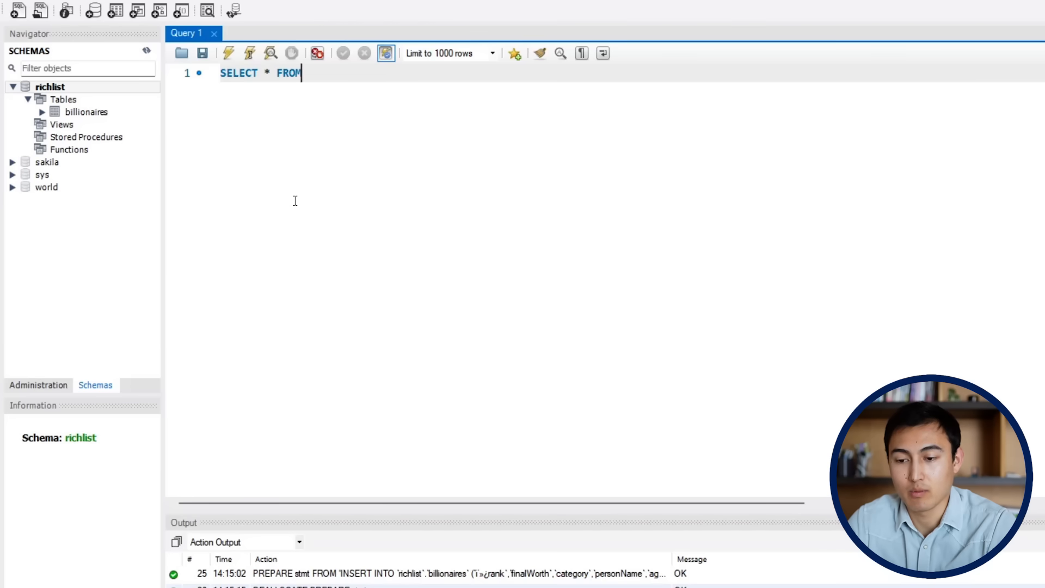
pyautogui.write('billionaires;')
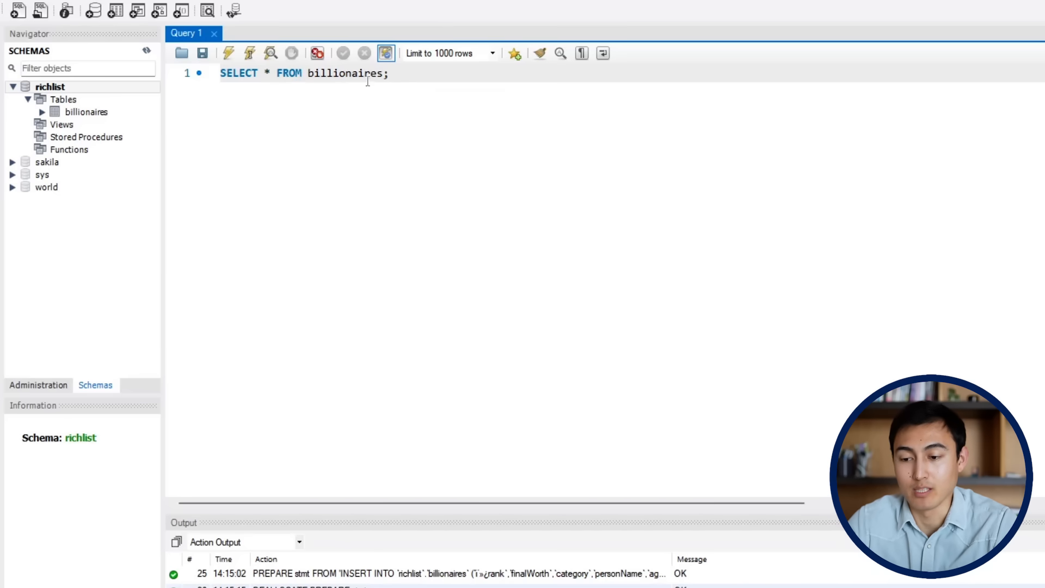
pyautogui.moveTo(248, 52)
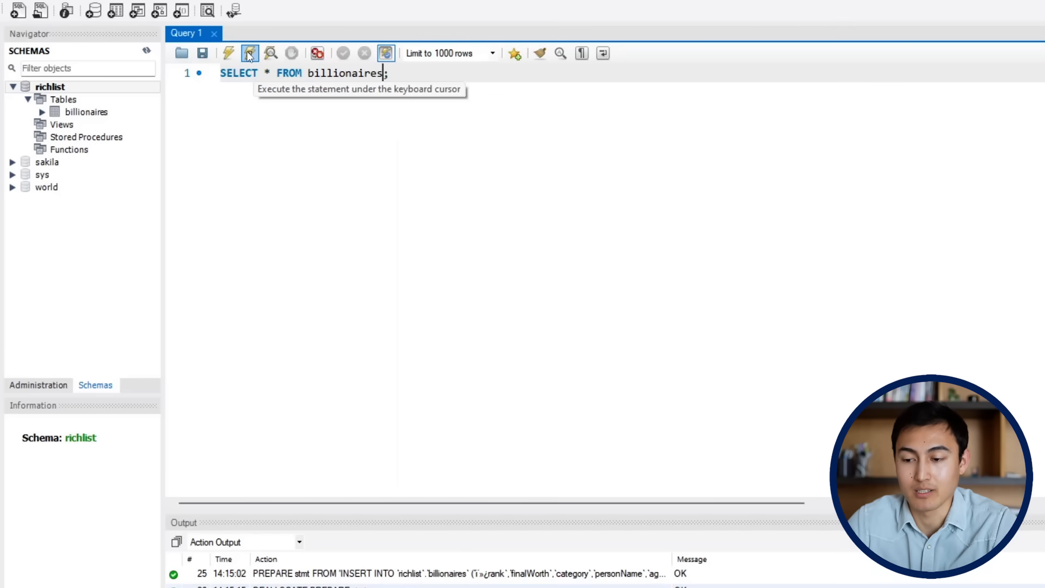
pyautogui.moveTo(228, 53)
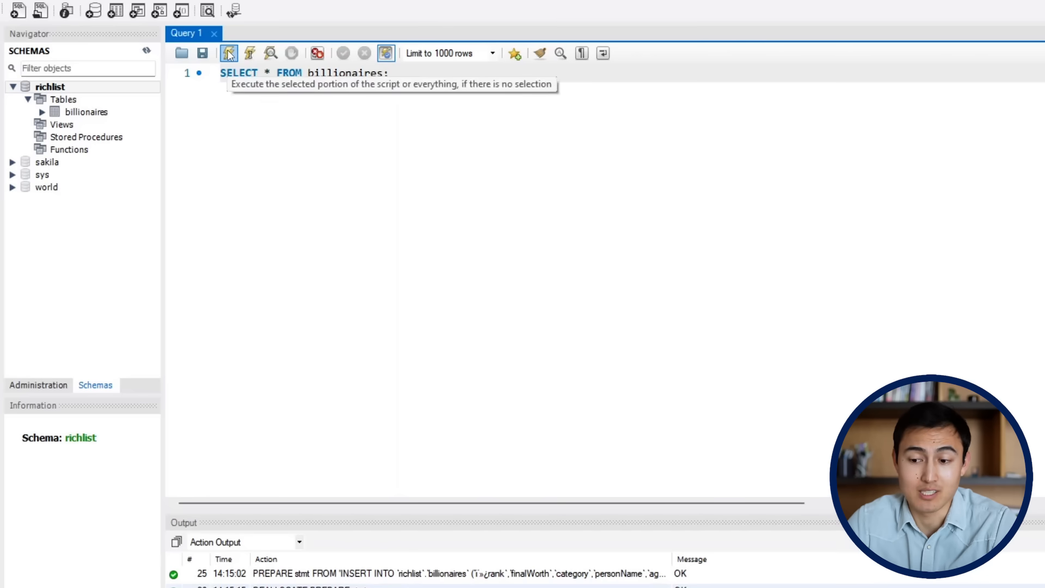
pyautogui.click(229, 52)
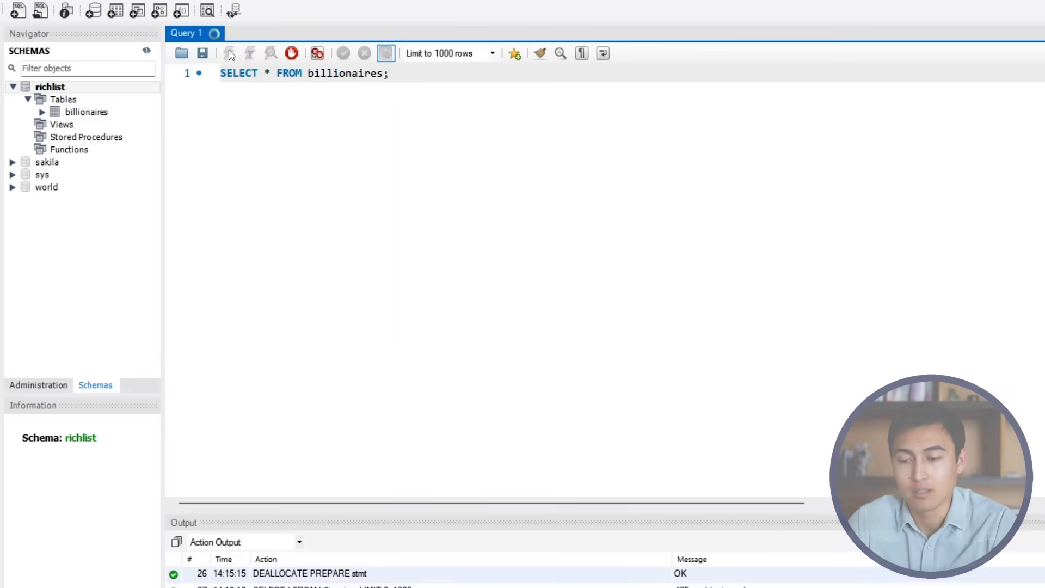
pyautogui.click(228, 52)
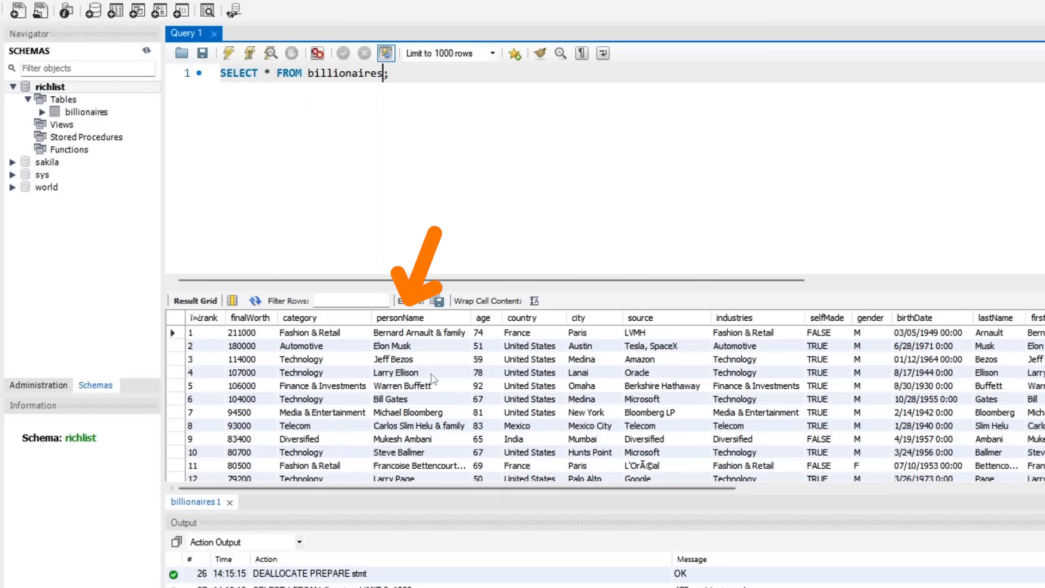
pyautogui.moveTo(787, 372)
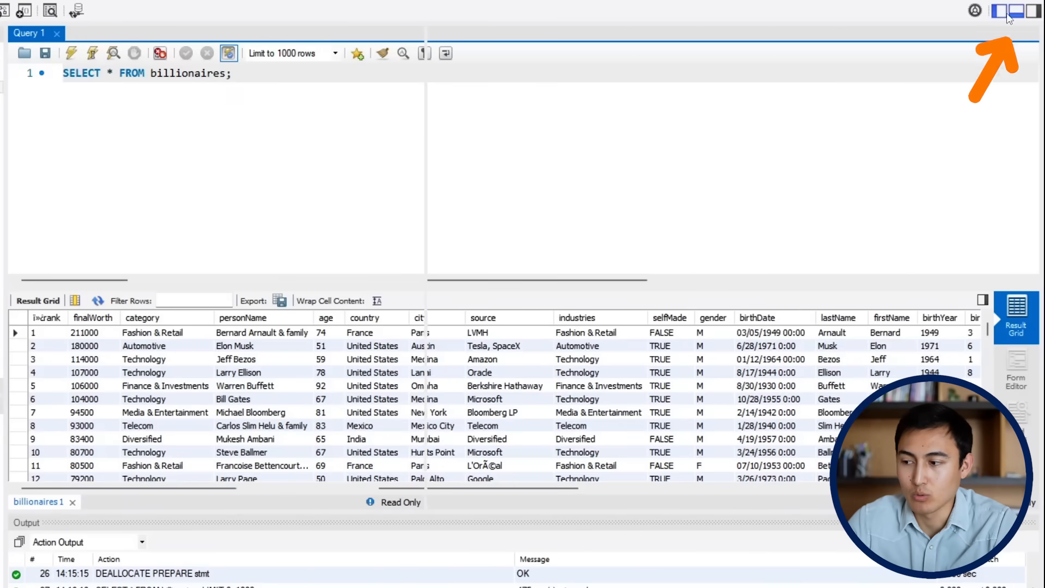
# - Run SELECT personname, finalworth FROM billionaires; for a two-column name and worth list
pyautogui.click(1029, 12)
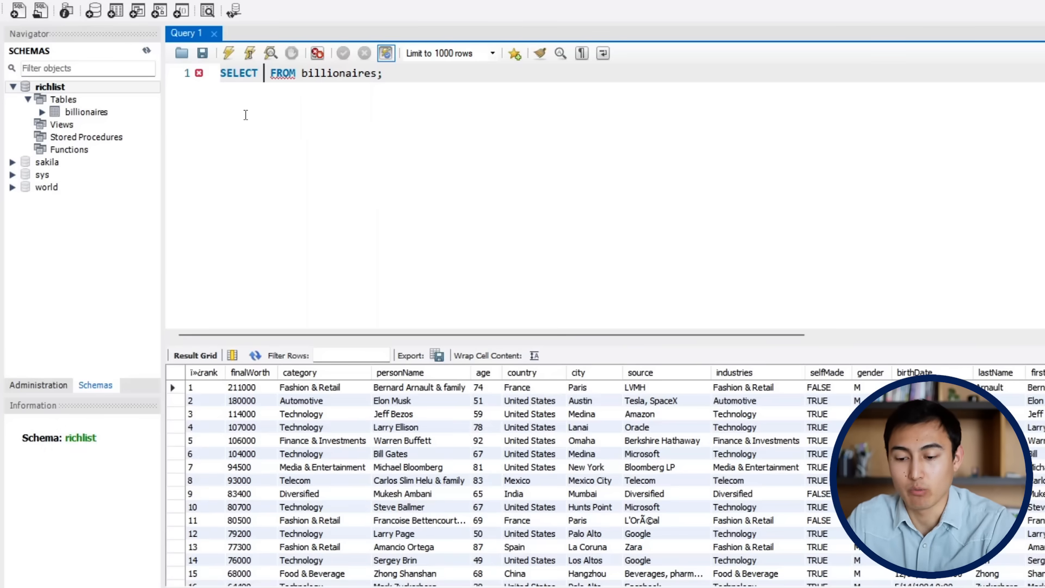
pyautogui.write('personname')
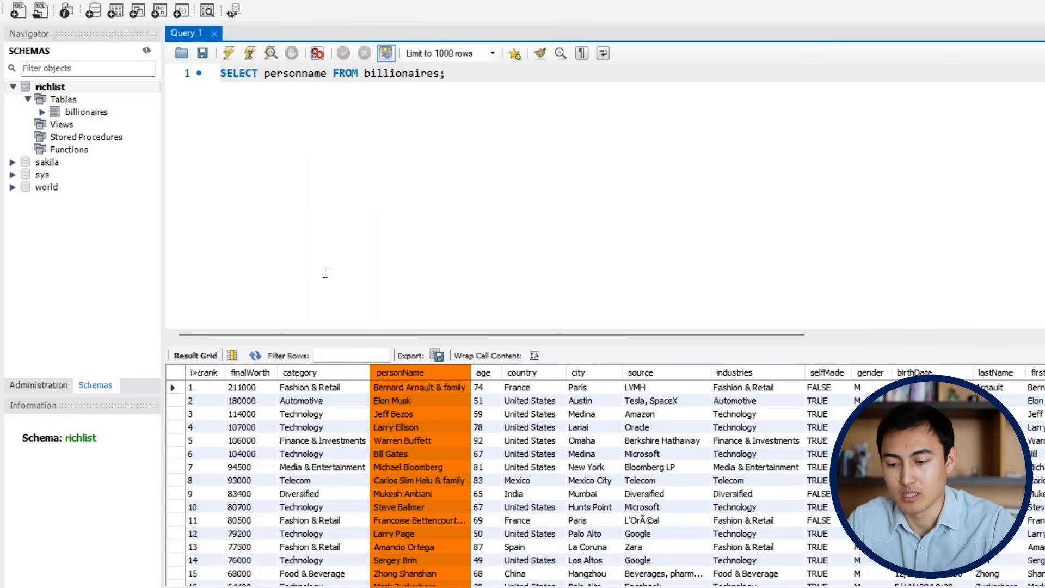
pyautogui.write(',')
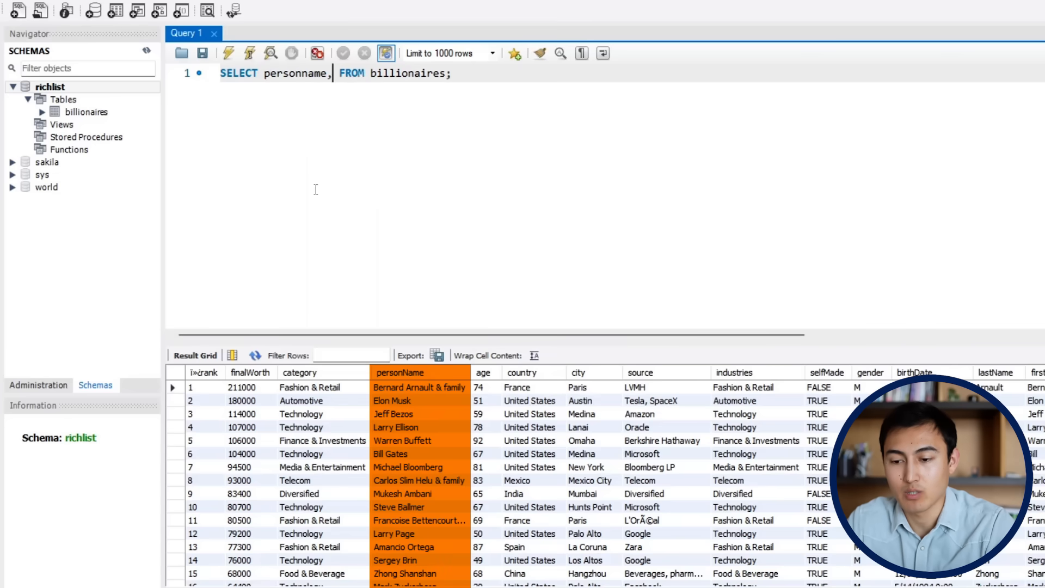
pyautogui.write('f')
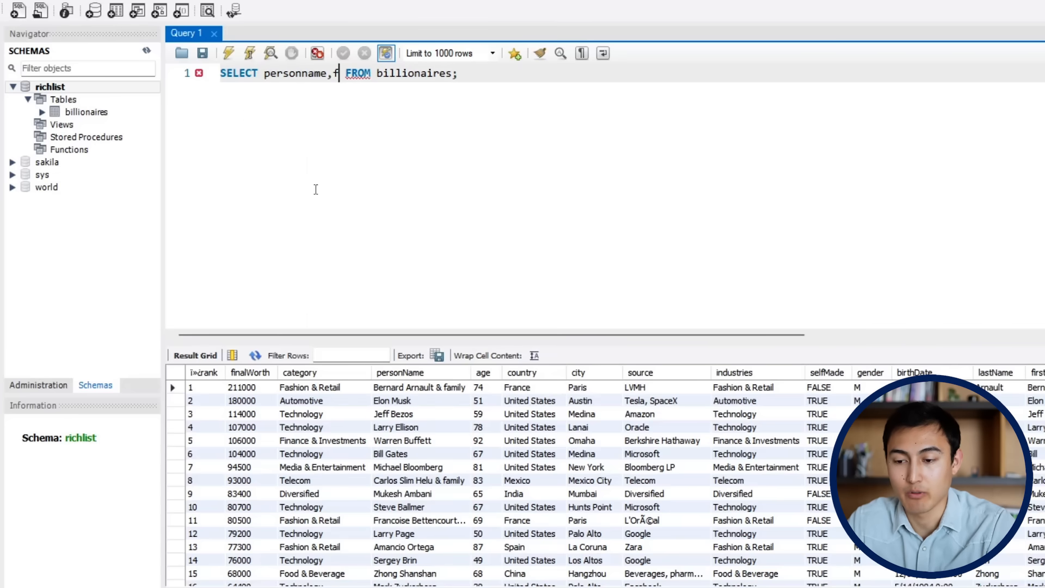
pyautogui.write('inalworth')
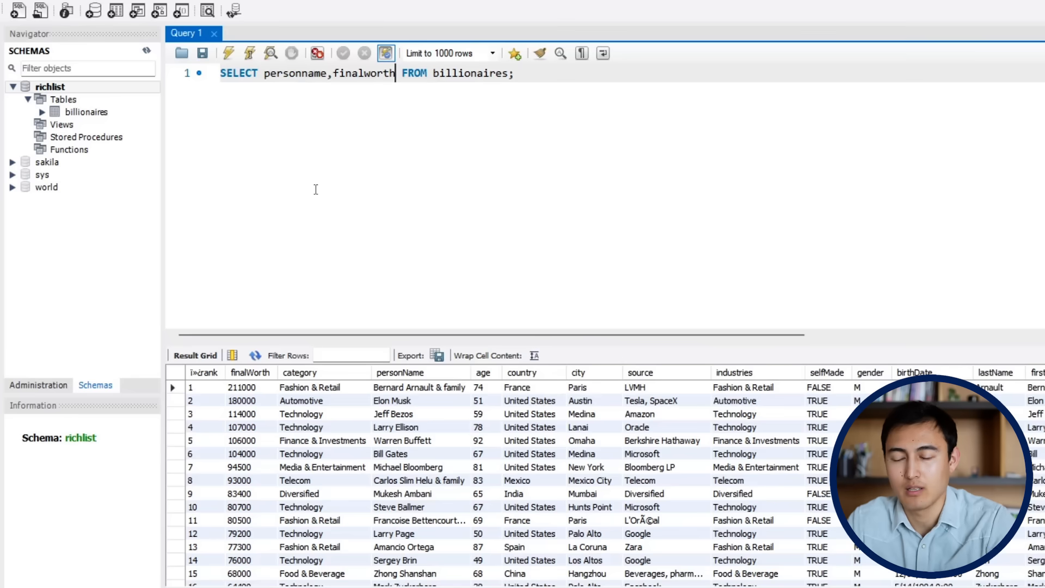
pyautogui.click(229, 52)
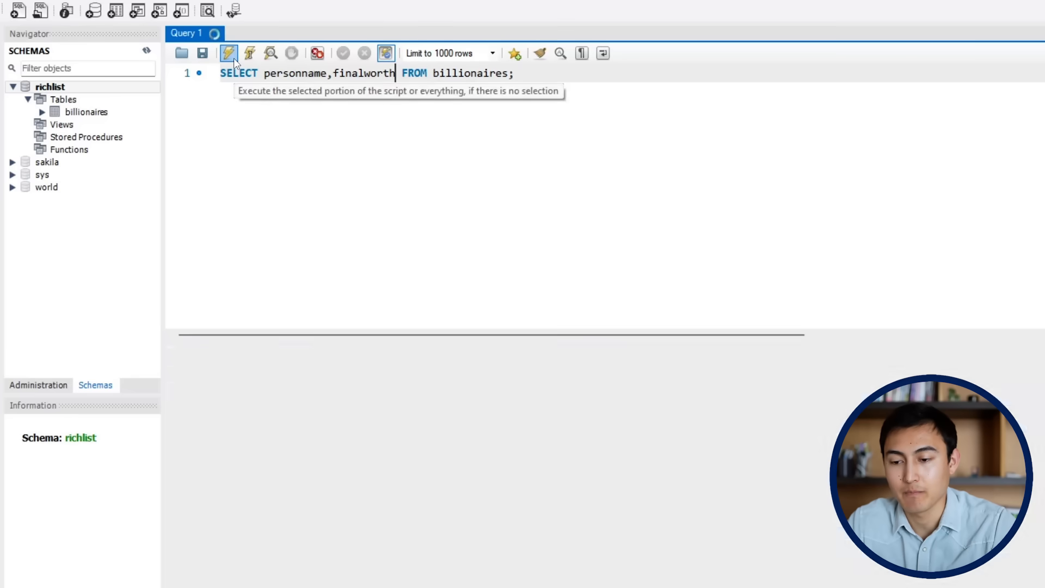
pyautogui.click(228, 53)
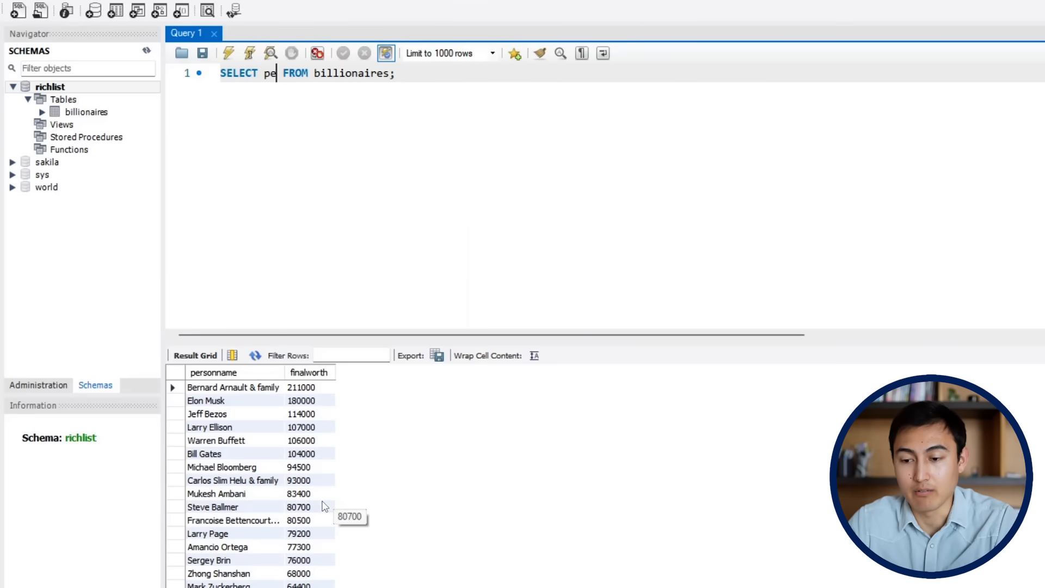
# - Run SELECT * again, then SELECT DISTINCT country FROM billionaires; to list unique countries
pyautogui.write('*')
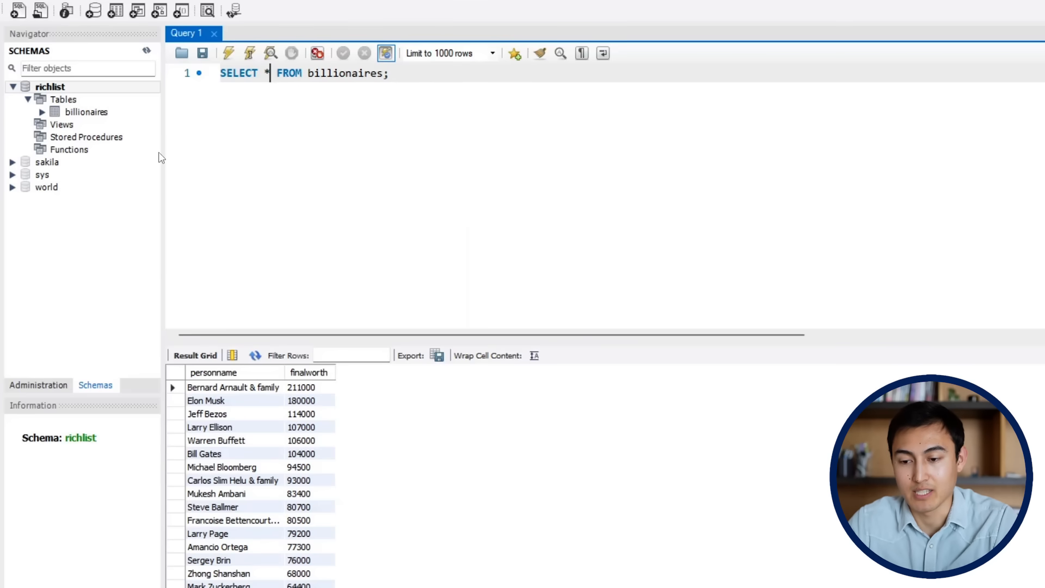
pyautogui.click(228, 52)
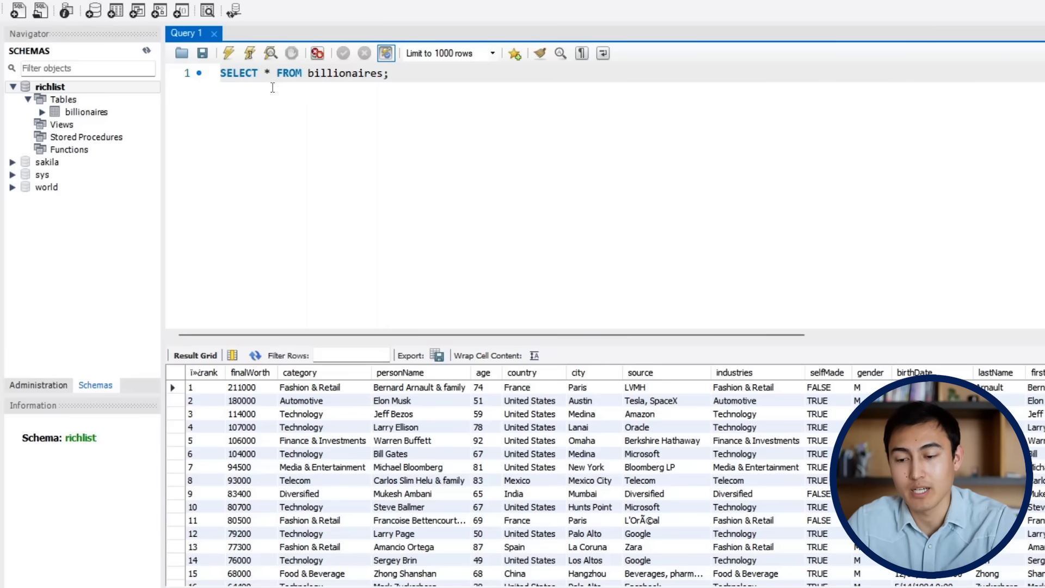
pyautogui.write('DISTINCT country')
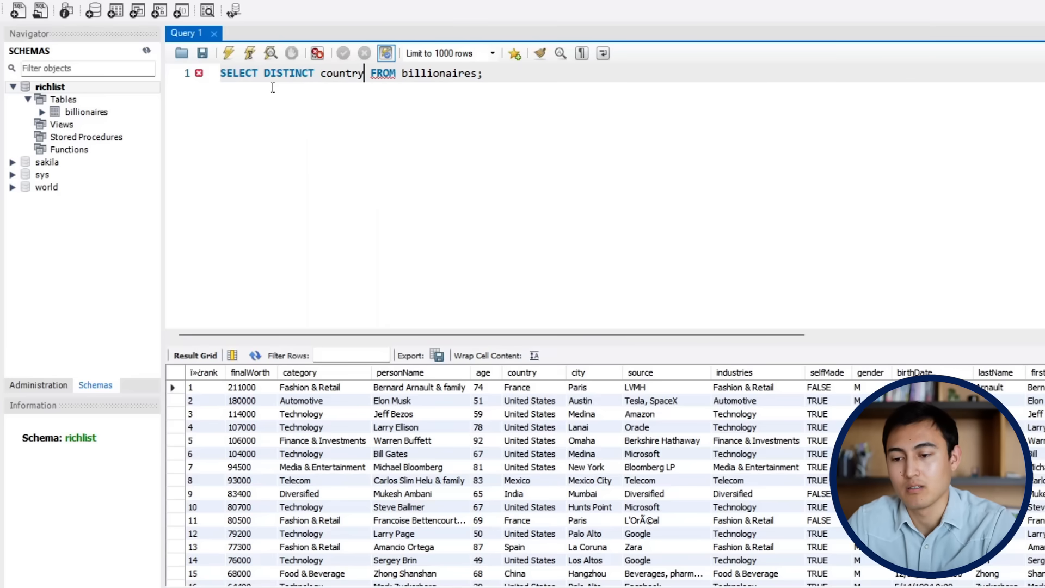
pyautogui.click(227, 52)
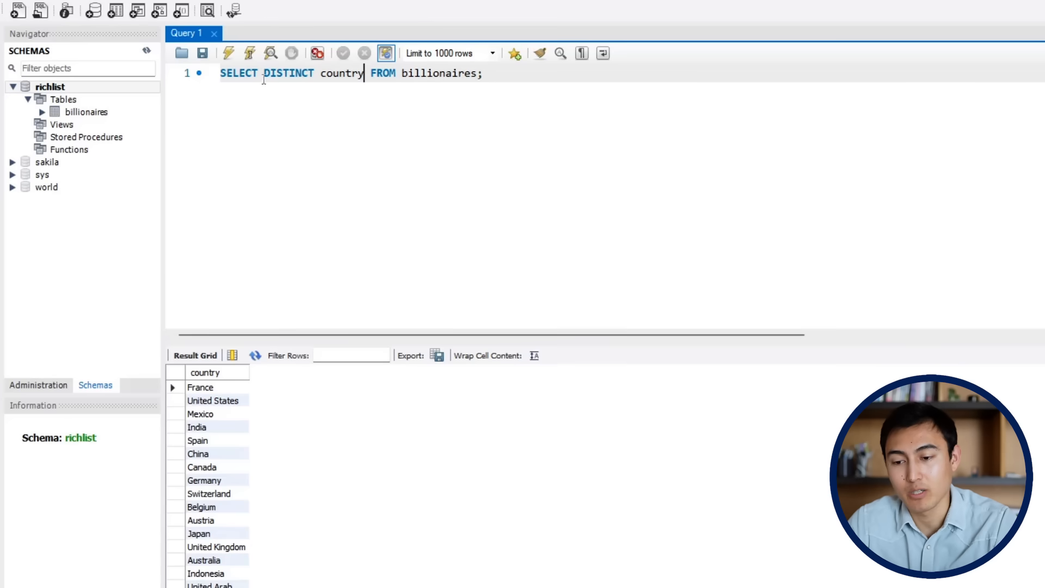
# - Run SELECT COUNT(DISTINCT country) FROM billionaires; returning 39, then select the country column name
pyautogui.write('COUNT')
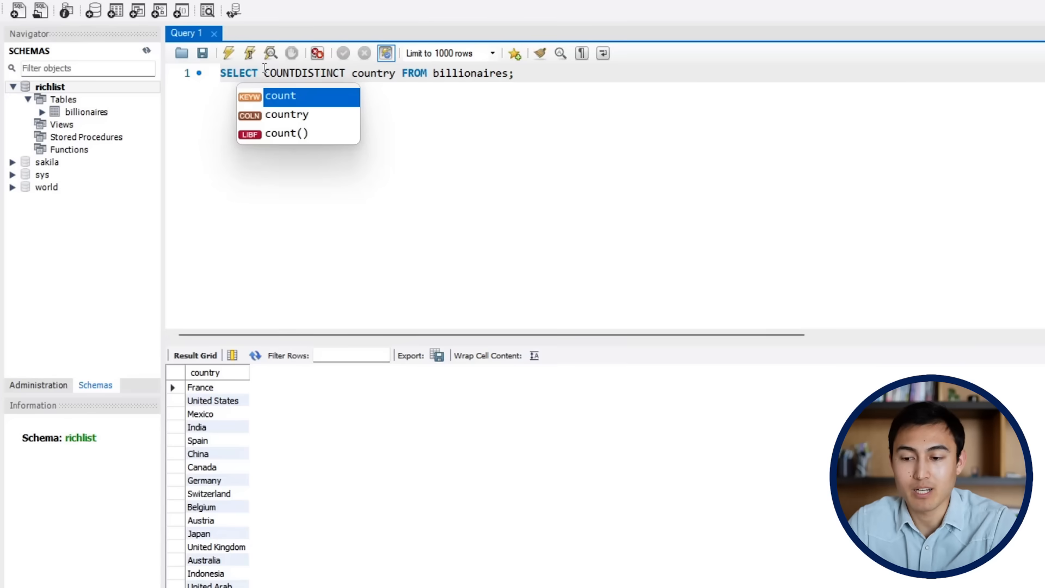
pyautogui.write('(')
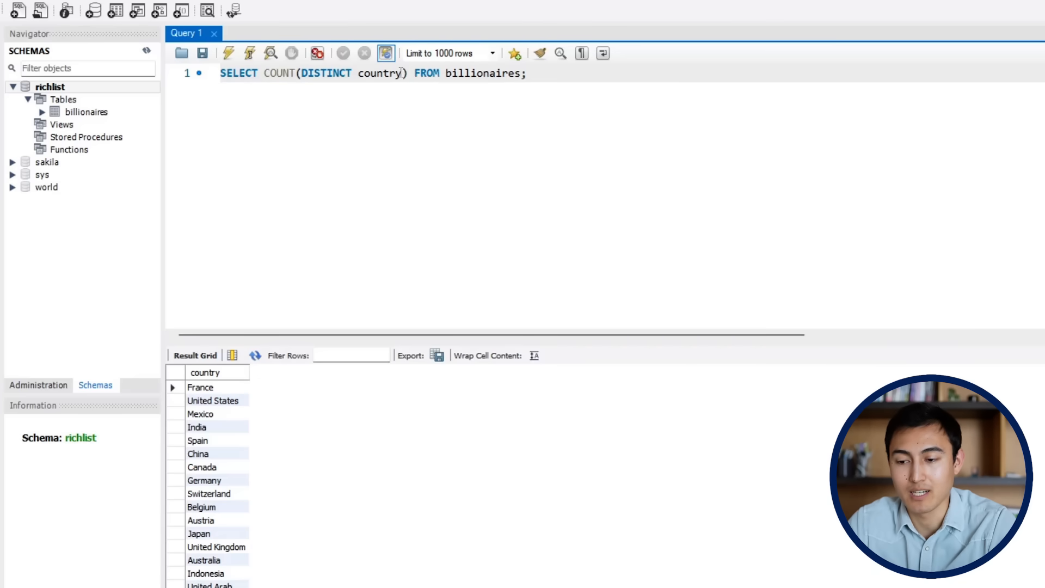
pyautogui.click(248, 52)
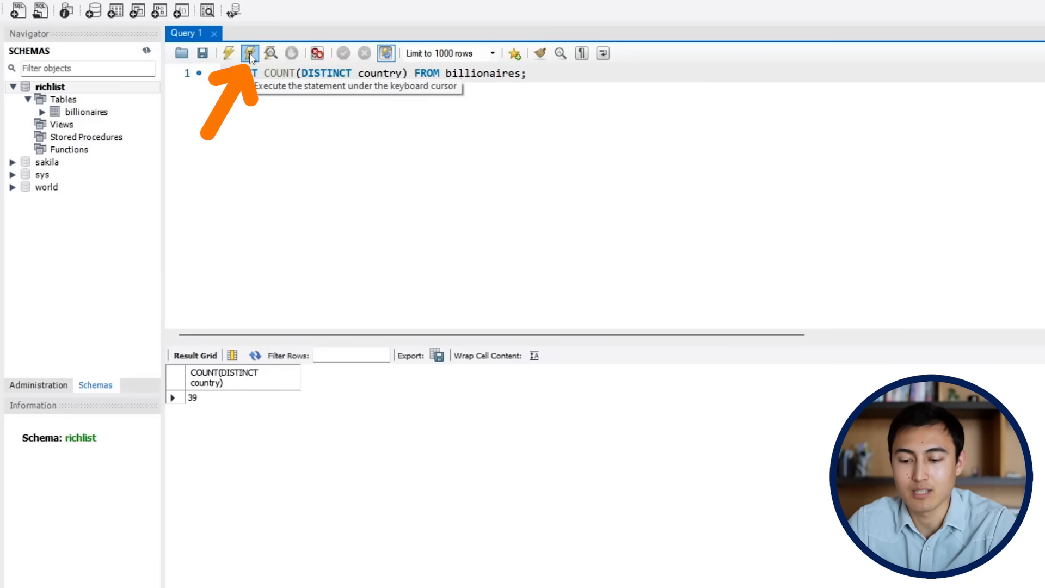
pyautogui.click(246, 54)
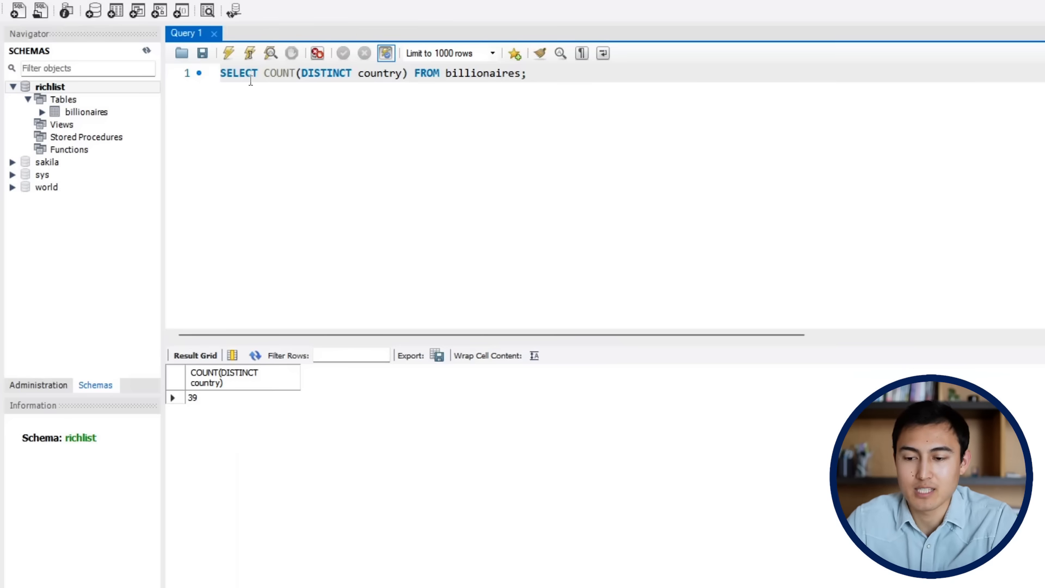
pyautogui.doubleClick(240, 73)
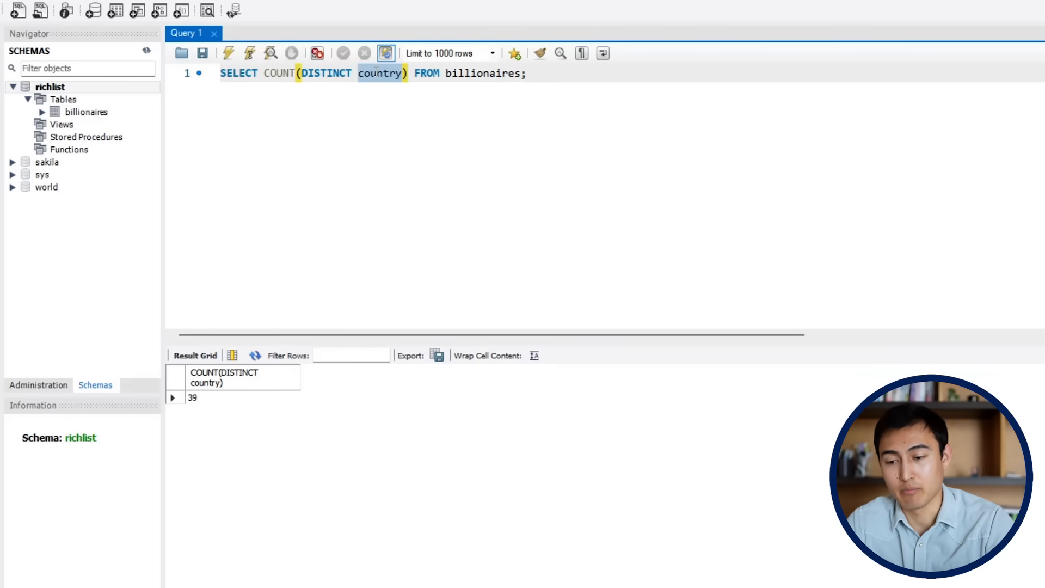
pyautogui.moveTo(109, 108)
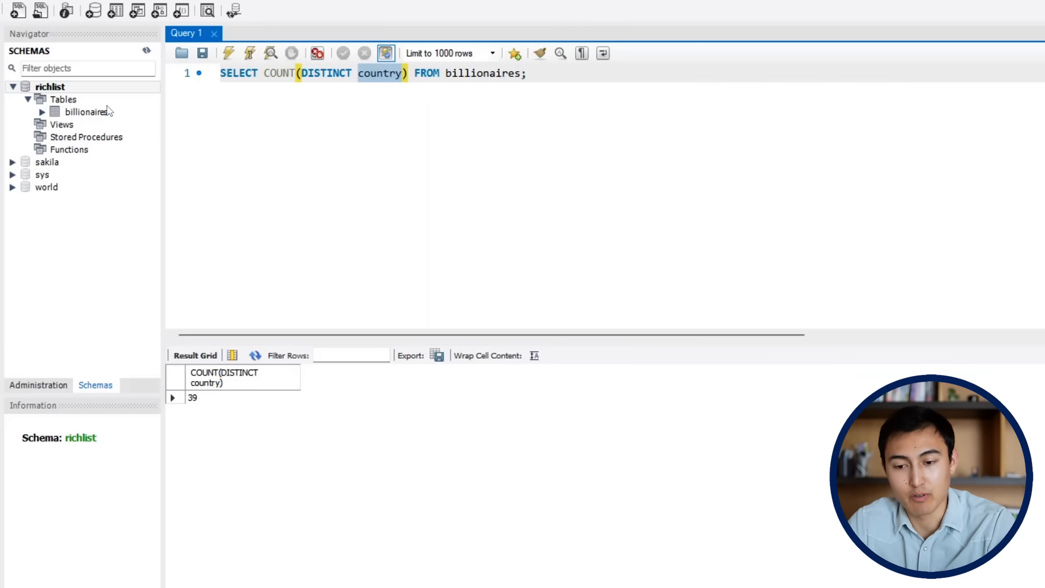
# - Check the table's columns and count distinct personname instead of country, returning 475
pyautogui.click(84, 112)
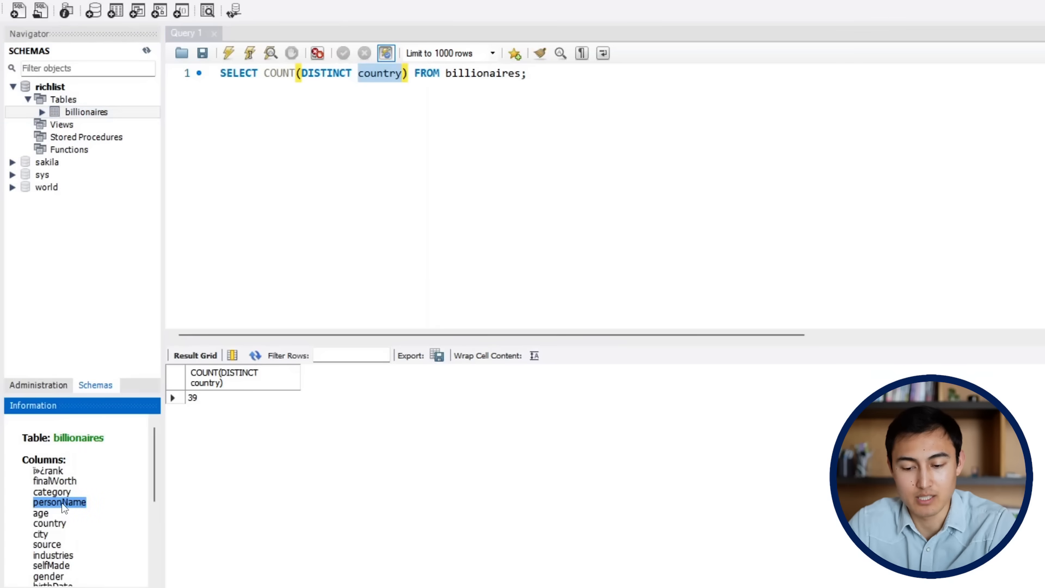
pyautogui.click(382, 74)
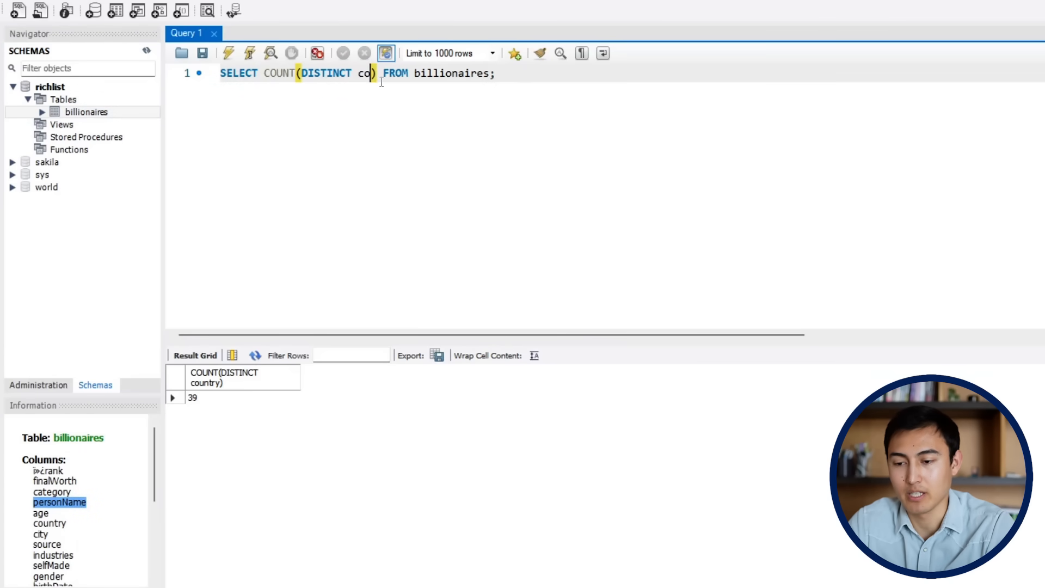
pyautogui.write('personname')
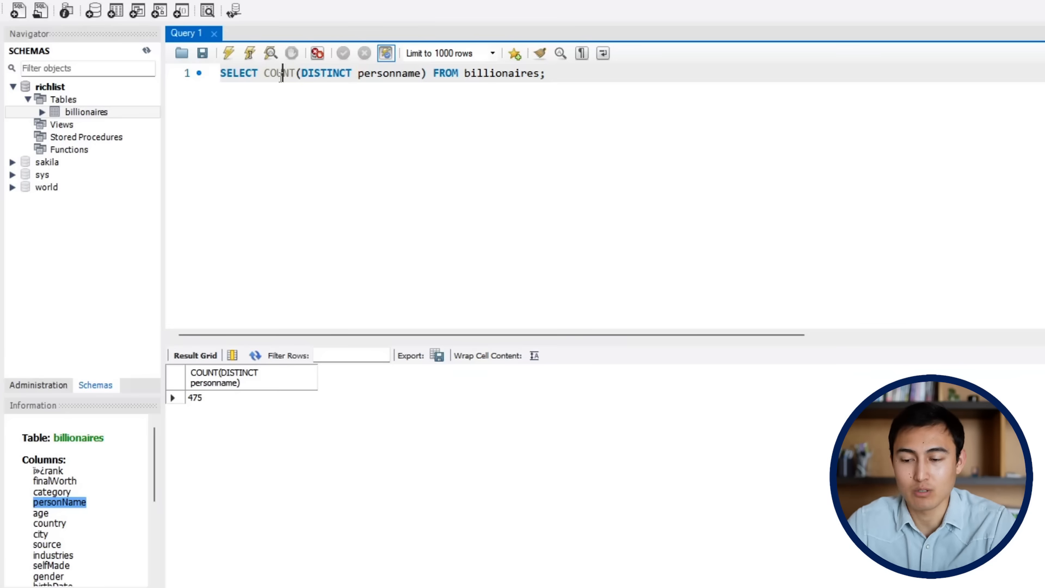
pyautogui.doubleClick(280, 74)
pyautogui.write('AVG')
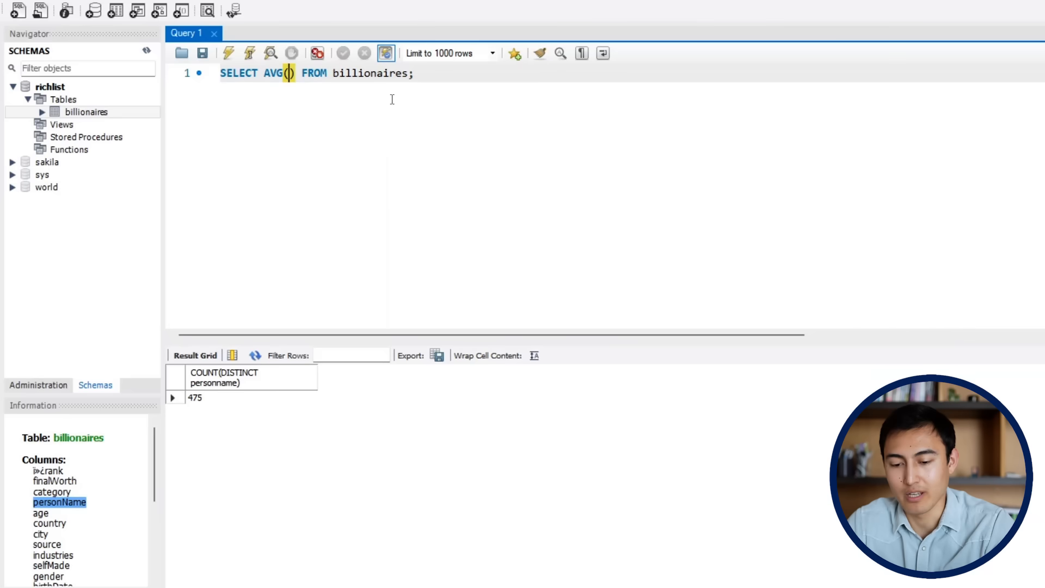
# - Run SELECT AVG(finalworth) FROM billionaires to get the average final worth
pyautogui.write('finalworth')
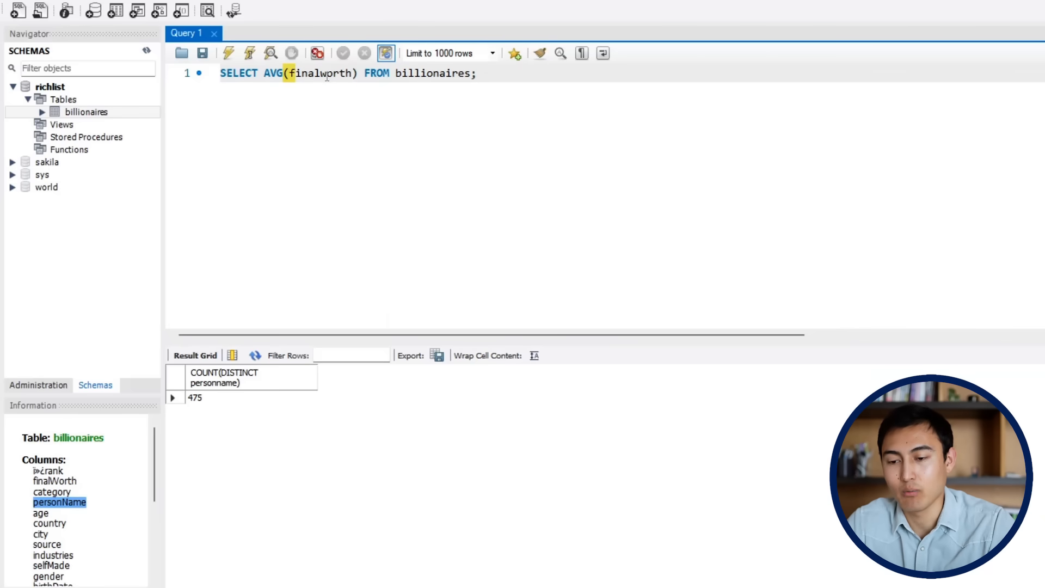
pyautogui.press('Ctrl+Enter')
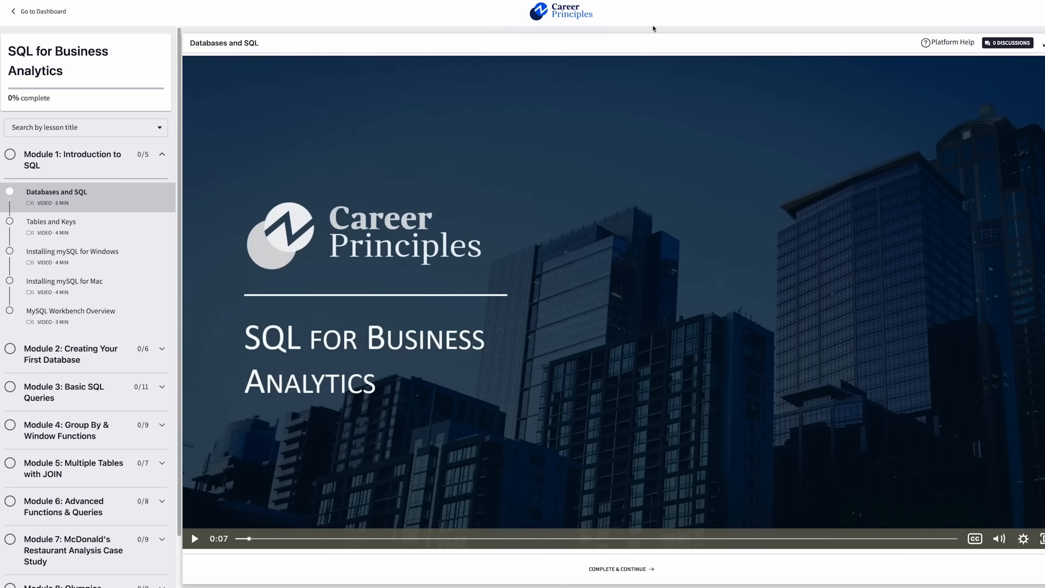
# - Expand Module 7, open the Removing Duplicates lesson and play its video
pyautogui.click(46, 222)
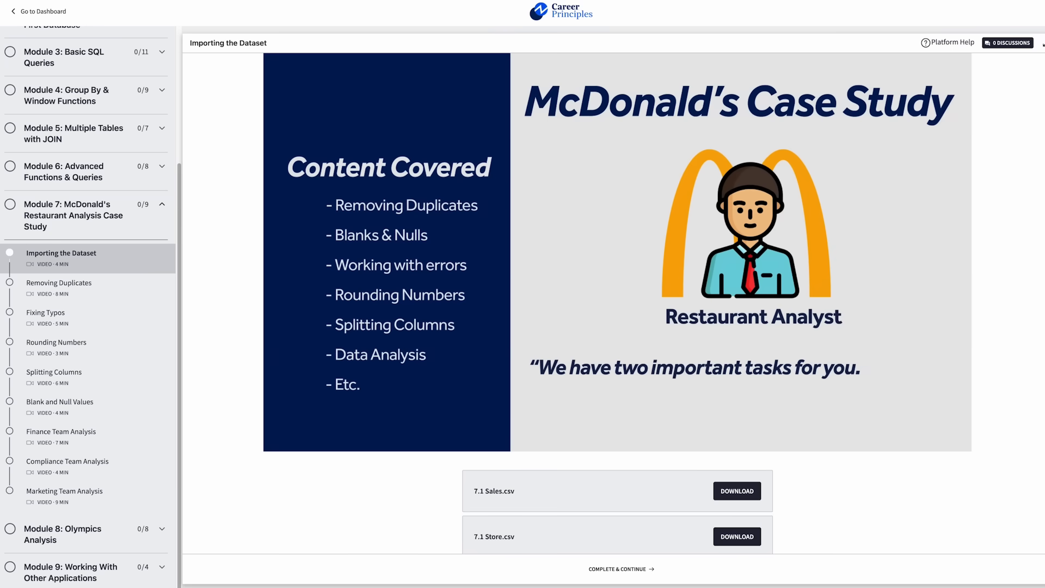
pyautogui.click(59, 283)
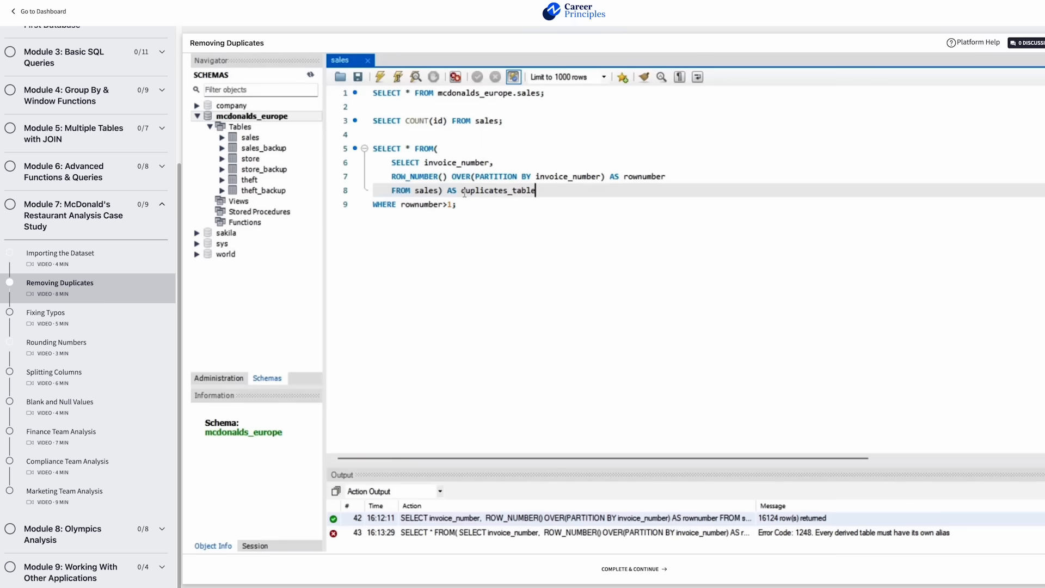
pyautogui.click(397, 76)
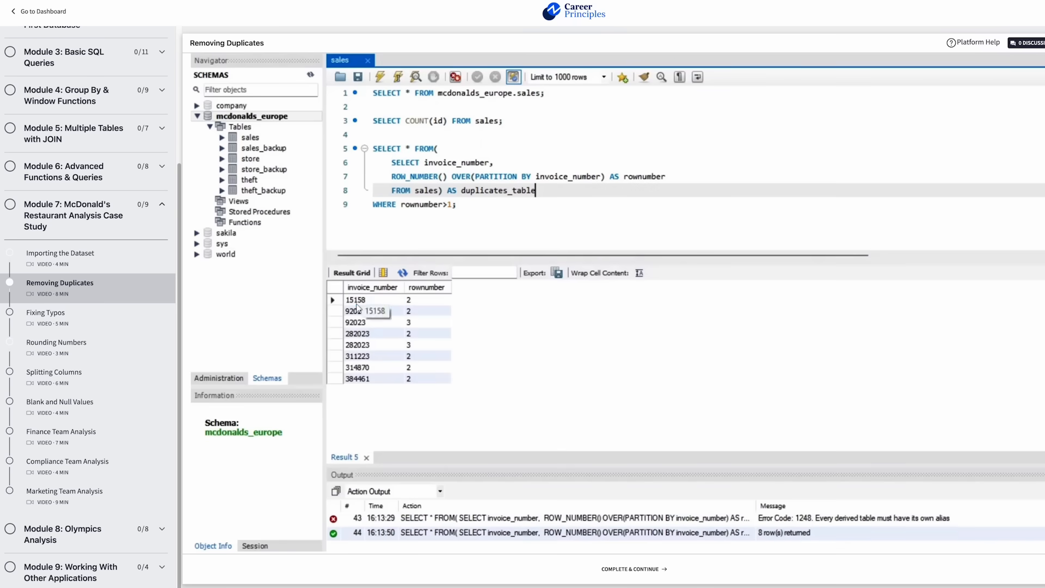
pyautogui.click(427, 301)
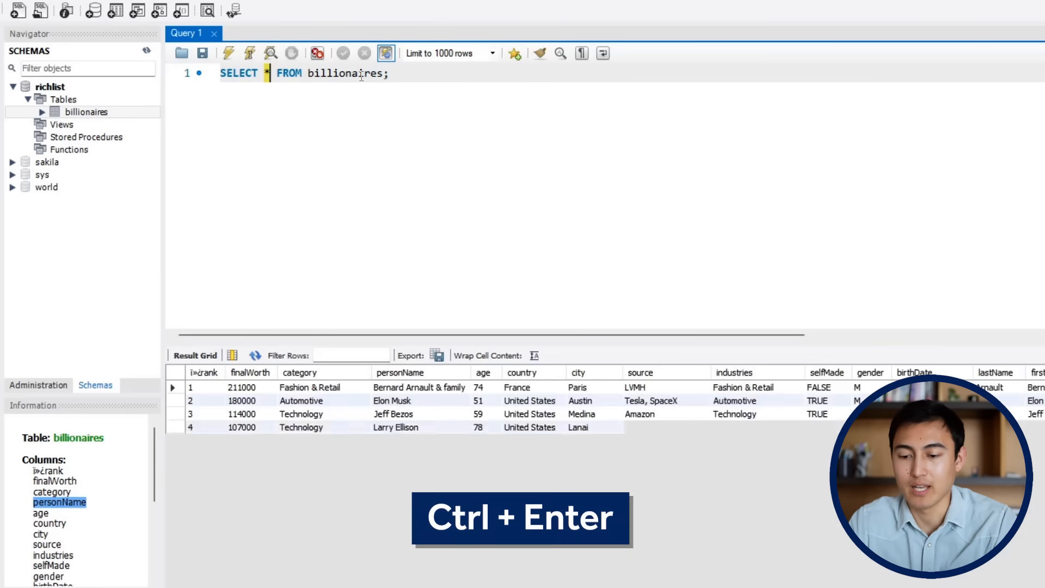
# - Run SELECT * FROM billionaires, then filter it with WHERE country = 'france'
pyautogui.press('Ctrl+Enter')
pyautogui.write('WHERE;')
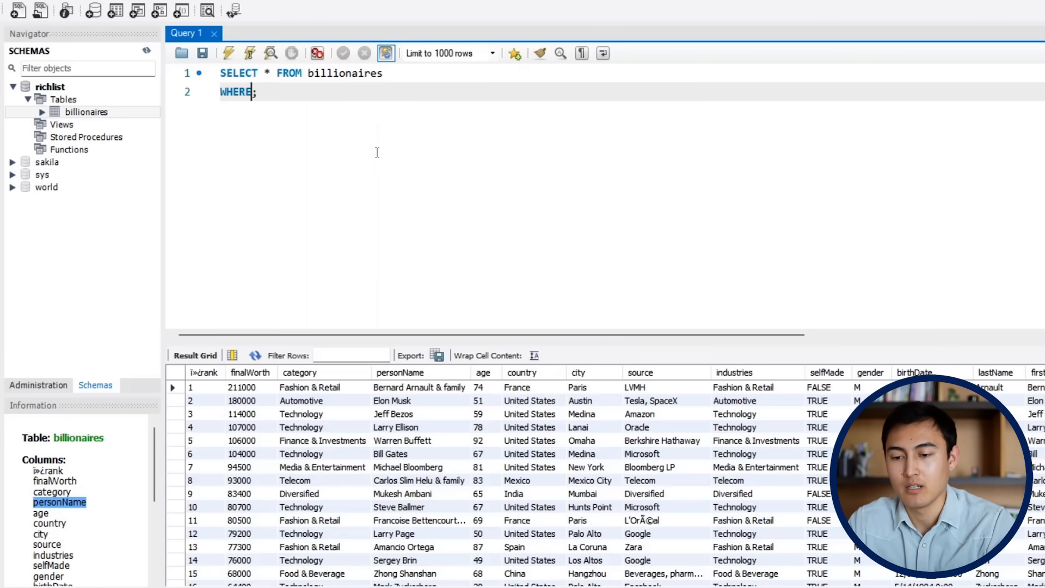
pyautogui.write('country')
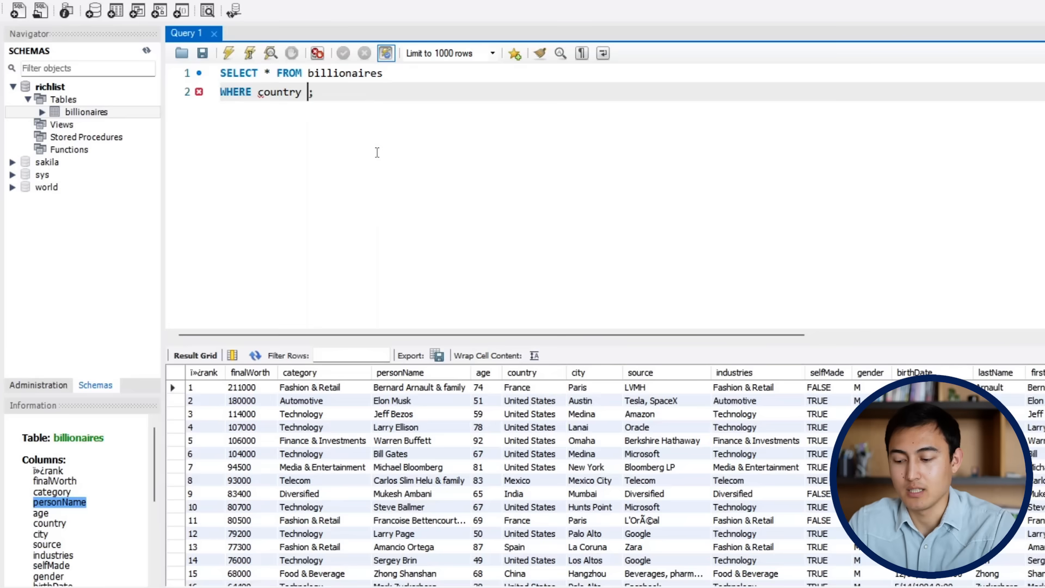
pyautogui.write("= '")
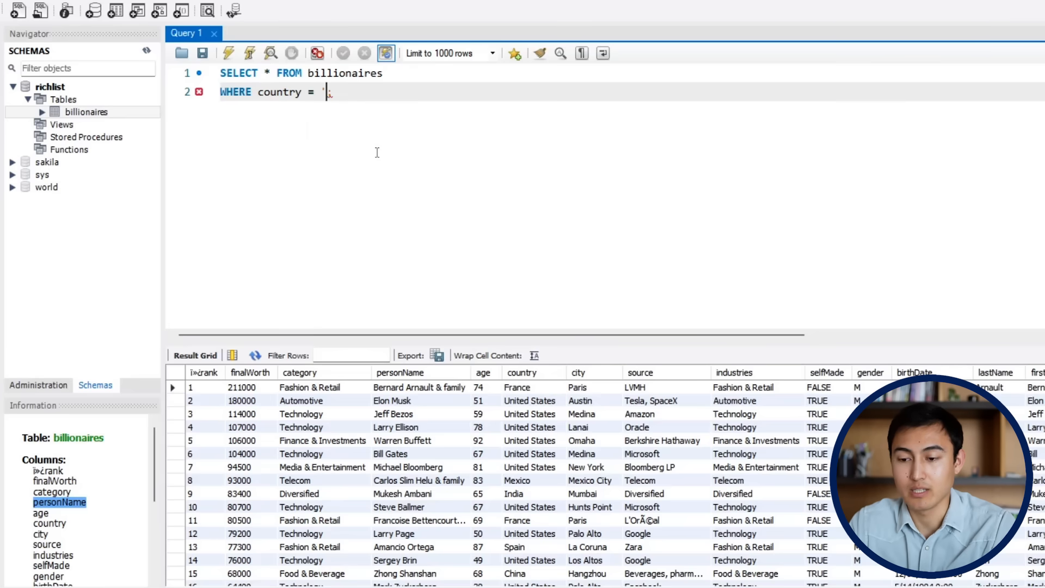
pyautogui.write('france')
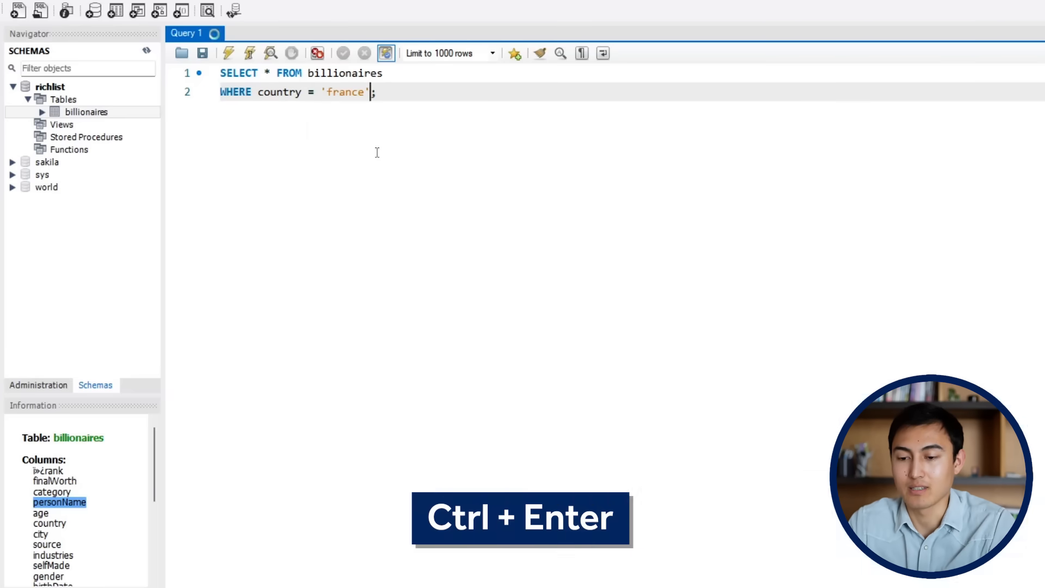
pyautogui.press('Ctrl+Enter')
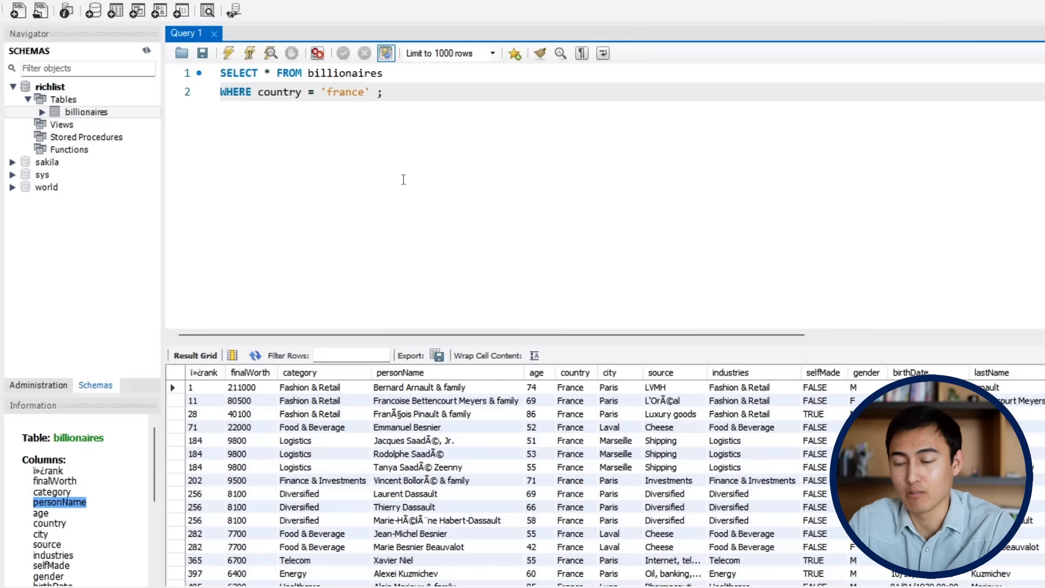
# - Add AND city <> 'paris' to the WHERE clause and run the query
pyautogui.write('AND')
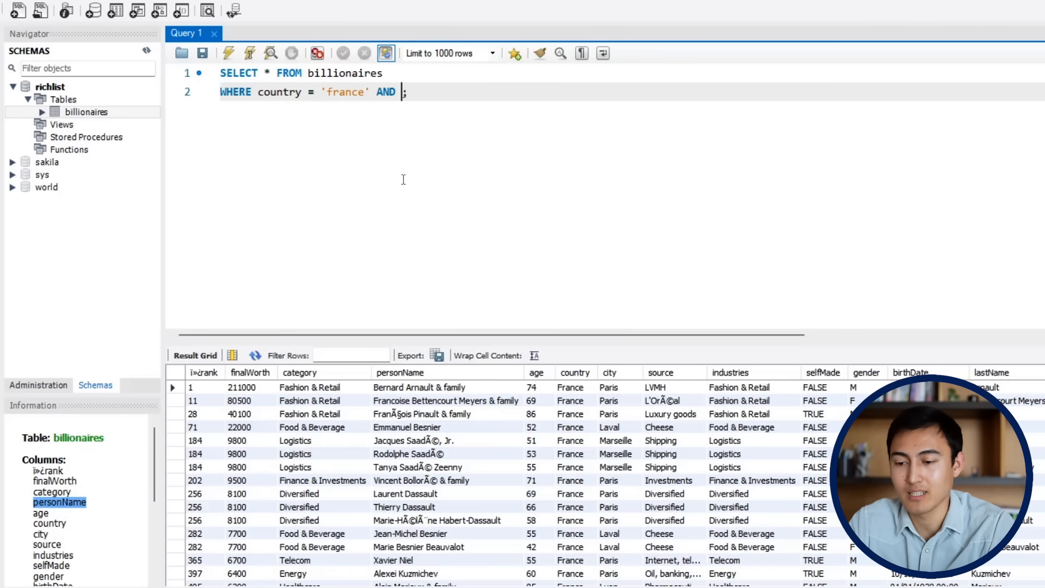
pyautogui.write('city')
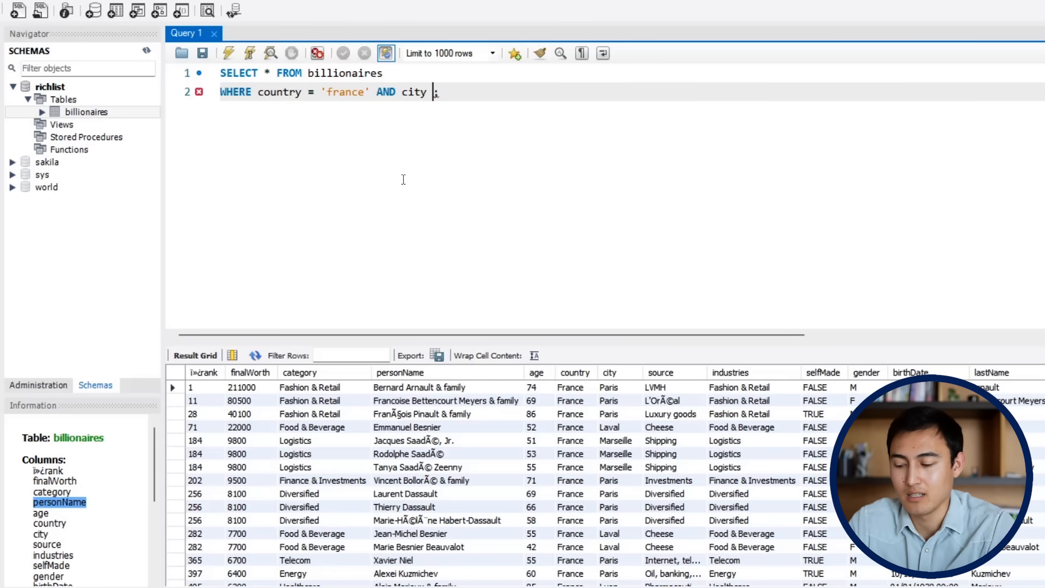
pyautogui.write('<>')
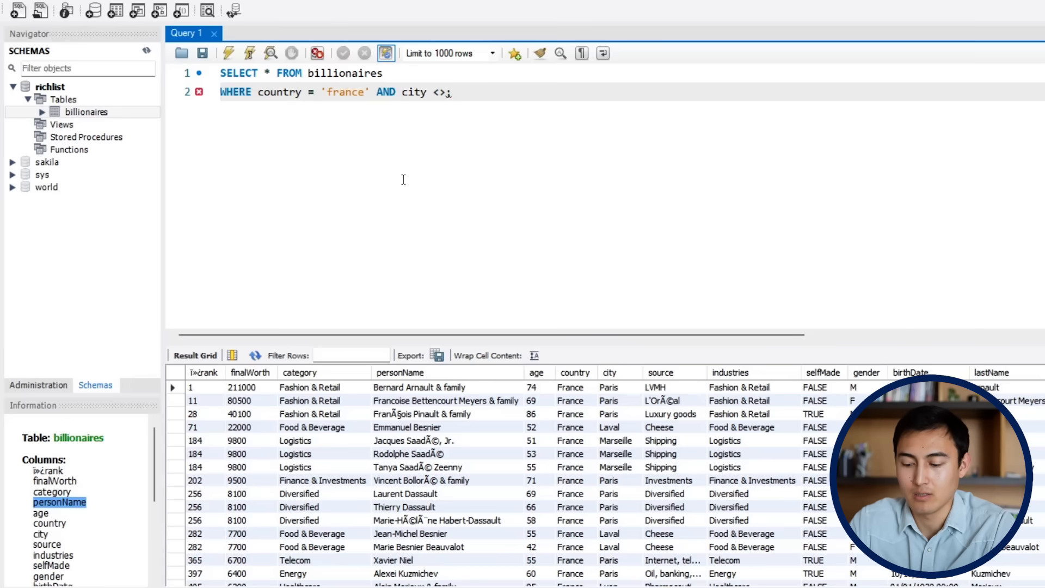
pyautogui.write("'paris'")
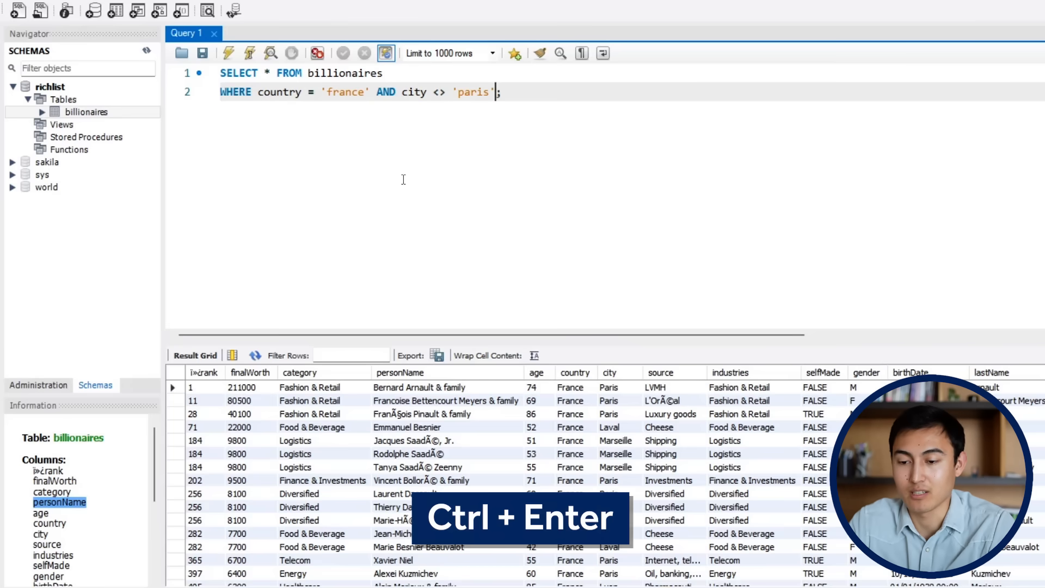
pyautogui.press('Ctrl+Enter')
pyautogui.write('OR')
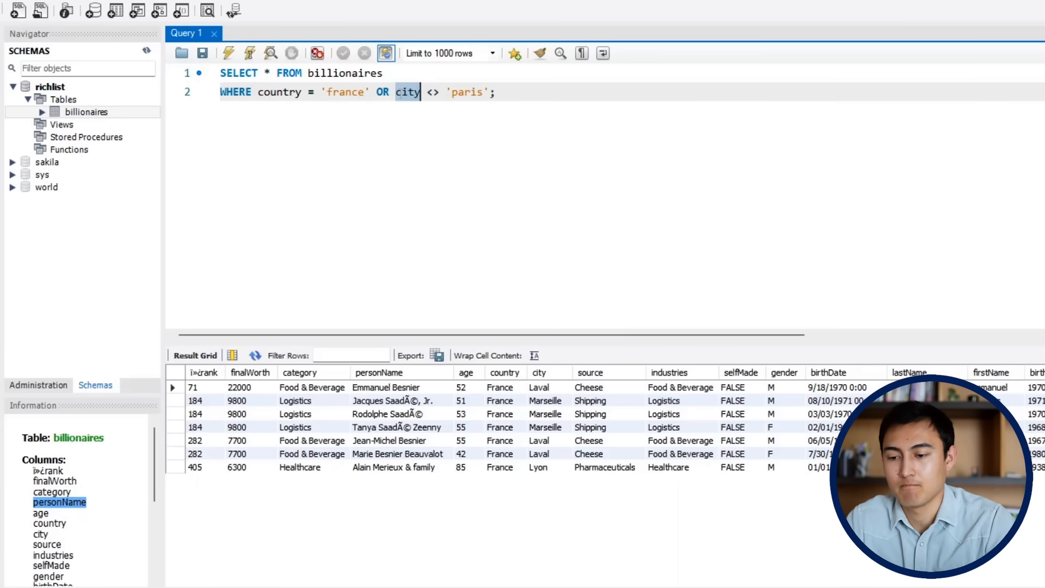
# - Run the query with country = 'france' OR country = 'spain'
pyautogui.write('country =')
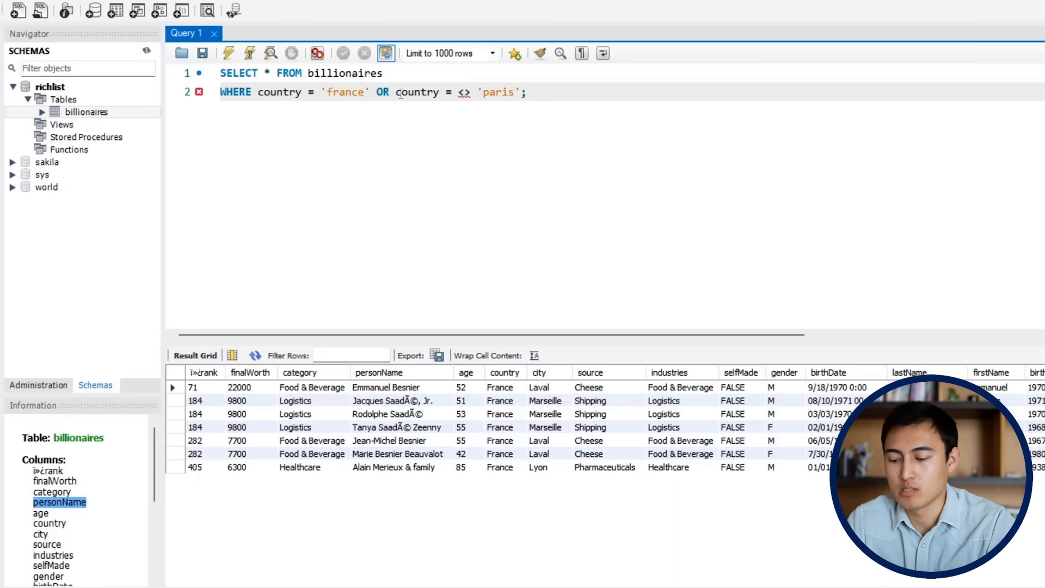
pyautogui.write('spa')
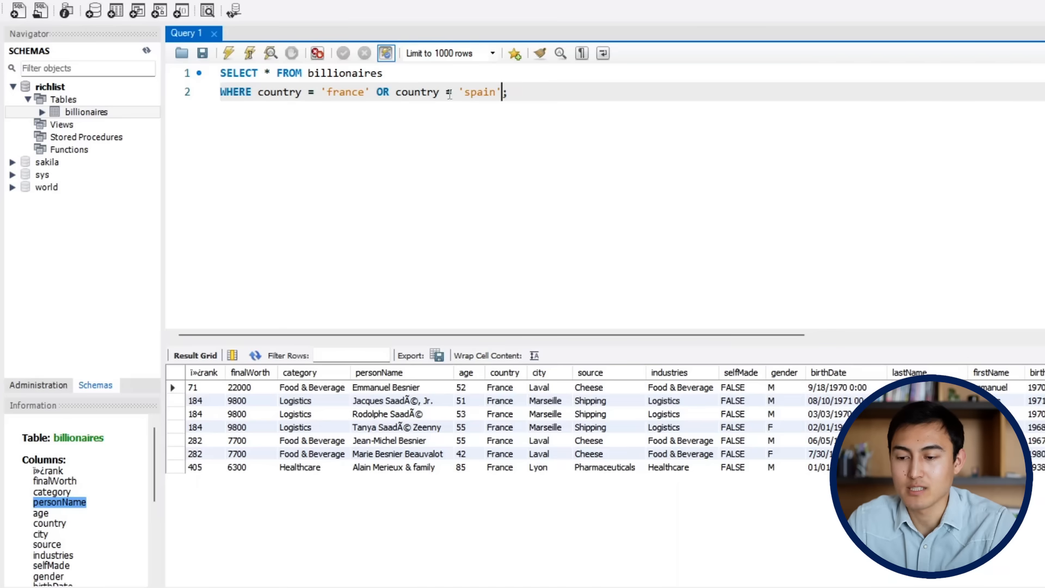
pyautogui.click(248, 53)
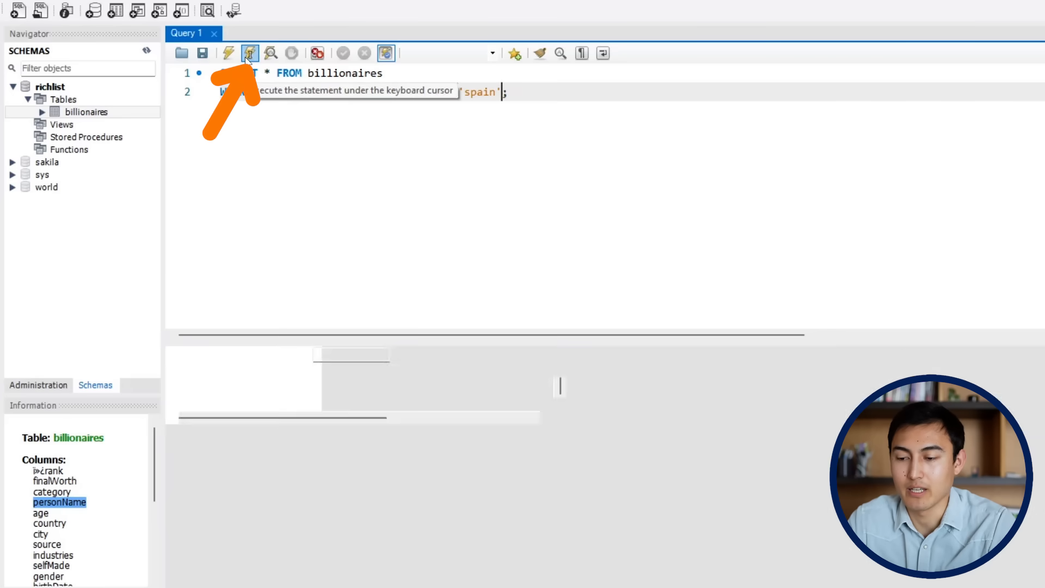
pyautogui.click(249, 53)
pyautogui.write('#')
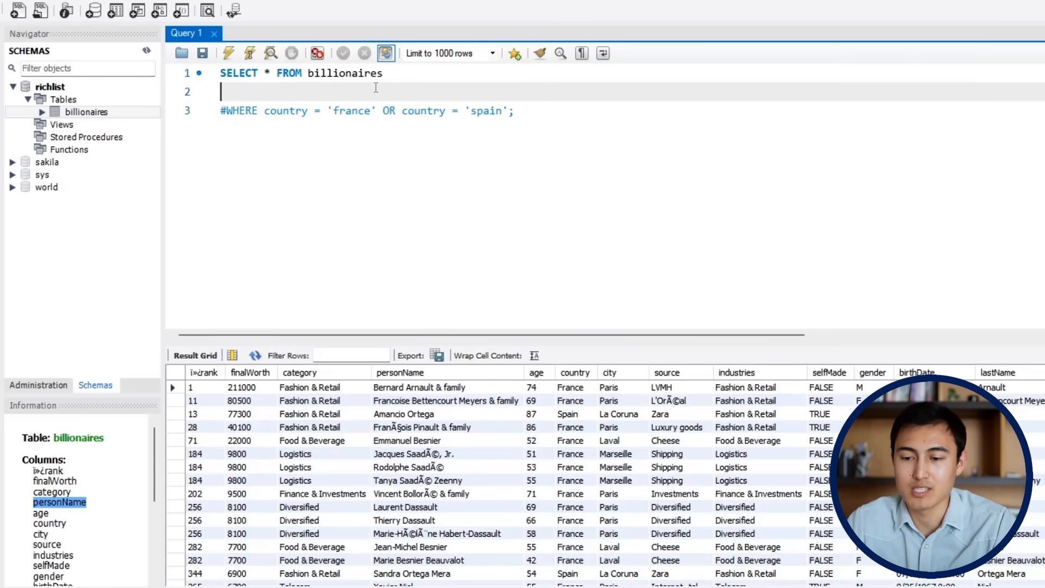
# - Run a new WHERE country IN('france','spain','italy') query below the commented-out condition
pyautogui.write('WHERE')
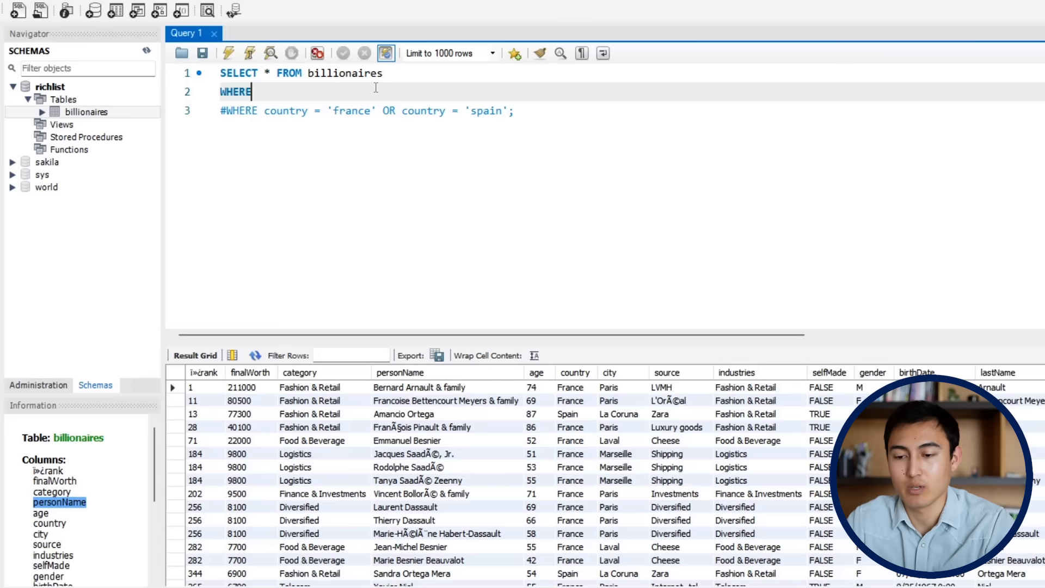
pyautogui.write('country')
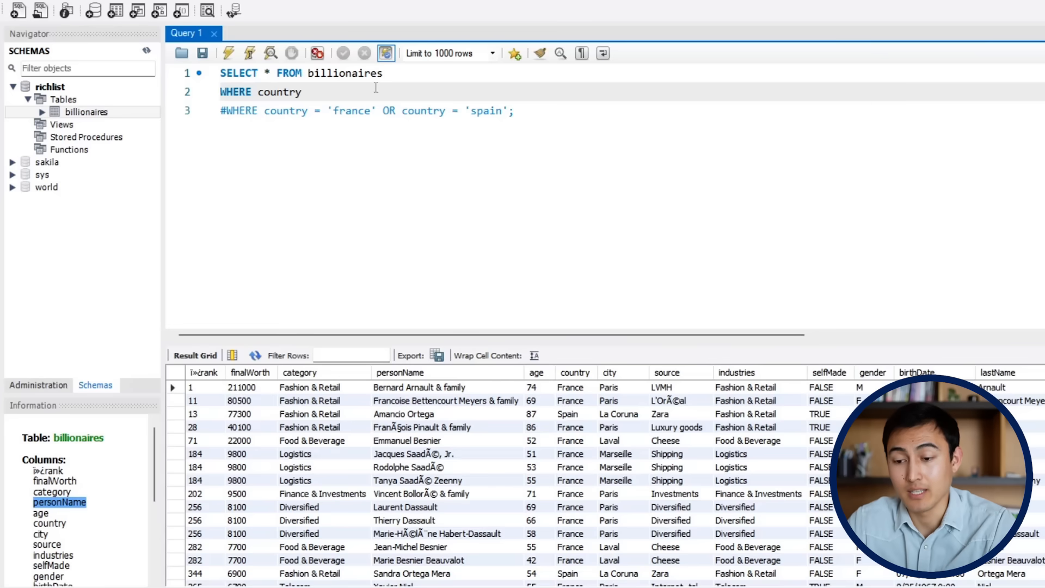
pyautogui.write('IN(')
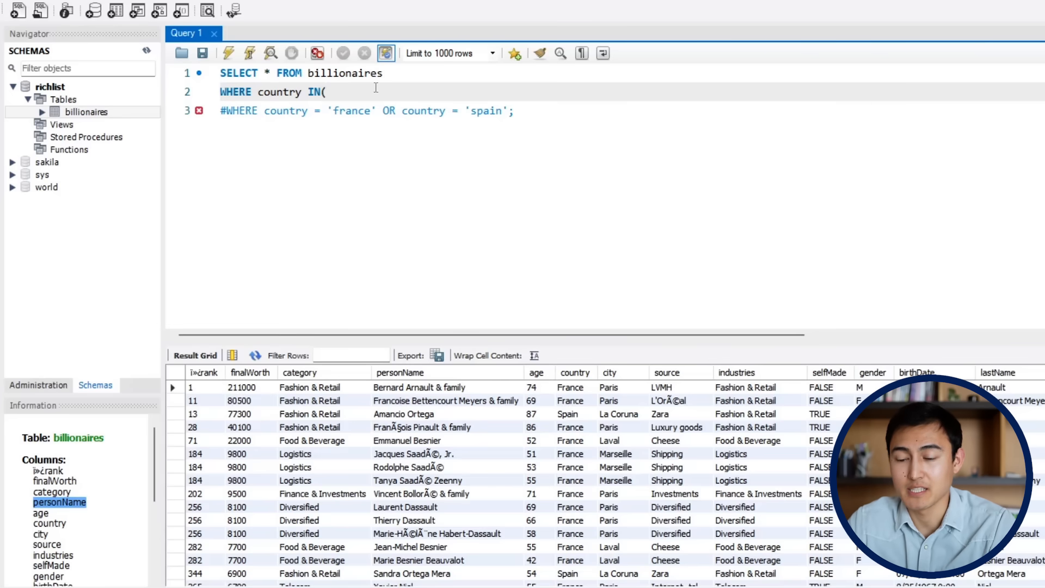
pyautogui.write("'farnce")
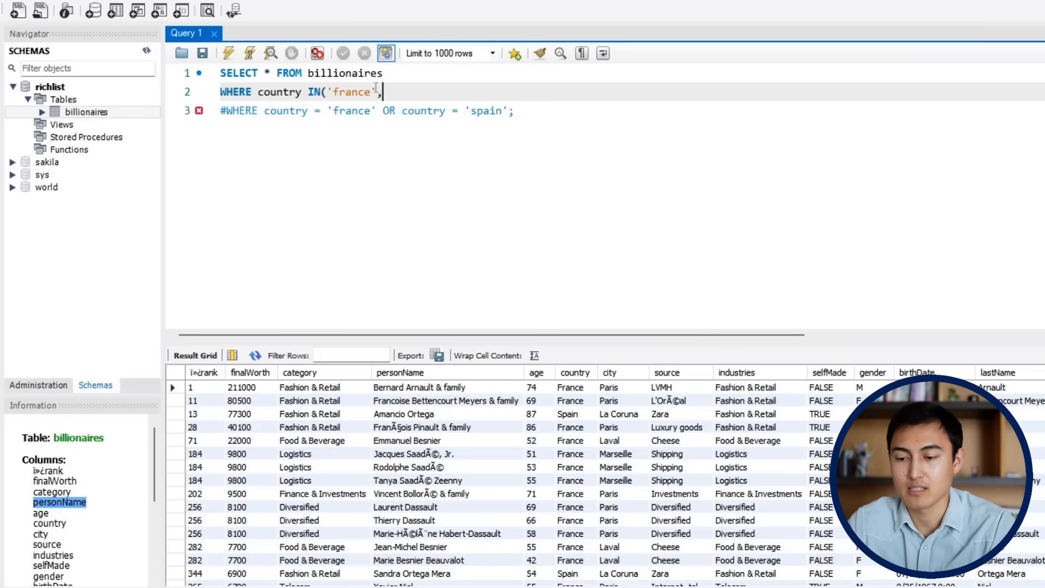
pyautogui.write("'spain'")
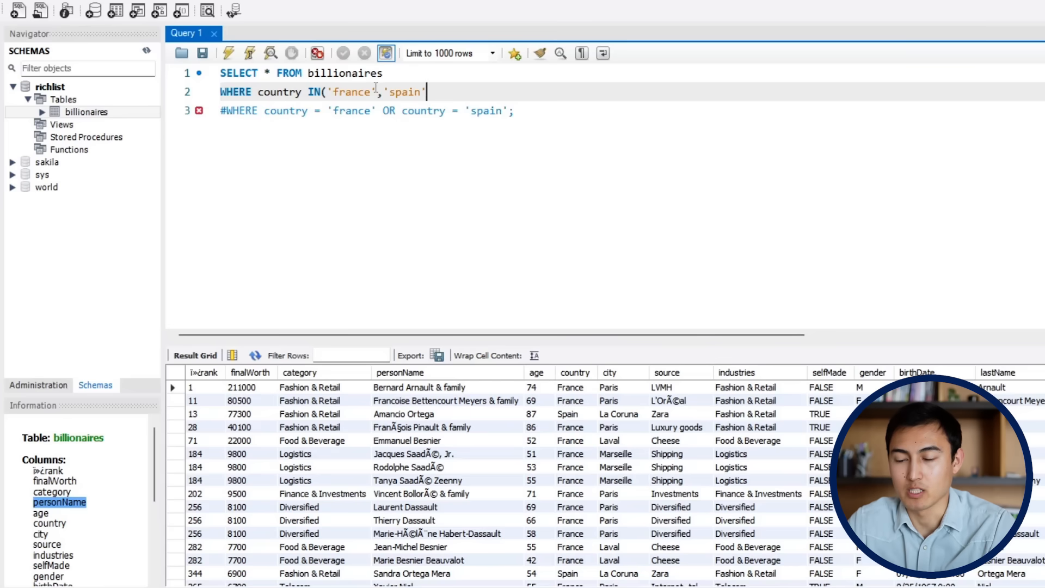
pyautogui.write(",'ital")
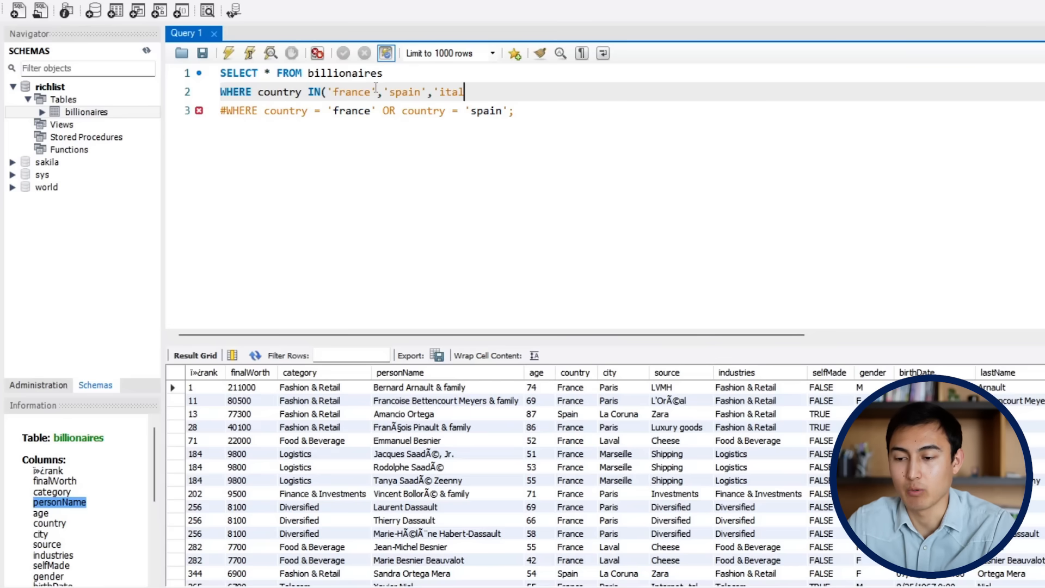
pyautogui.write("y');")
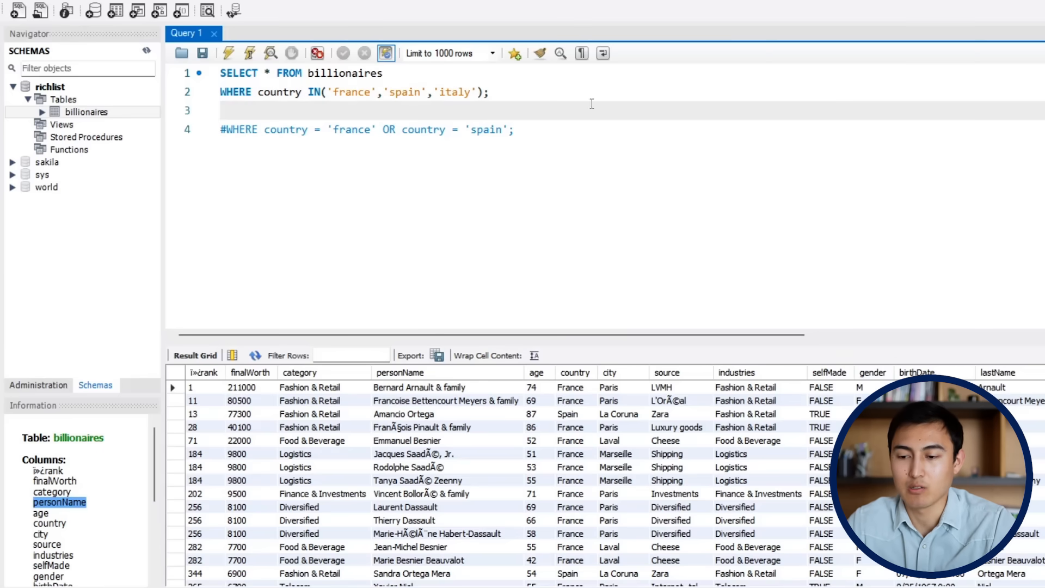
pyautogui.click(249, 53)
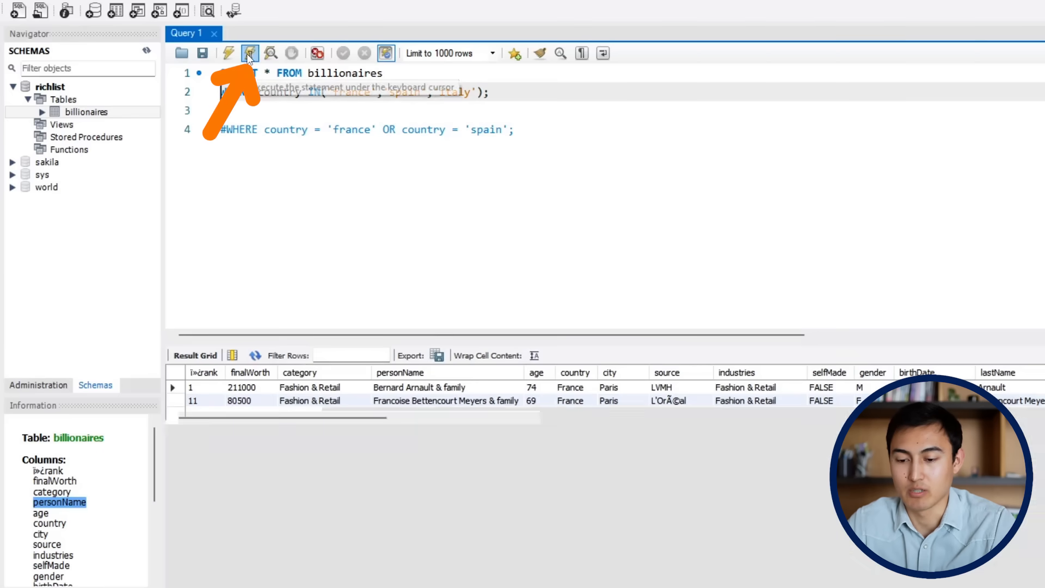
pyautogui.click(248, 52)
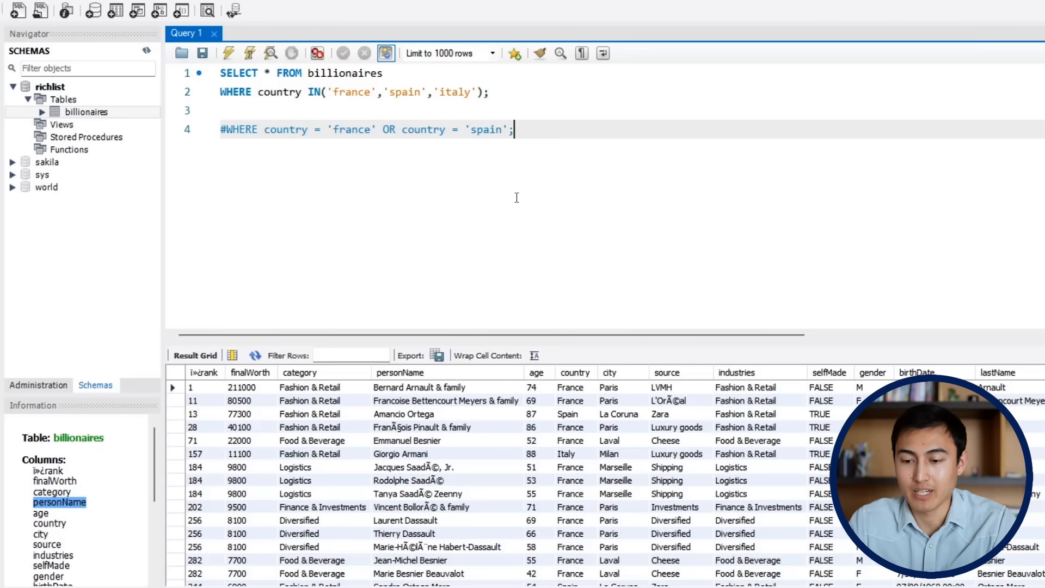
# - Write and run SELECT COUNT(personname) FROM billionaires WHERE selfmade = 'true', returning 309
pyautogui.write('SE')
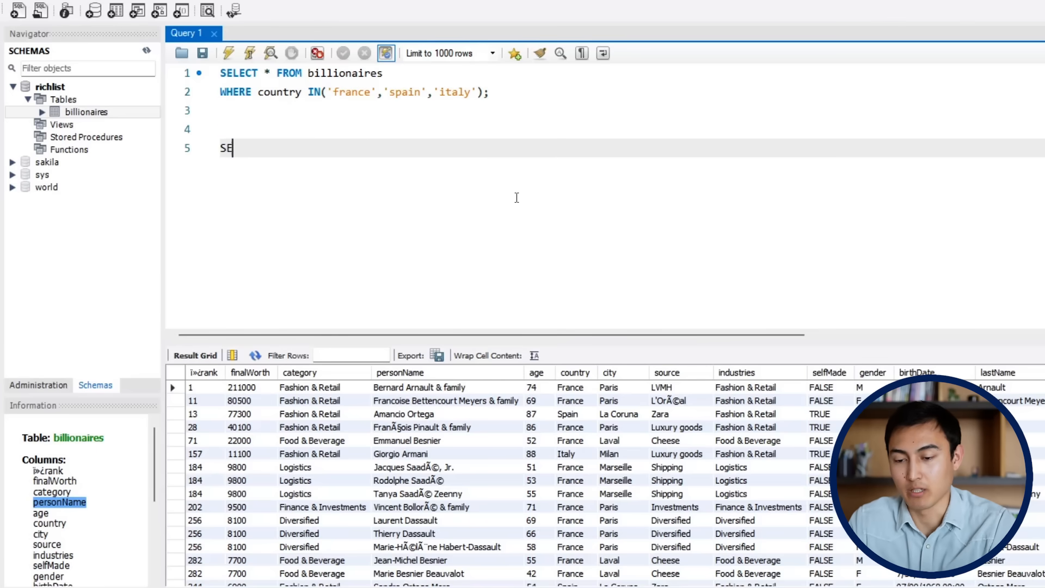
pyautogui.write('LECT COUNT(')
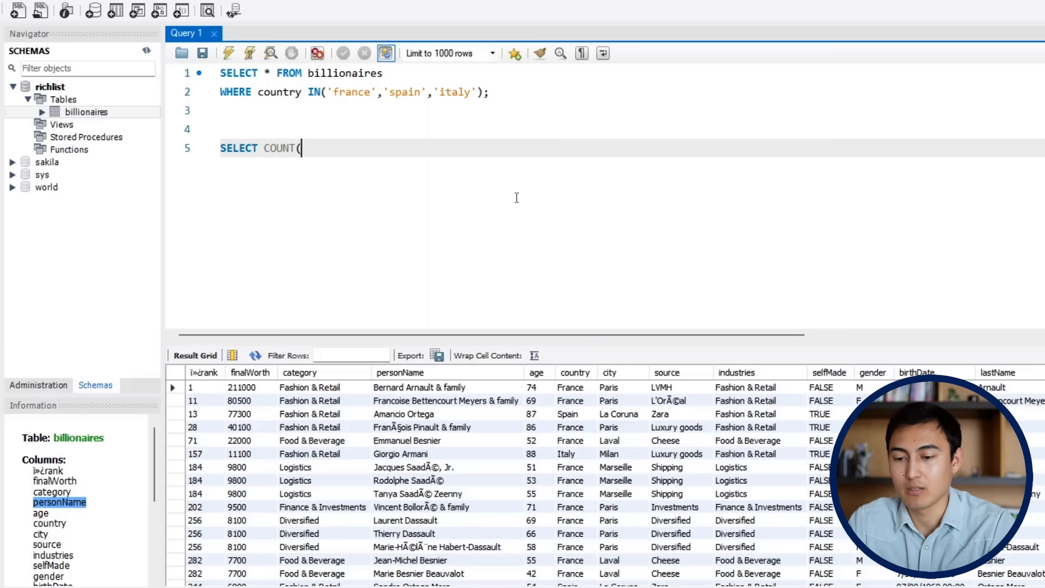
pyautogui.write('personb')
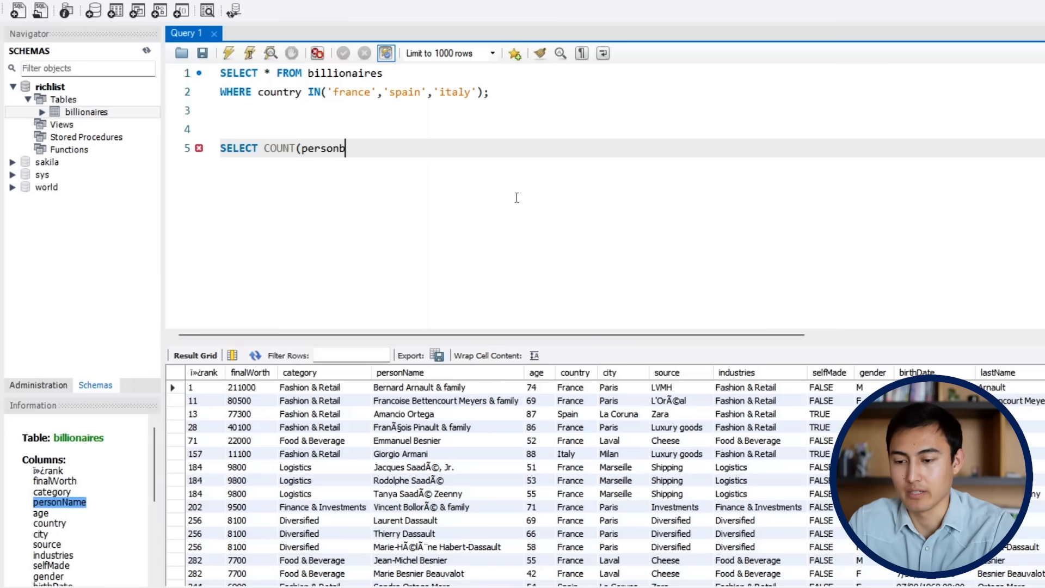
pyautogui.write('ame')
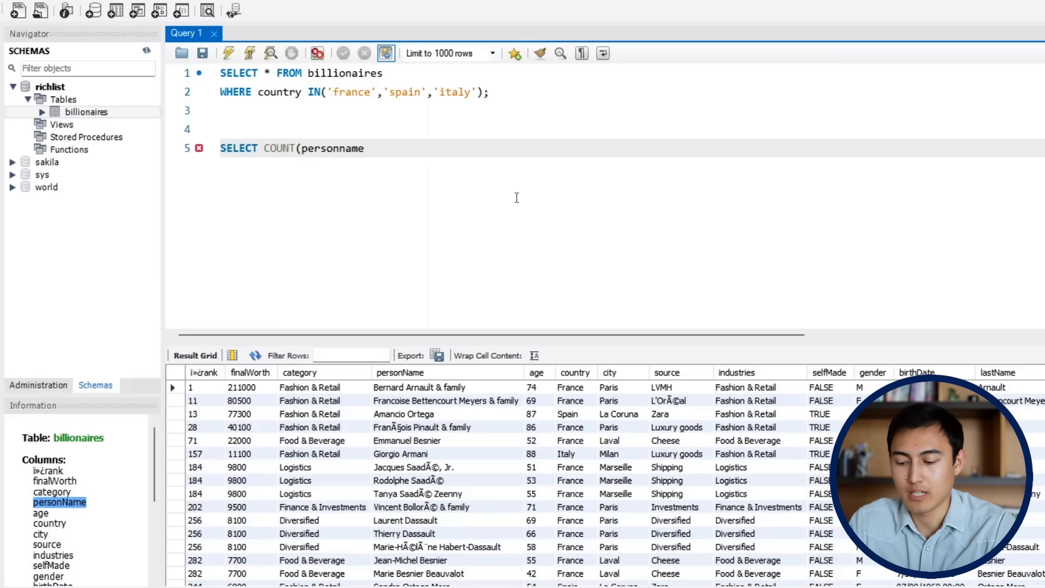
pyautogui.write(') FROM bi')
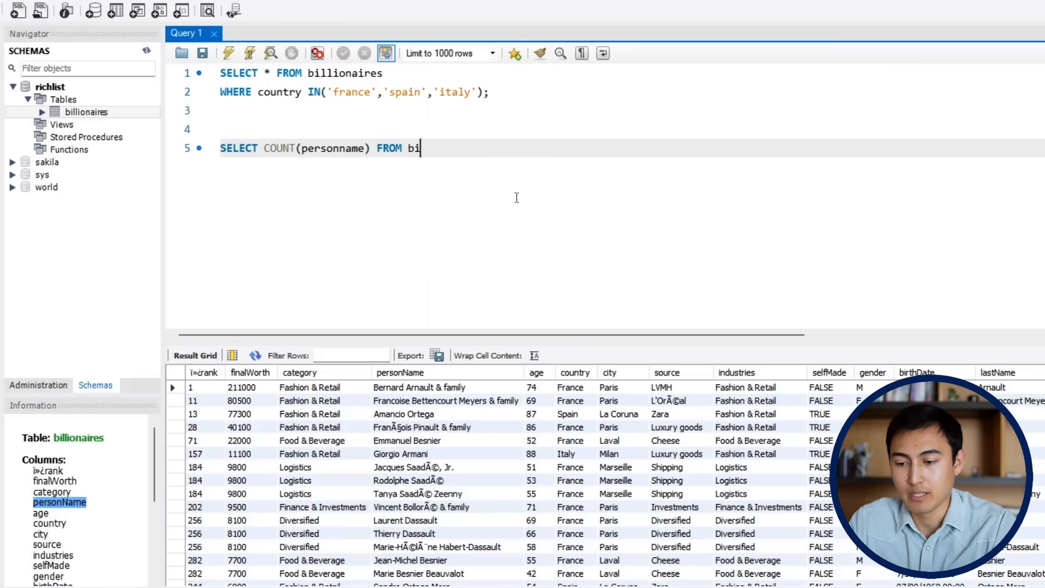
pyautogui.write('llionaire')
pyautogui.write('WHERE')
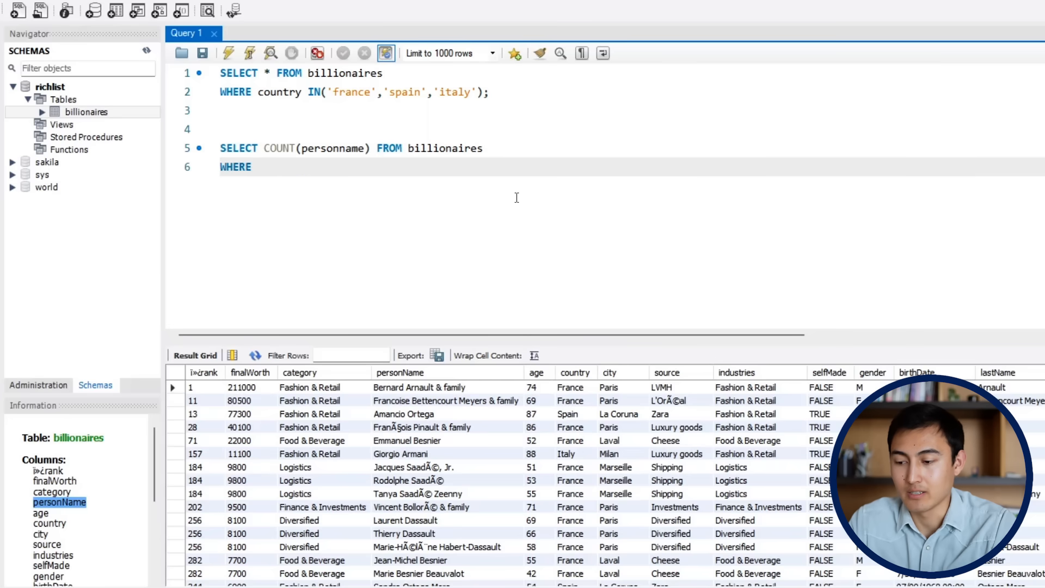
pyautogui.write('self')
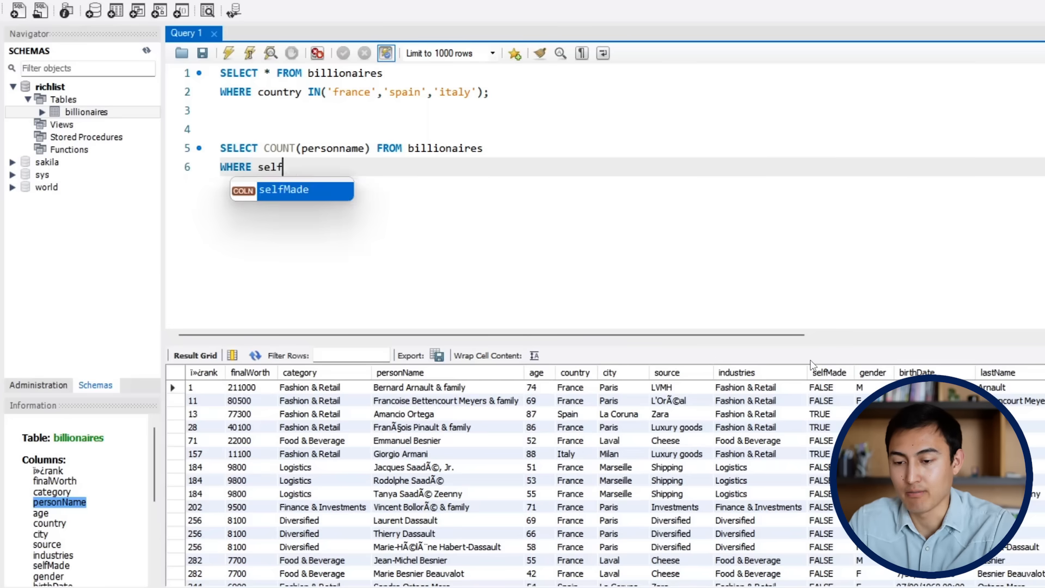
pyautogui.write('made =')
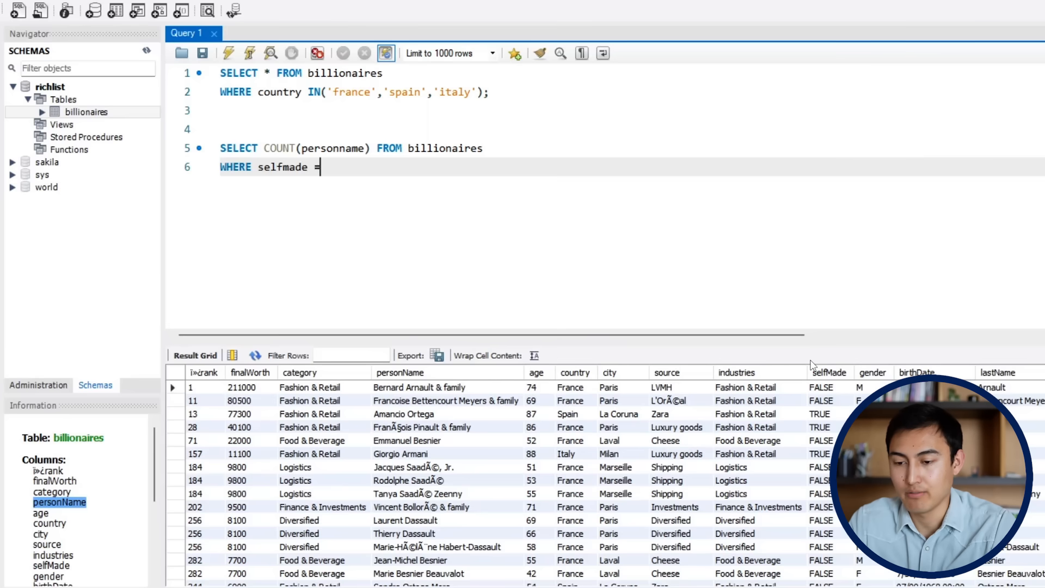
pyautogui.write("'true';")
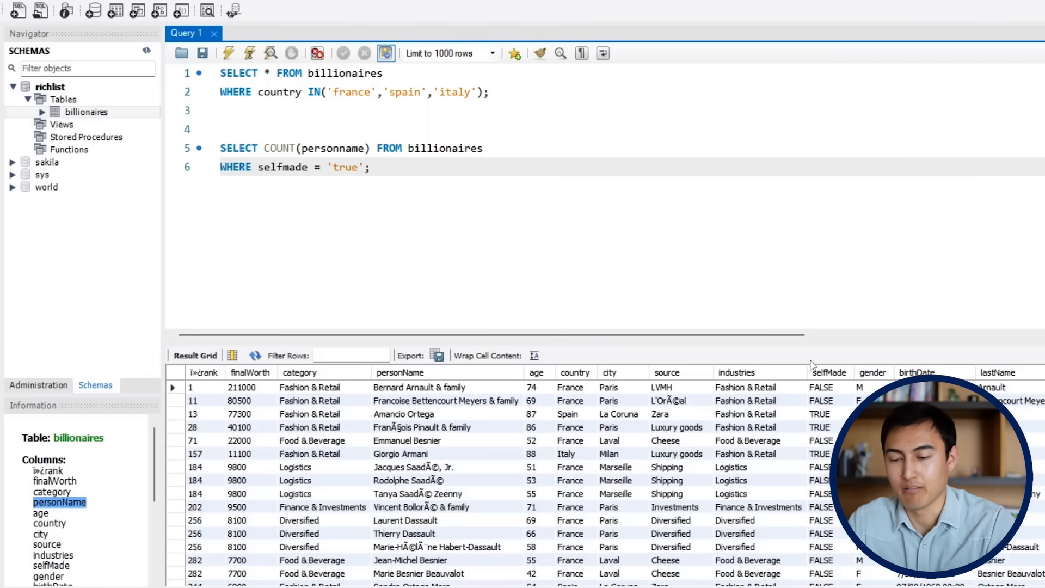
pyautogui.click(248, 53)
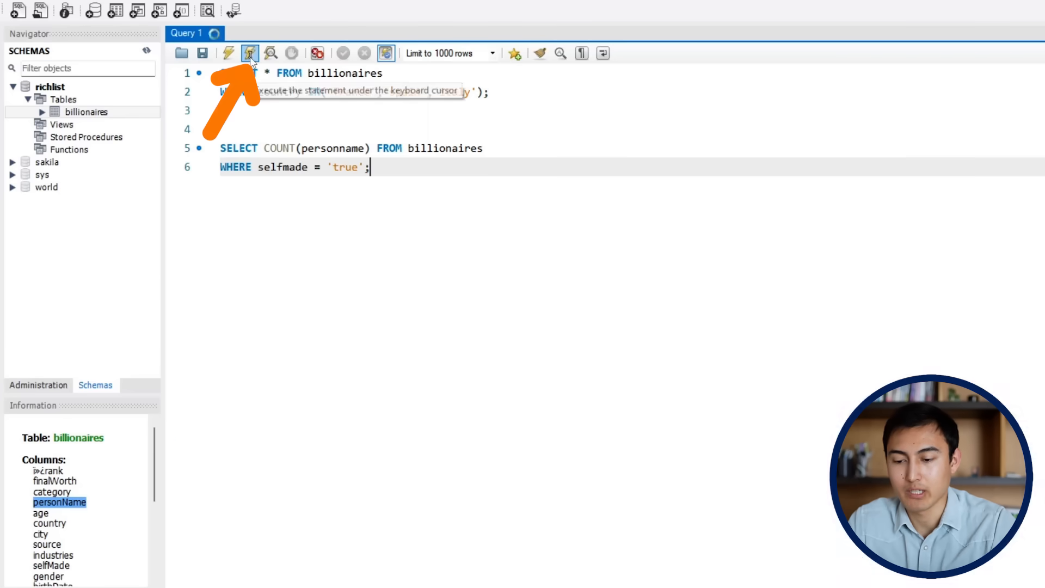
pyautogui.click(248, 52)
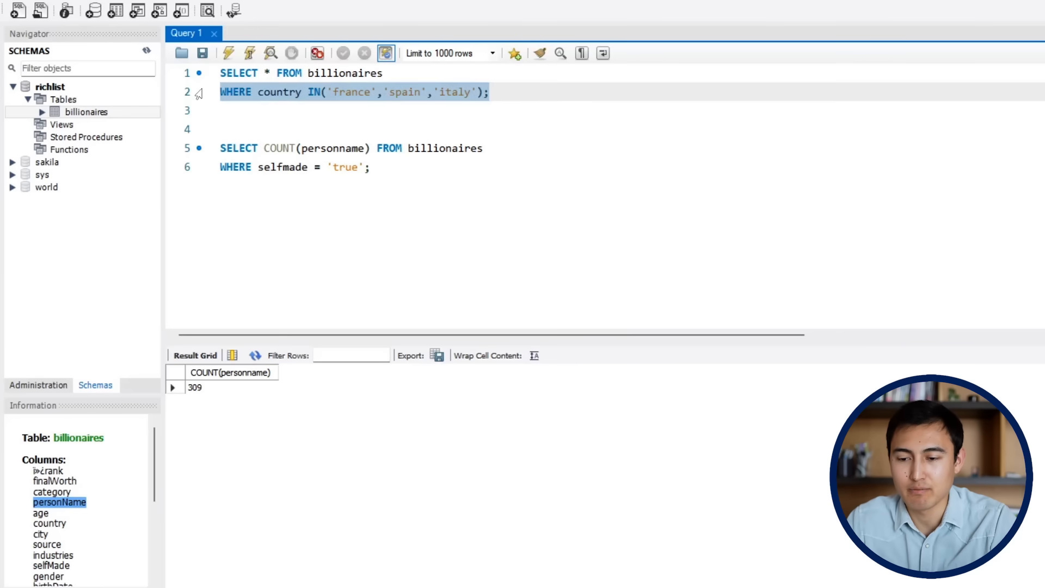
# - Delete the WHERE country IN(...) line and run the unfiltered SELECT *
pyautogui.press('Delete')
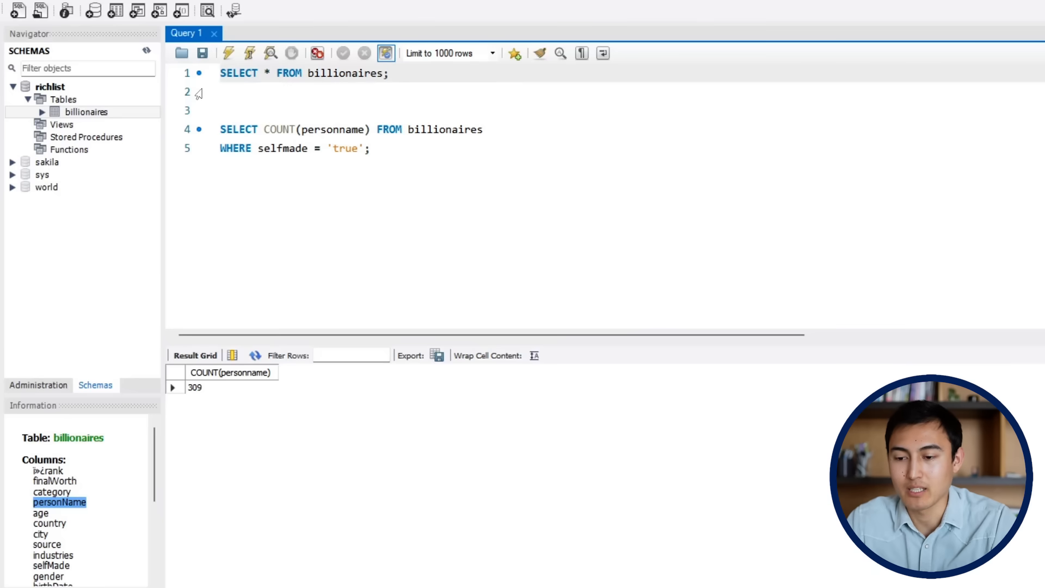
pyautogui.click(250, 52)
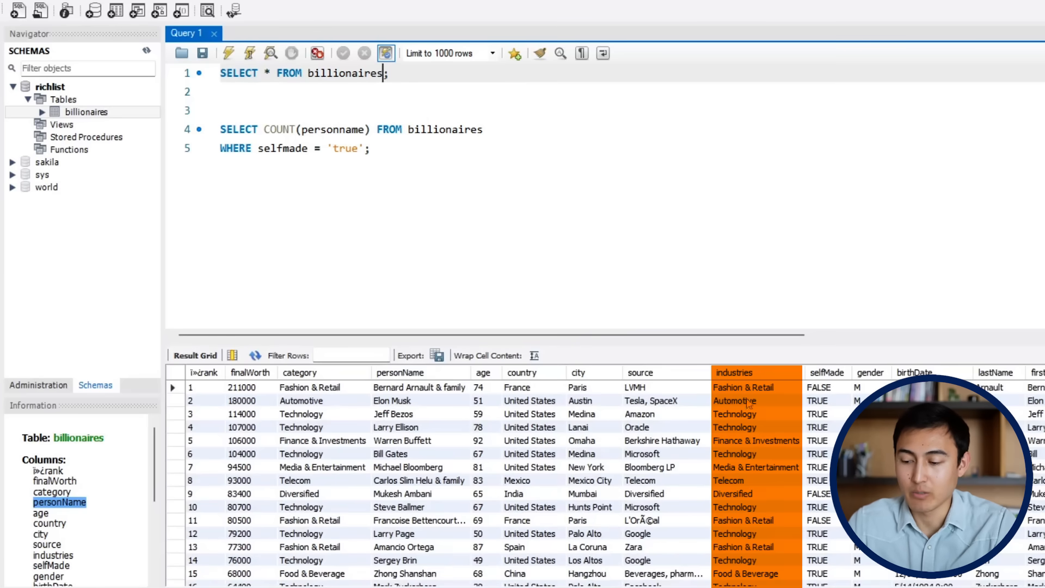
pyautogui.moveTo(762, 497)
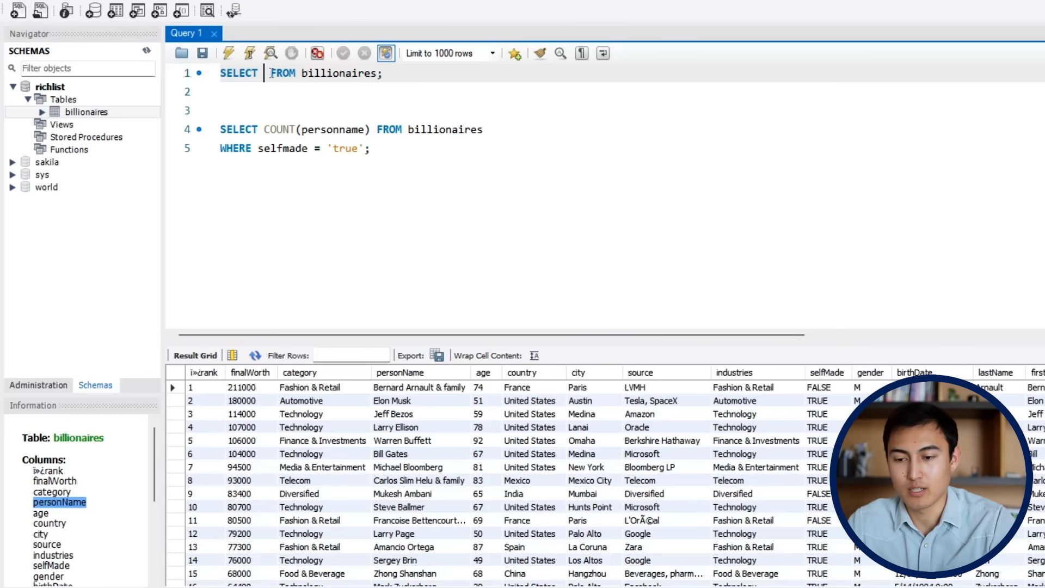
# - Run SELECT industries, COUNT(personname) FROM billionaires GROUP BY industries
pyautogui.write('industries,')
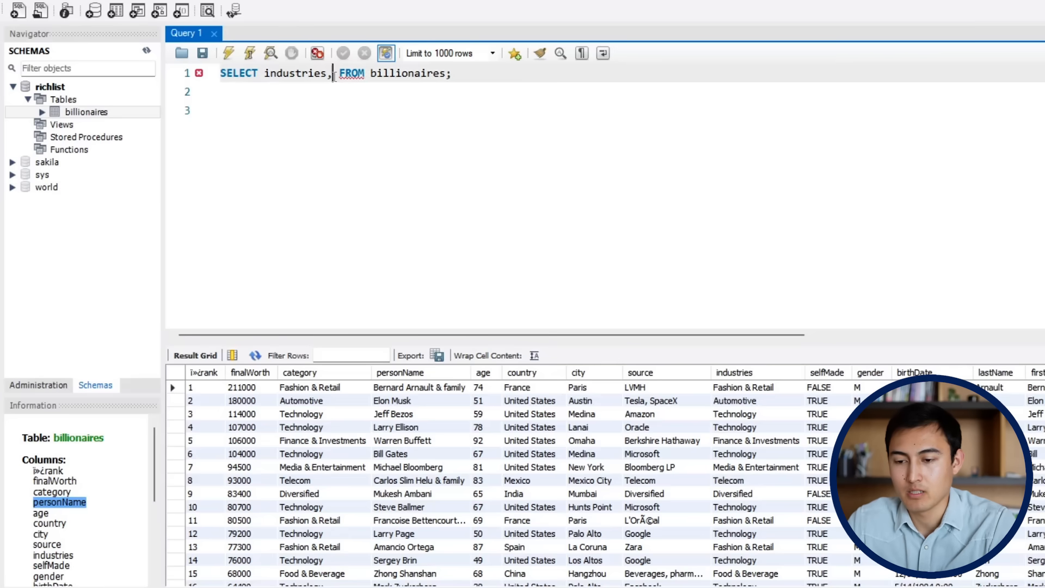
pyautogui.write('COUNT(')
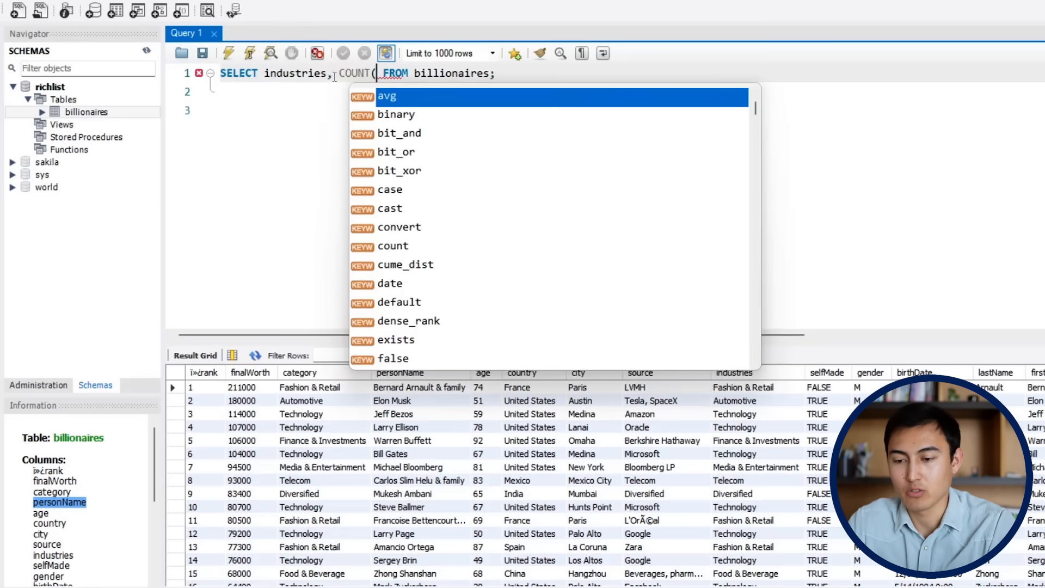
pyautogui.write('persona')
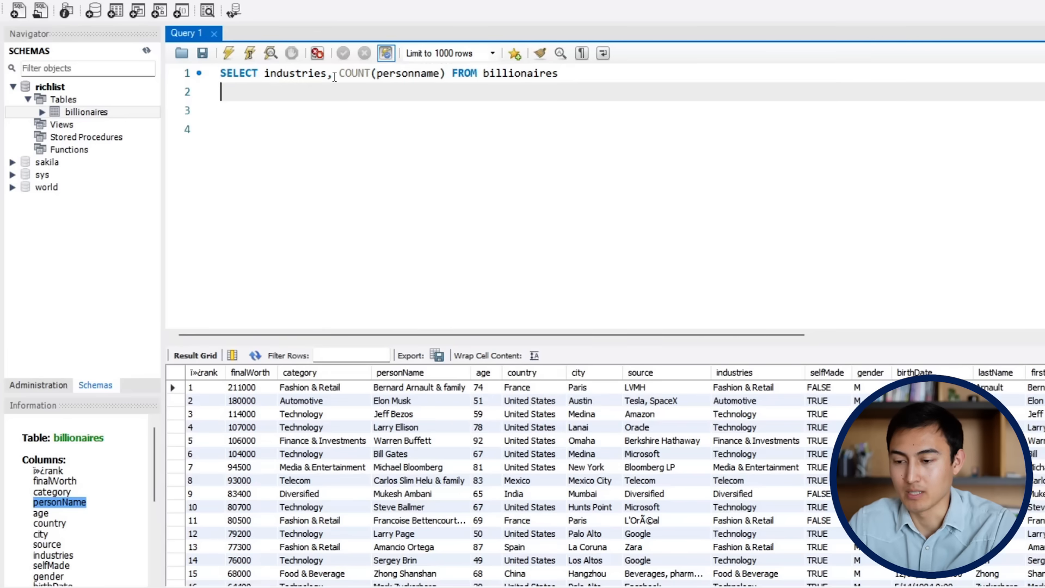
pyautogui.write('GROUP BY')
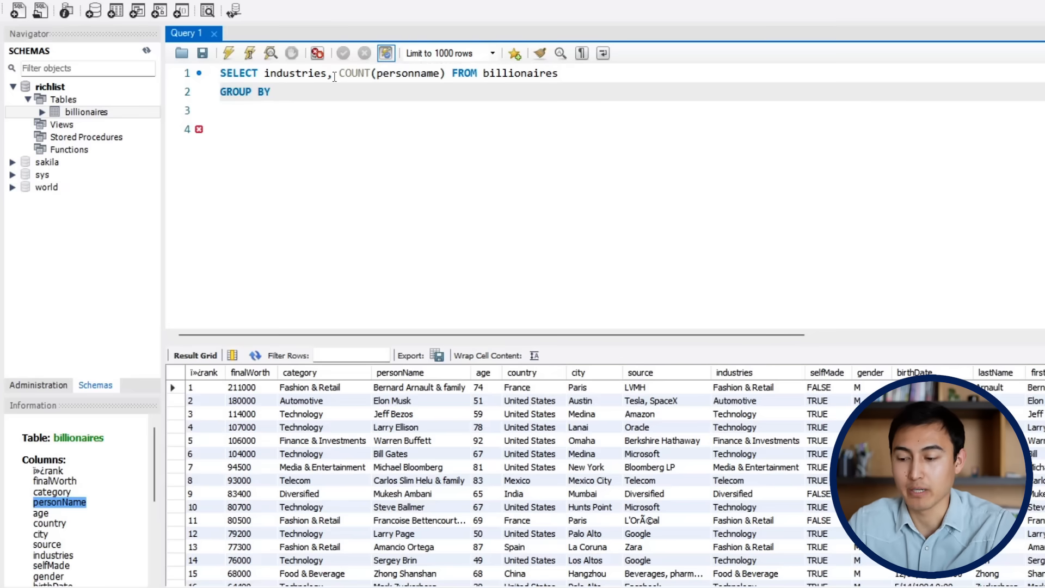
pyautogui.write('industries')
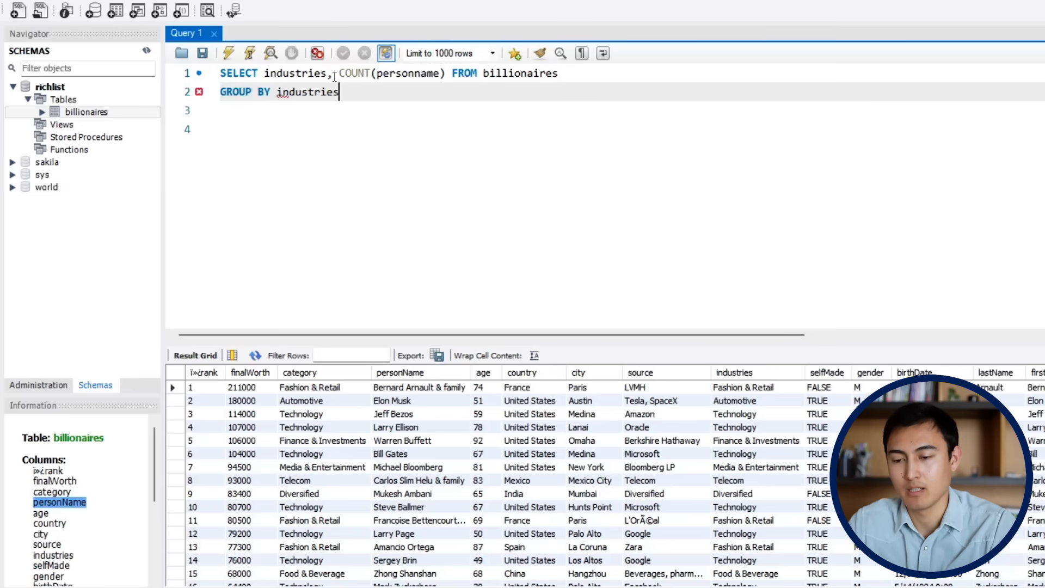
pyautogui.click(248, 52)
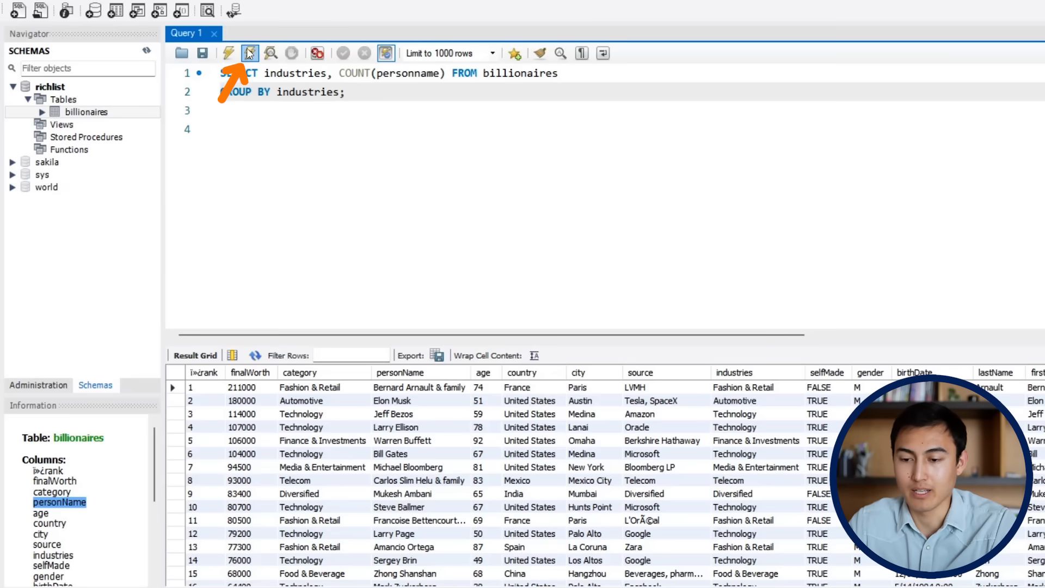
# - Extend the query with ORDER BY COUNT(personname) DESC
pyautogui.click(248, 52)
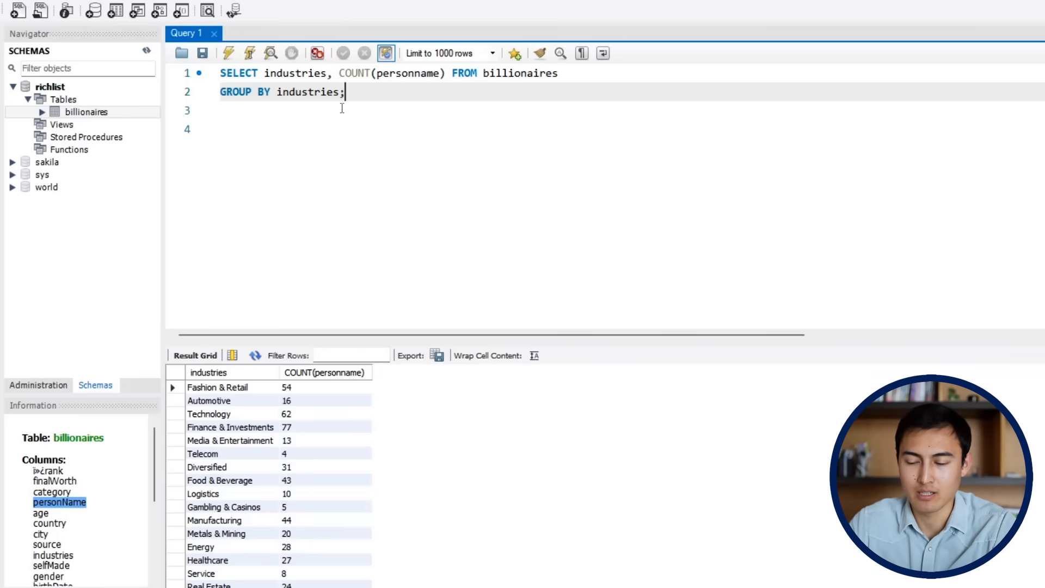
pyautogui.write('ORD;')
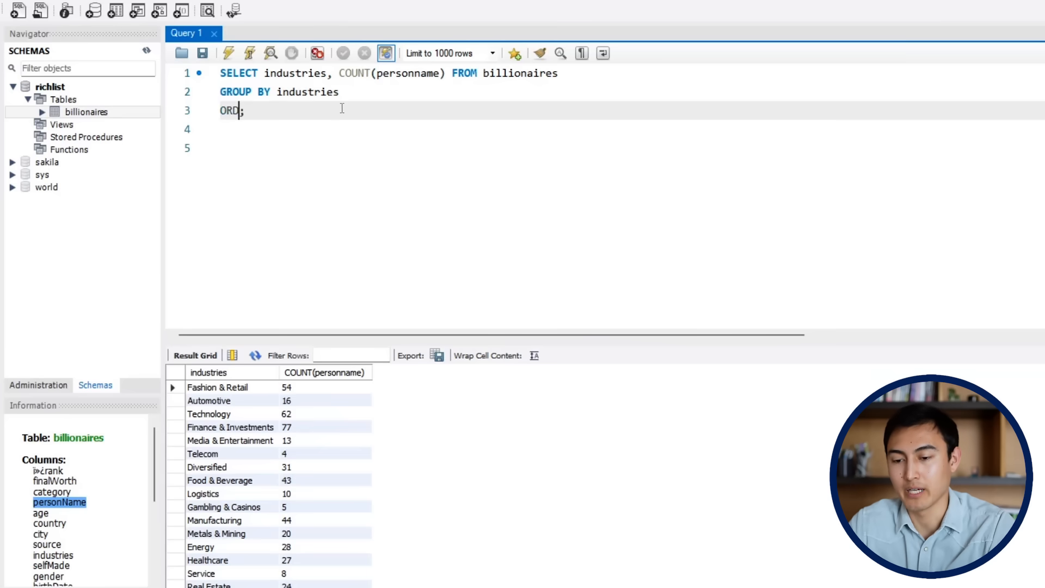
pyautogui.write('ER BY')
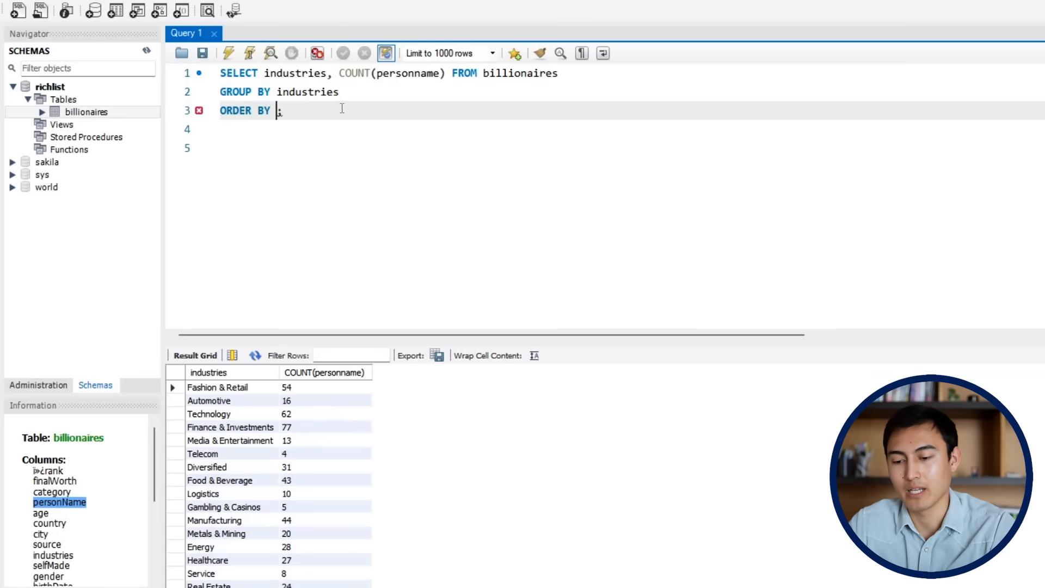
pyautogui.write('COUNT;')
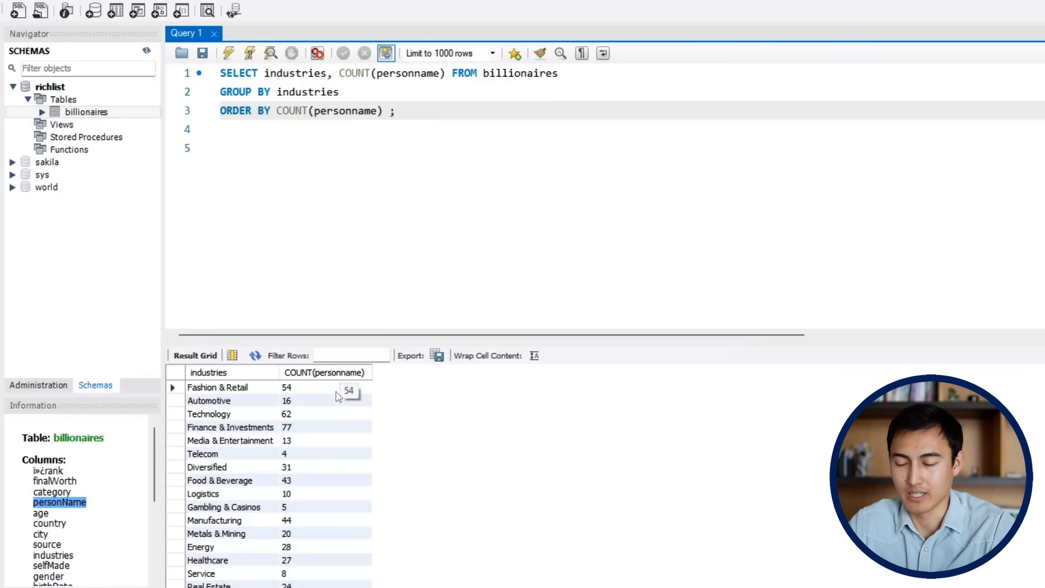
pyautogui.write('D')
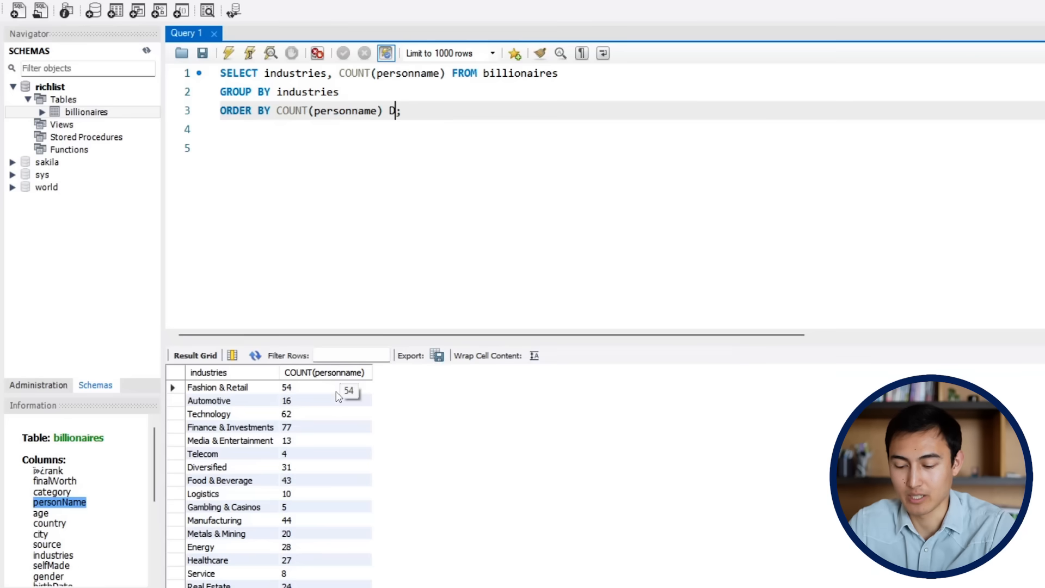
pyautogui.write('ESC')
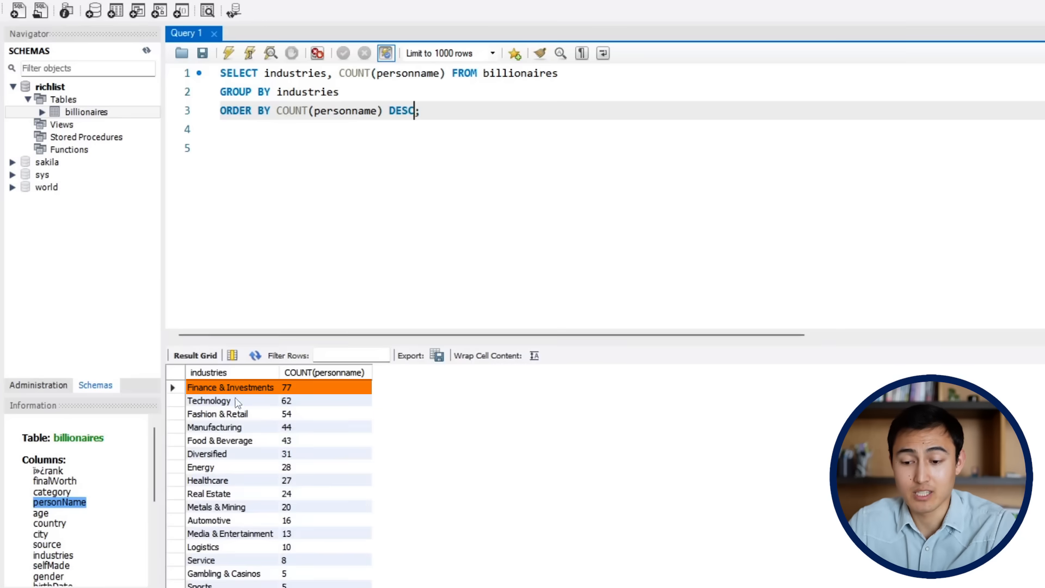
pyautogui.moveTo(275, 395)
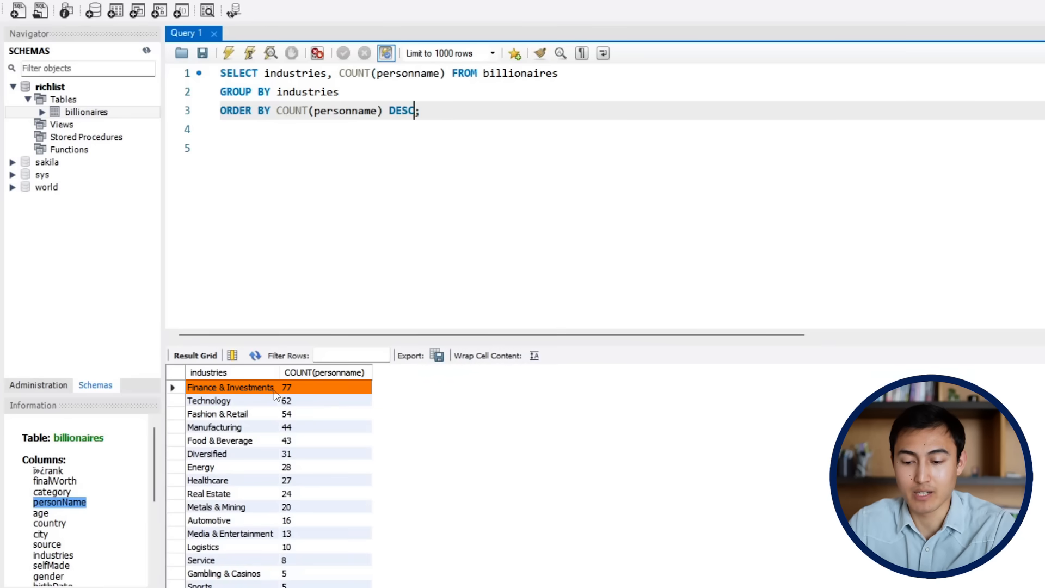
pyautogui.moveTo(312, 210)
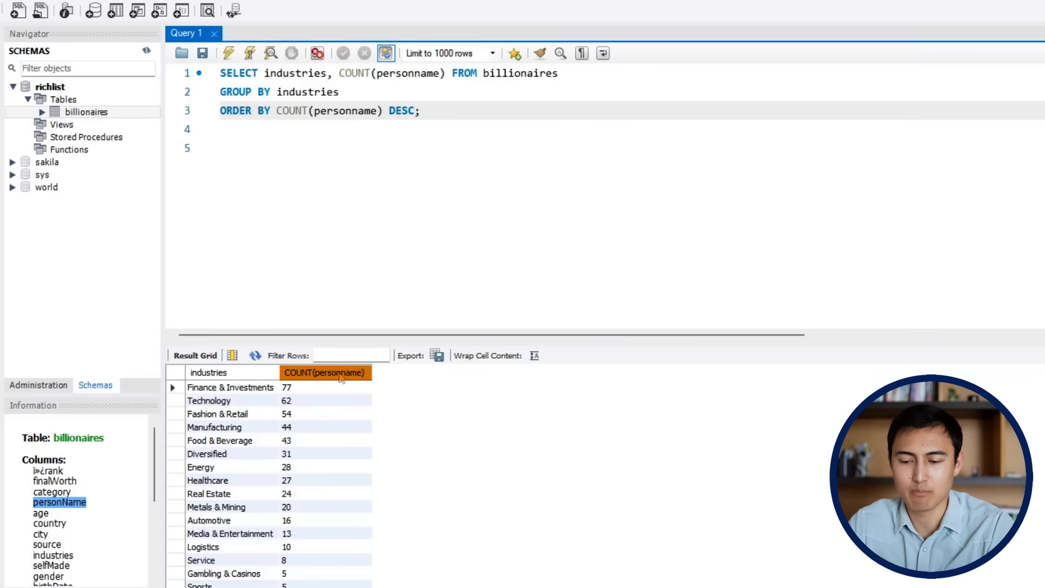
pyautogui.moveTo(315, 377)
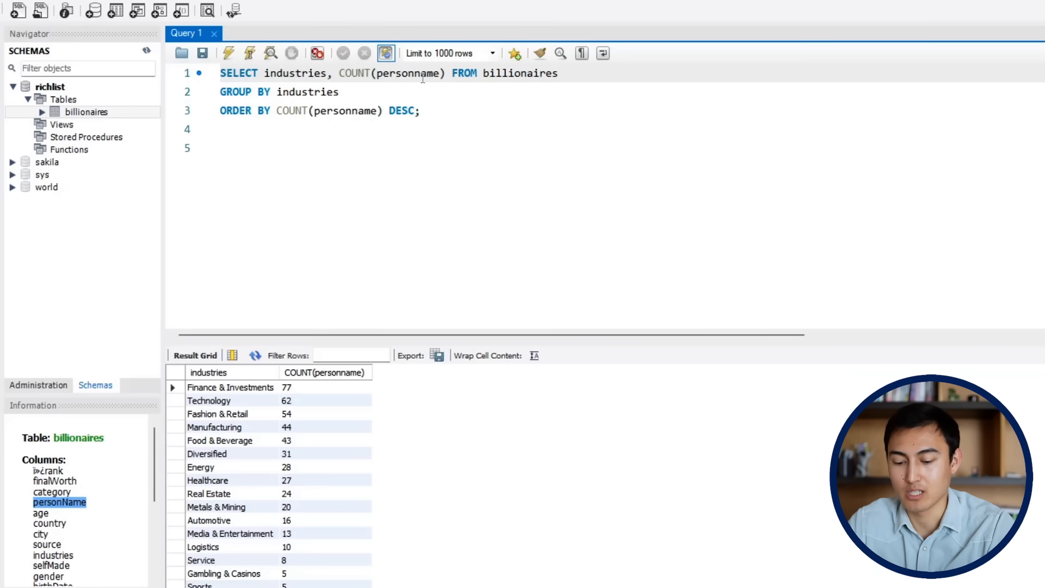
# - Alias COUNT(personname) AS billionaire_count and add a LIMIT clause keeping the top industries
pyautogui.write('AS')
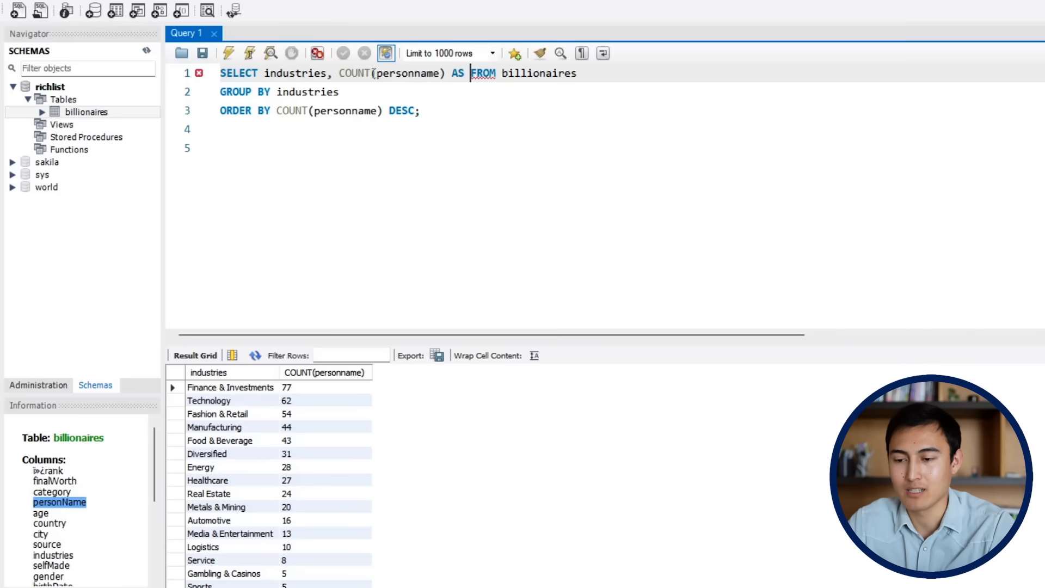
pyautogui.moveTo(442, 86)
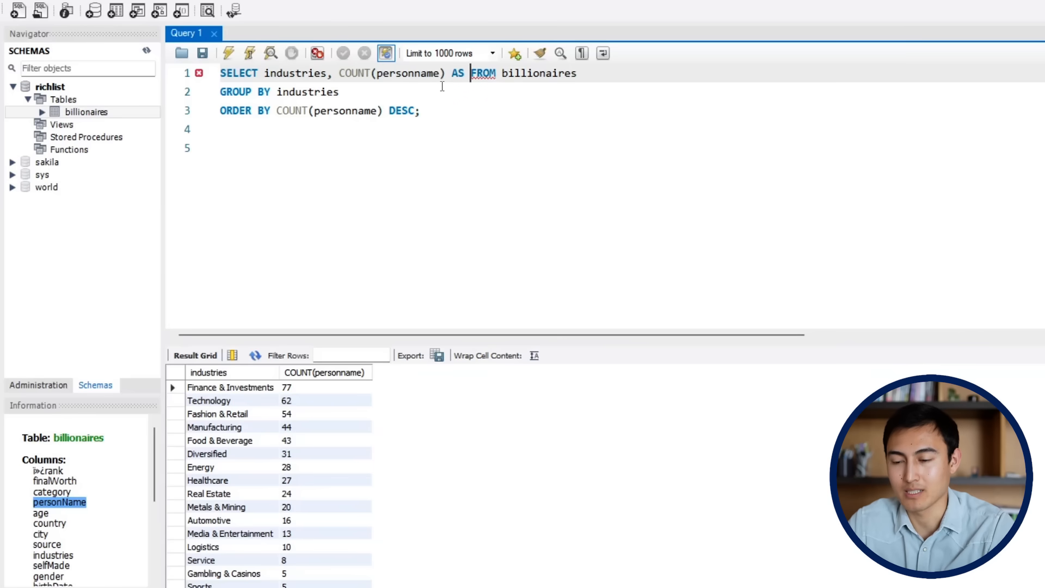
pyautogui.write('billionaire_count')
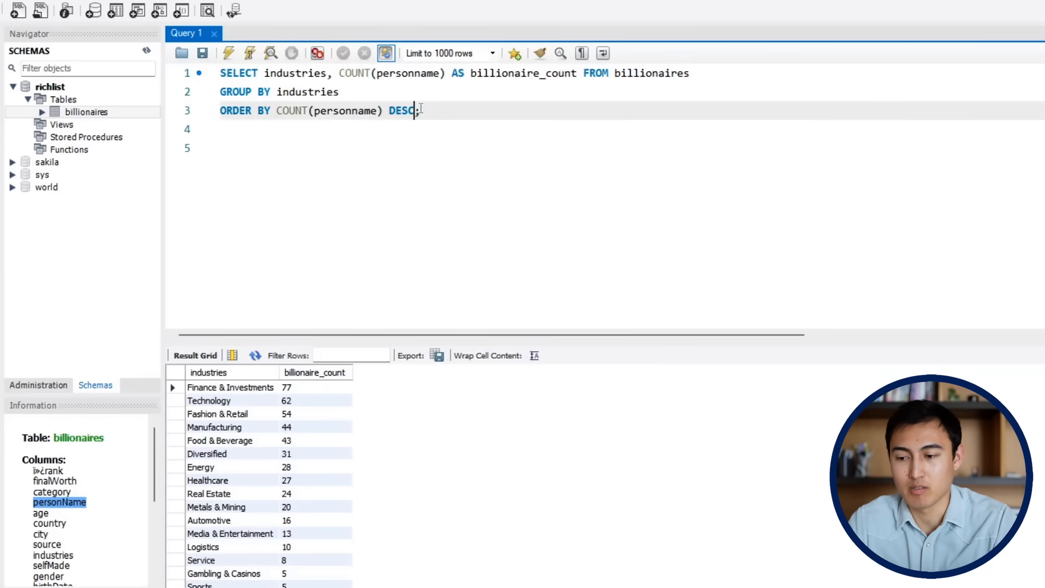
pyautogui.write('LIMIT;')
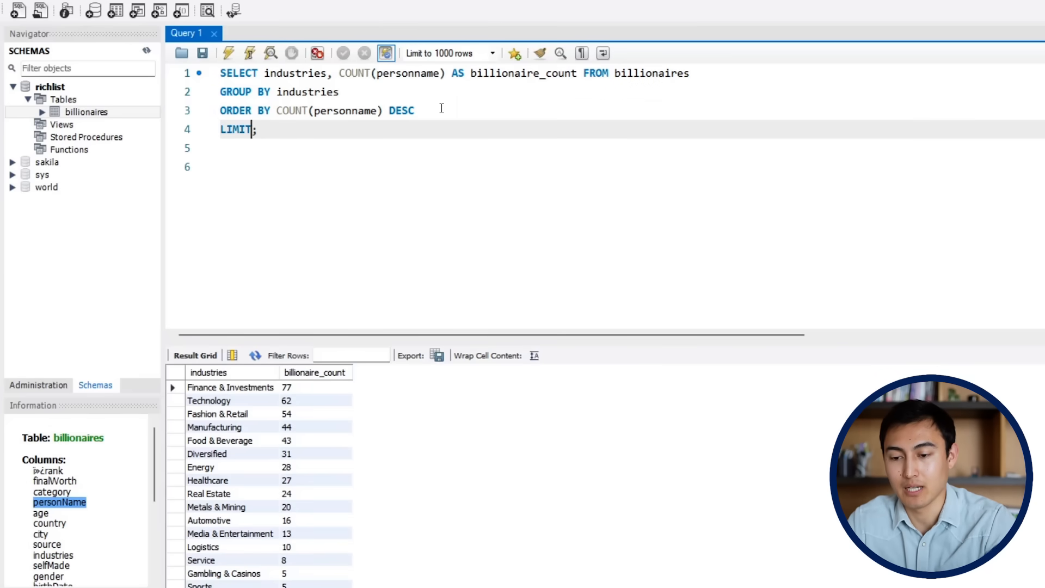
pyautogui.write('10')
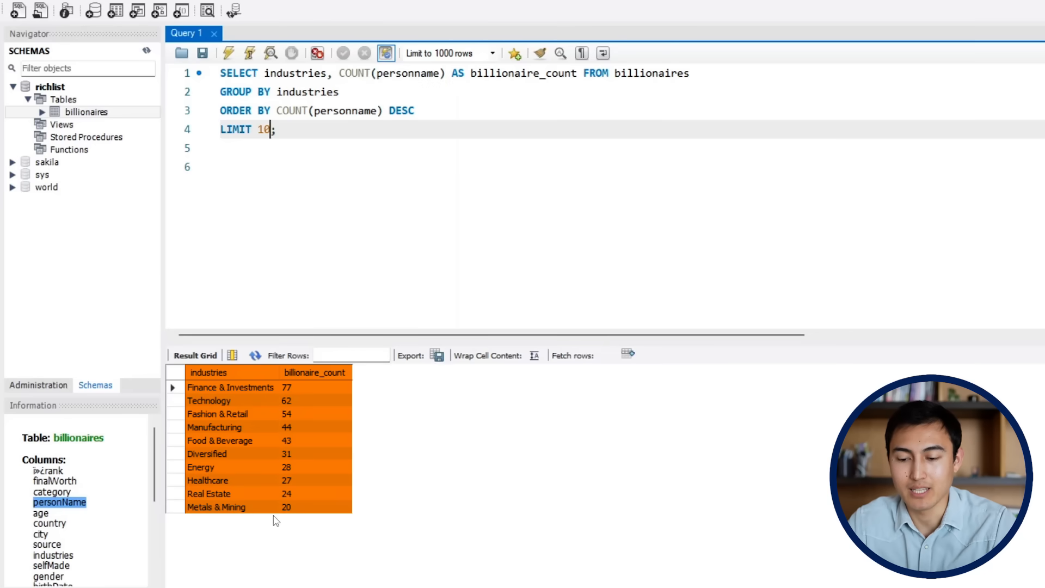
pyautogui.write('5')
pyautogui.click(455, 73)
pyautogui.write('SELECT * F')
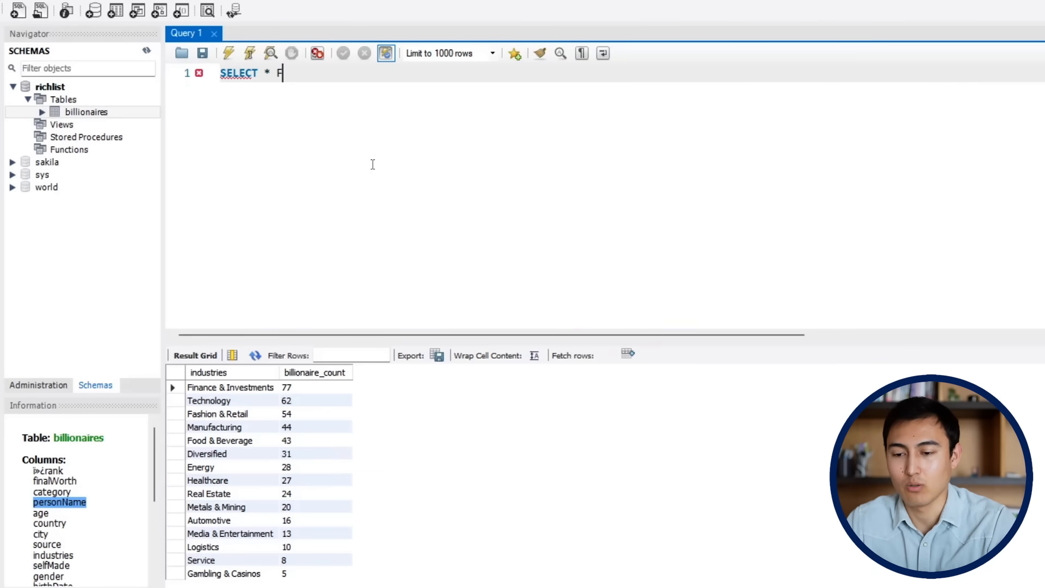
pyautogui.write('ROM billionaires;')
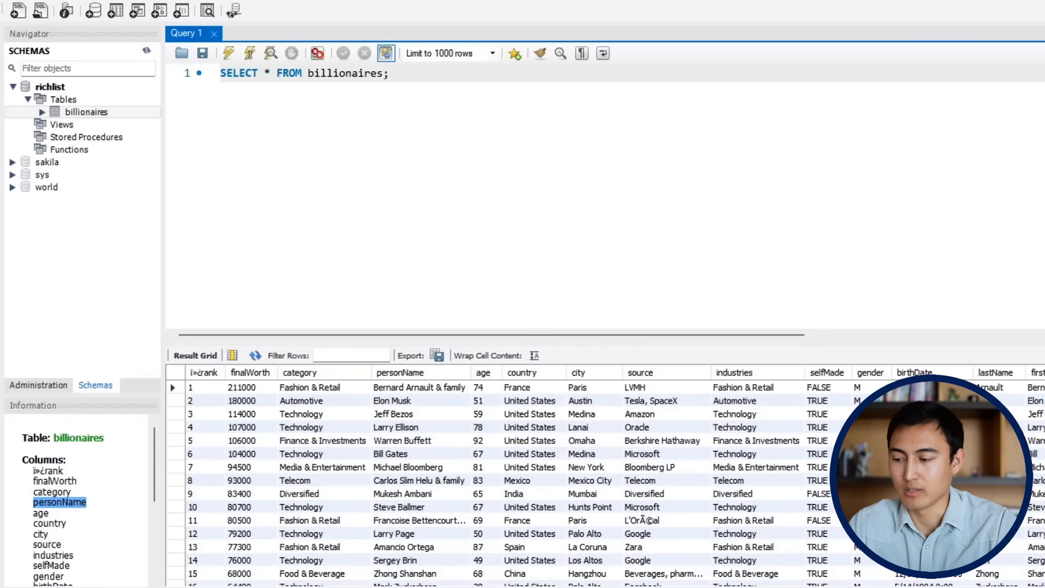
pyautogui.hscroll(3)
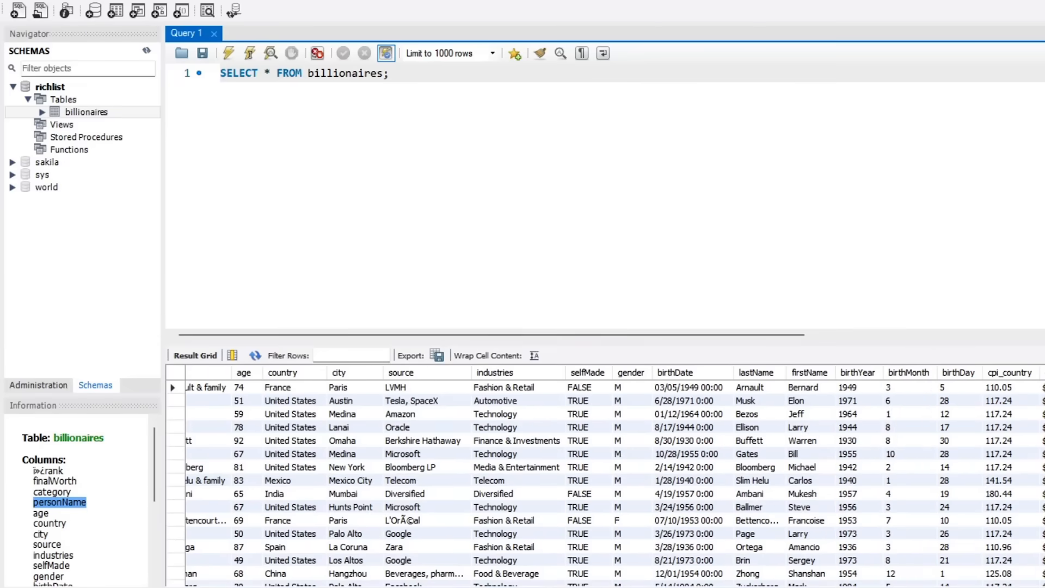
pyautogui.click(909, 372)
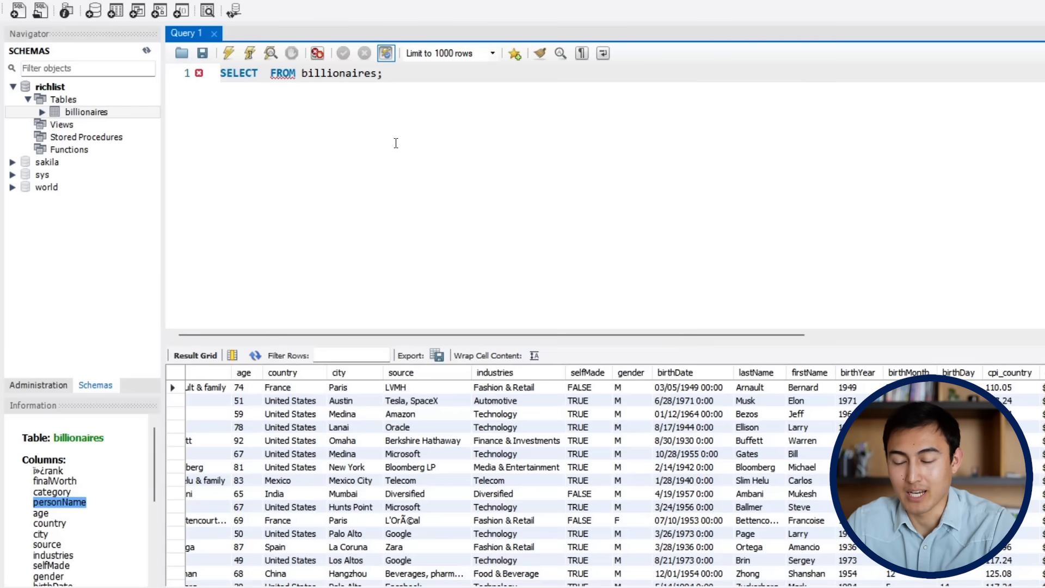
# - Query birthmonth with COUNT(personname), grouped by birthmonth and ordered by month descending, and run it
pyautogui.write('birthmonth,')
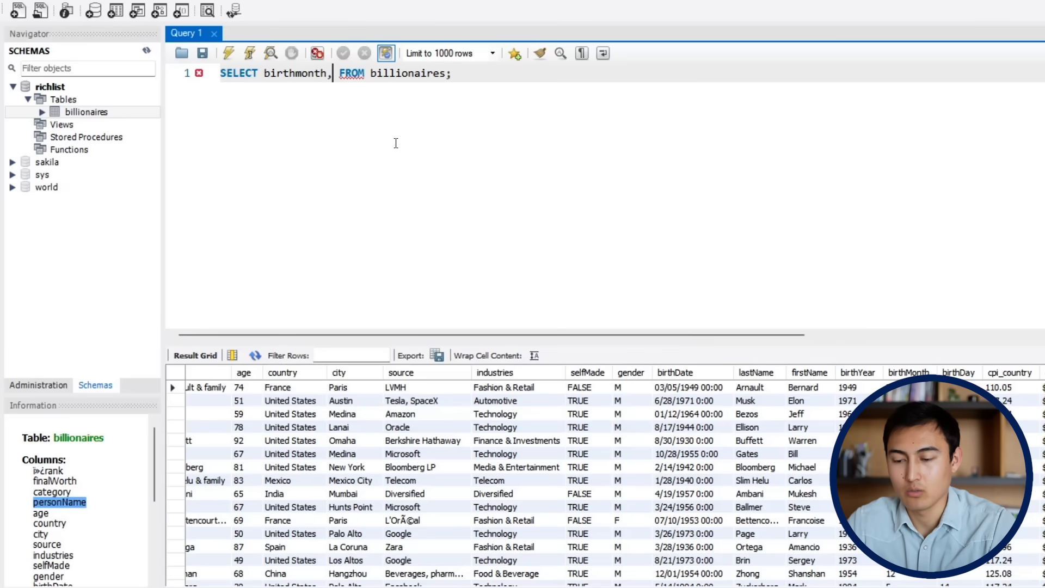
pyautogui.write('COUNT(personname')
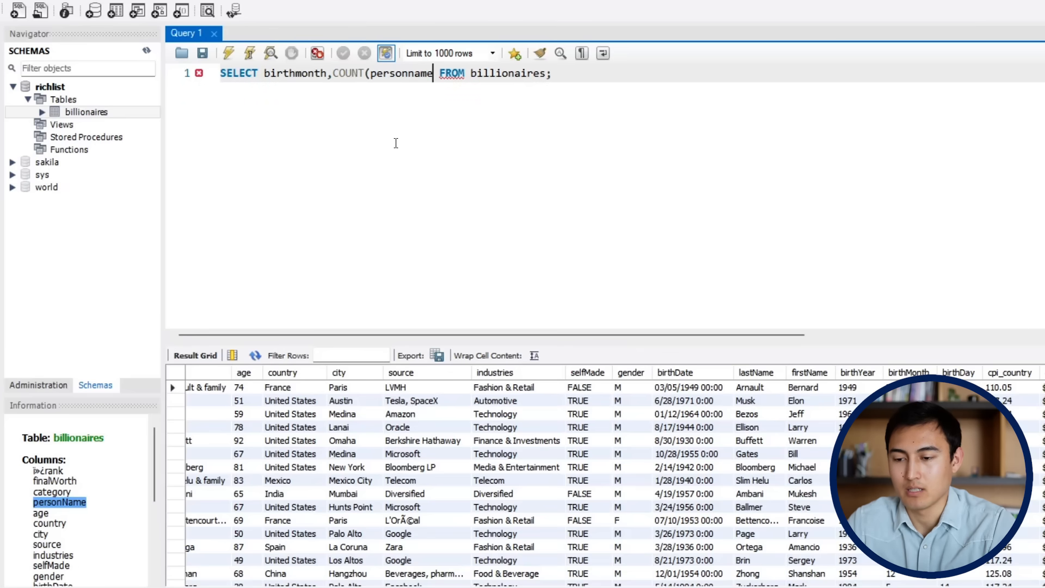
pyautogui.write(')')
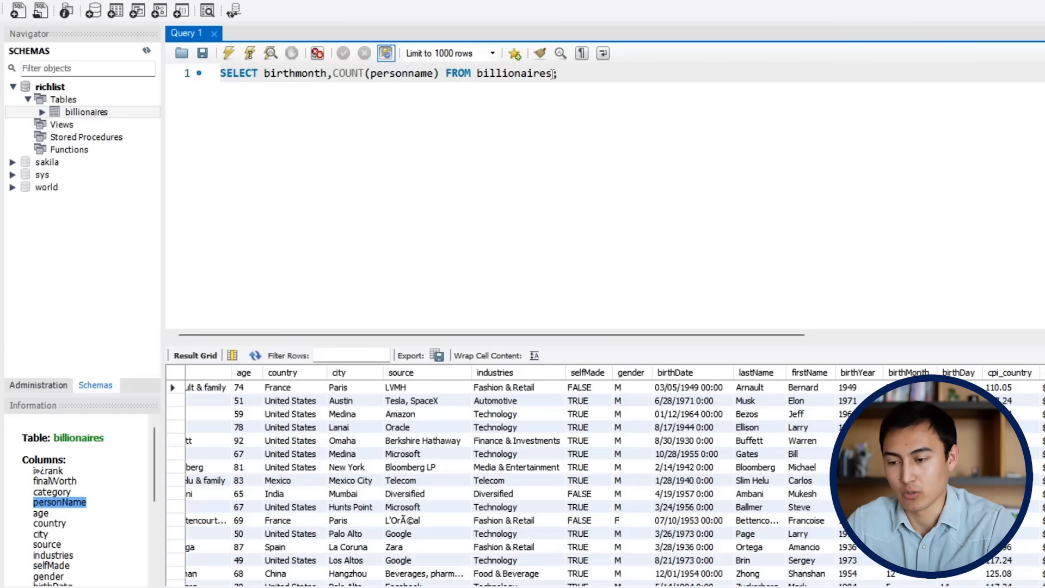
pyautogui.write('GROUP BY birthmonth')
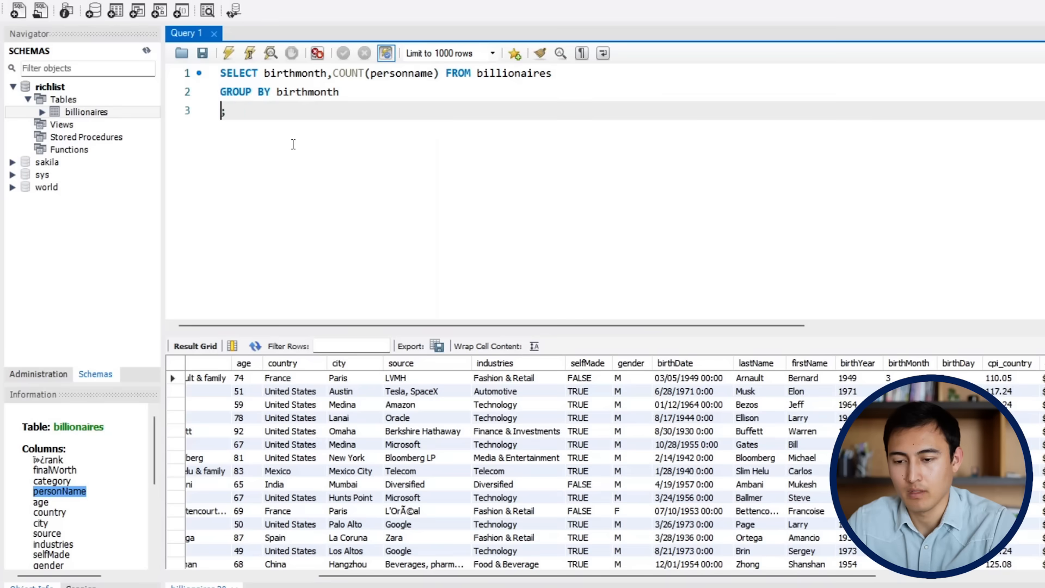
pyautogui.write('ORDER BY birth')
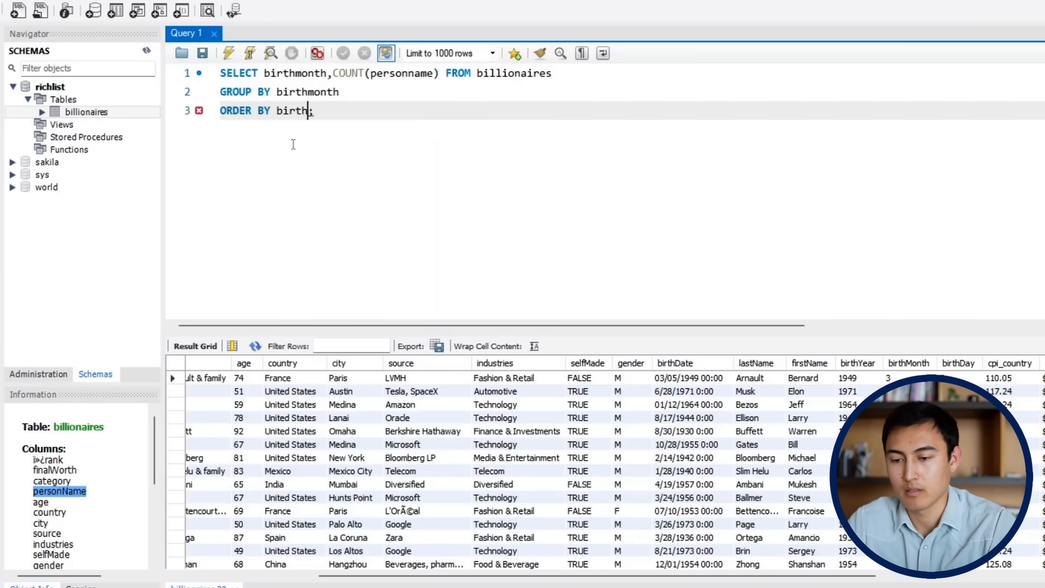
pyautogui.write('month DESC')
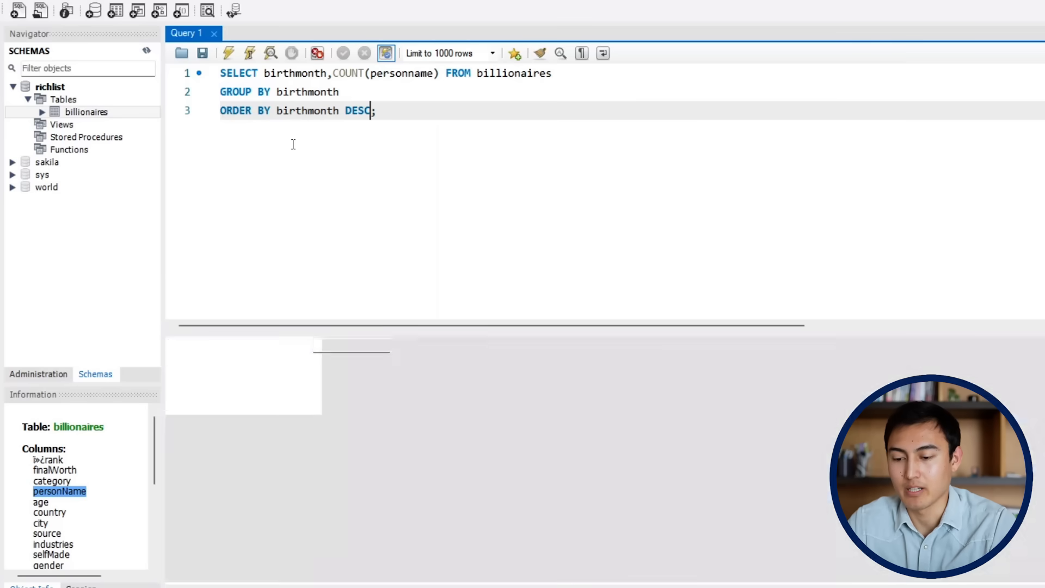
pyautogui.click(228, 52)
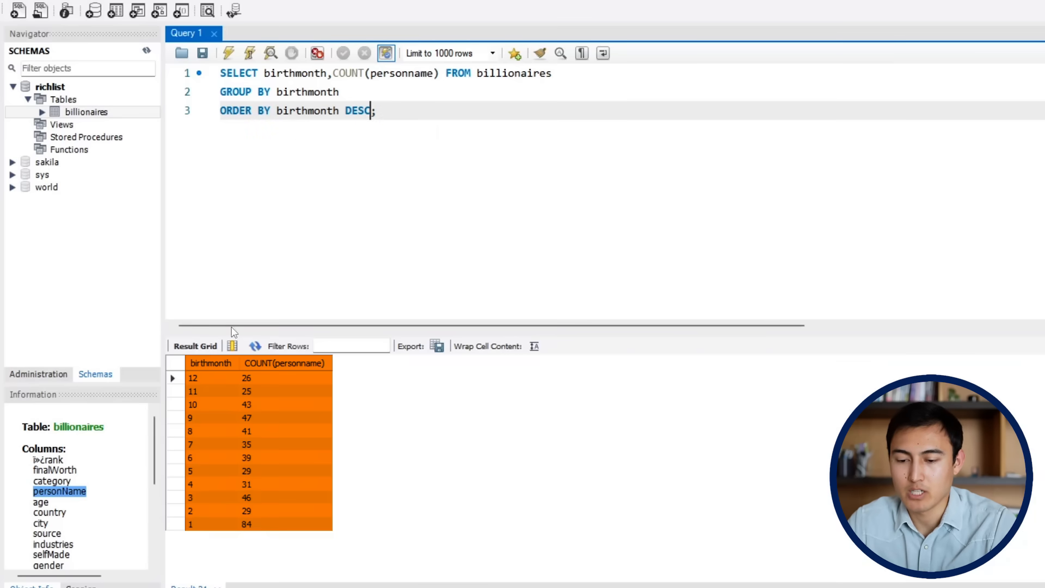
# - Change the ORDER BY to sort by COUNT(personname) descending and re-run, month 1 leading at 84
pyautogui.write('ACS')
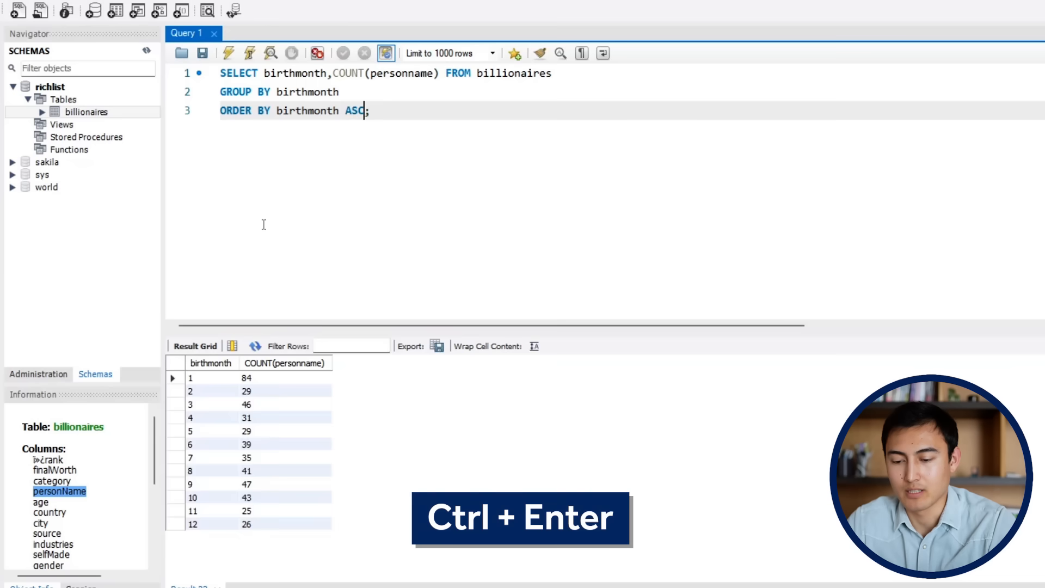
pyautogui.click(196, 378)
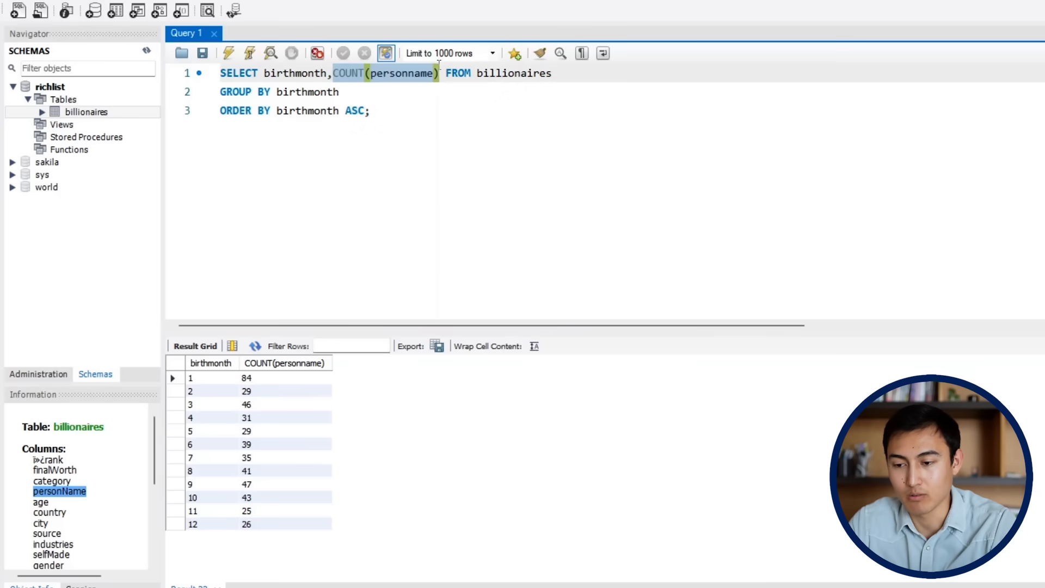
pyautogui.doubleClick(307, 111)
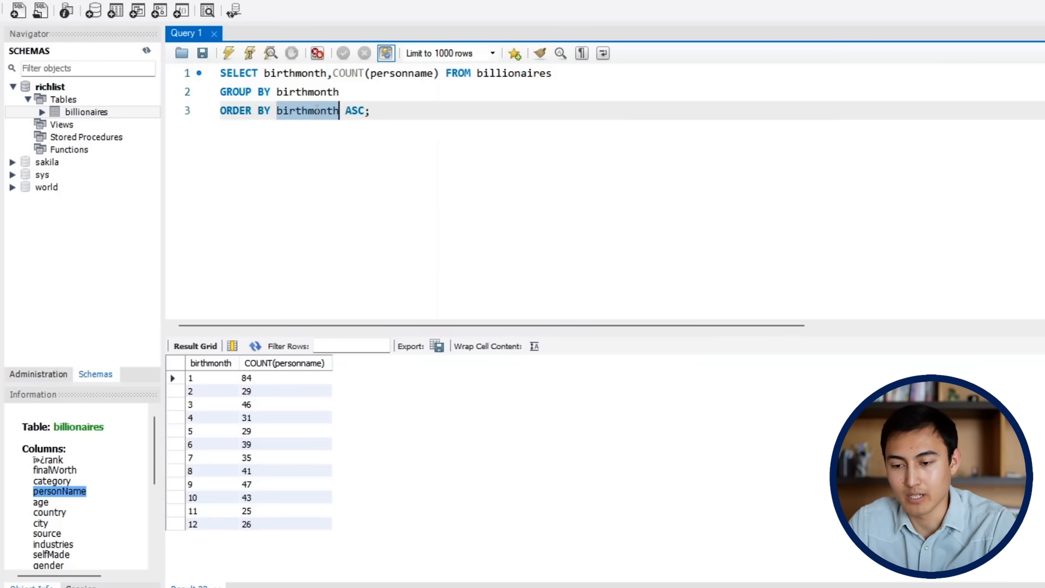
pyautogui.press('Ctrl+Enter')
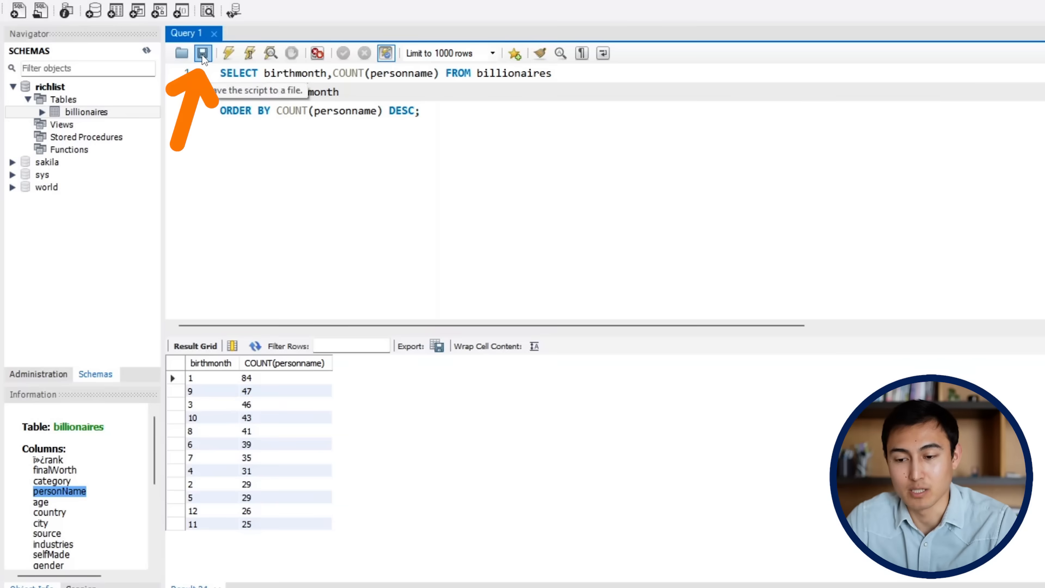
pyautogui.click(192, 54)
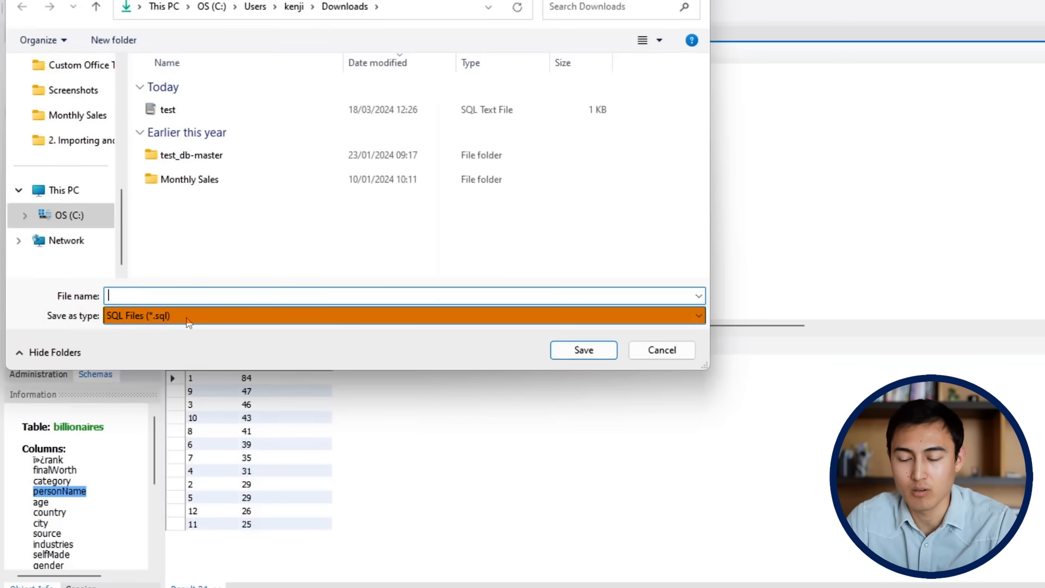
pyautogui.click(662, 351)
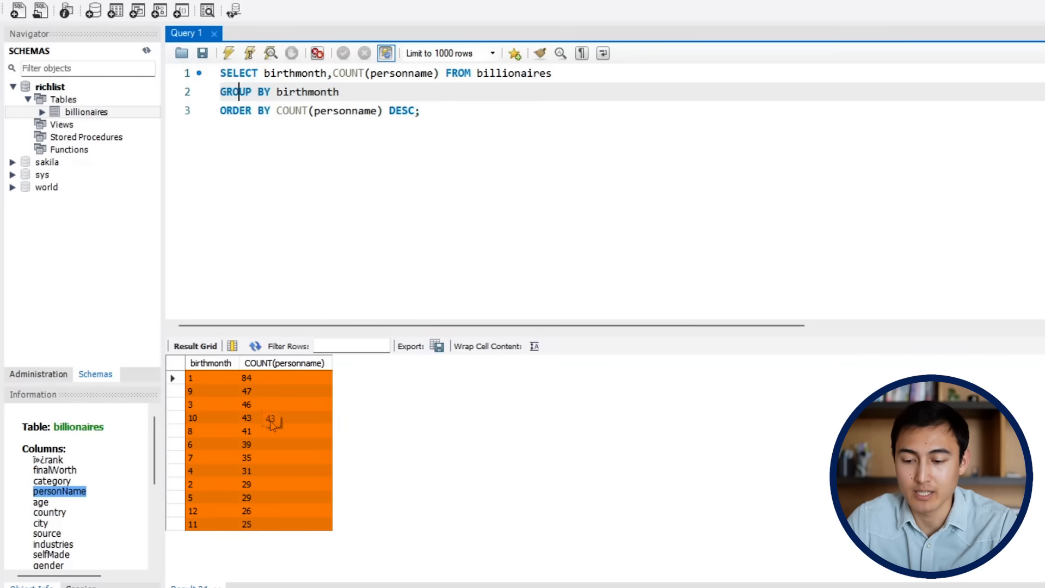
pyautogui.click(420, 436)
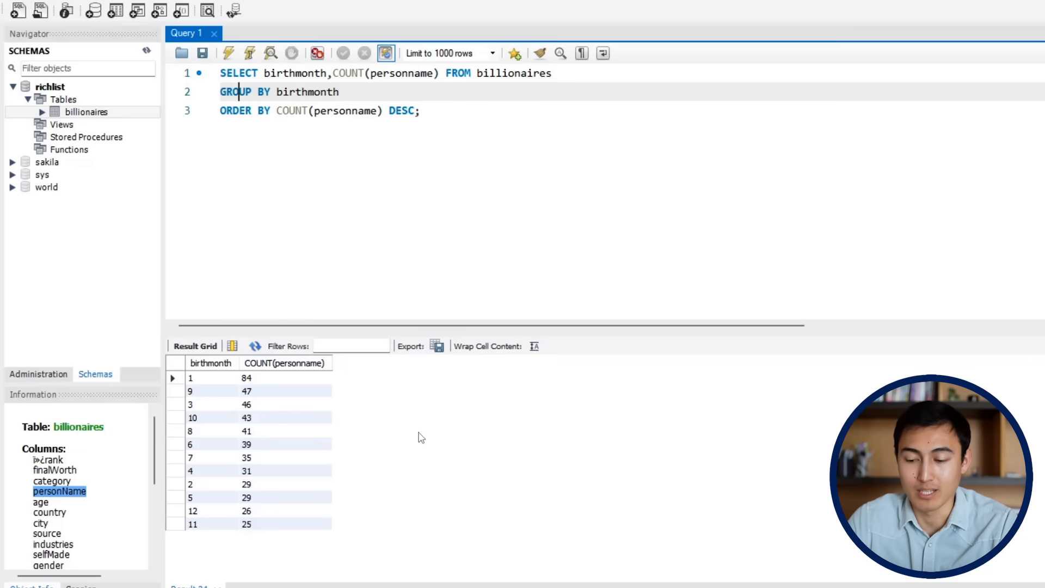
pyautogui.moveTo(437, 346)
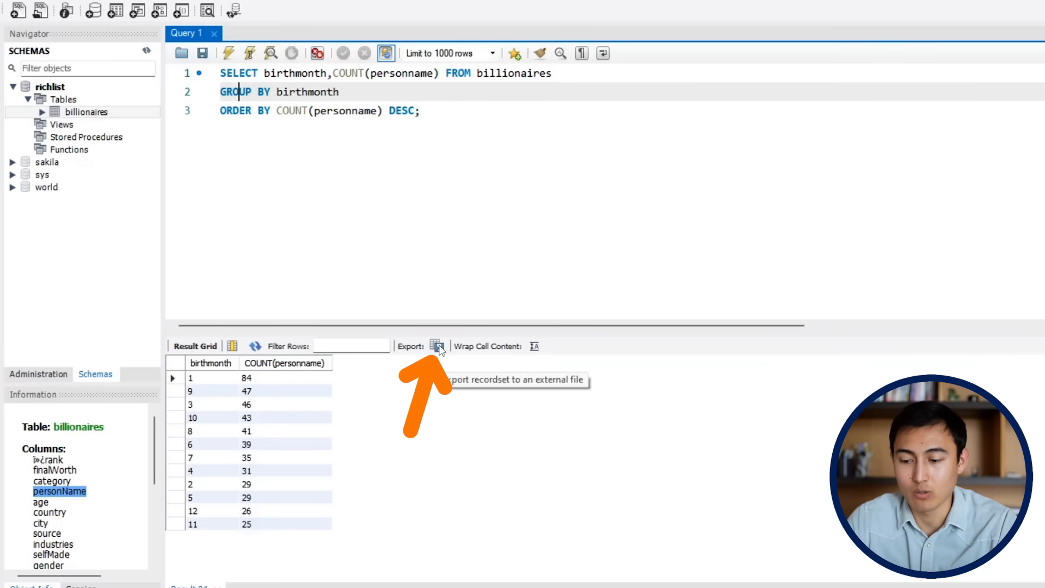
# - Export the result grid as billionaires.csv on the Desktop
pyautogui.click(436, 346)
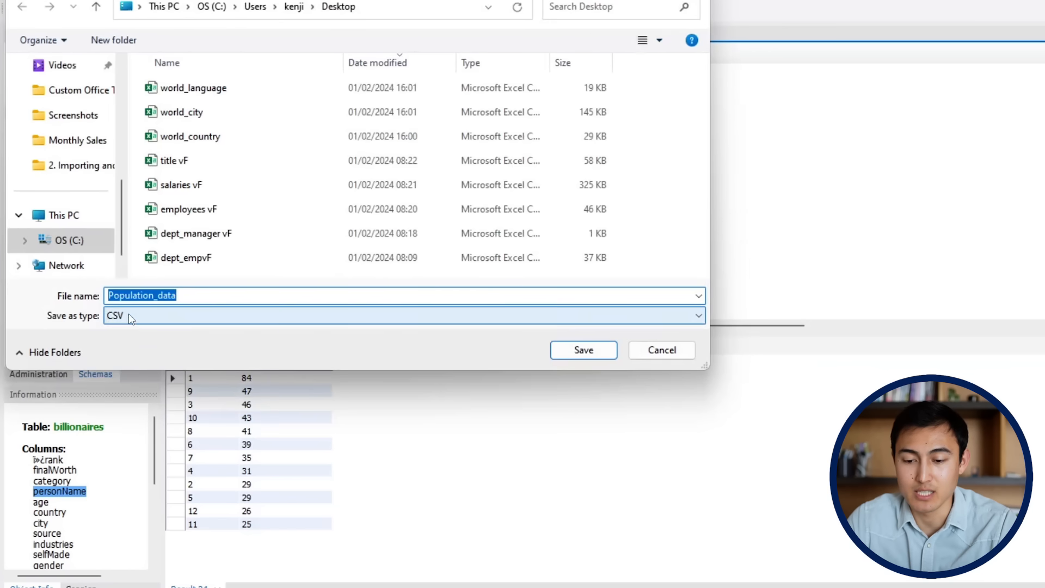
pyautogui.click(403, 316)
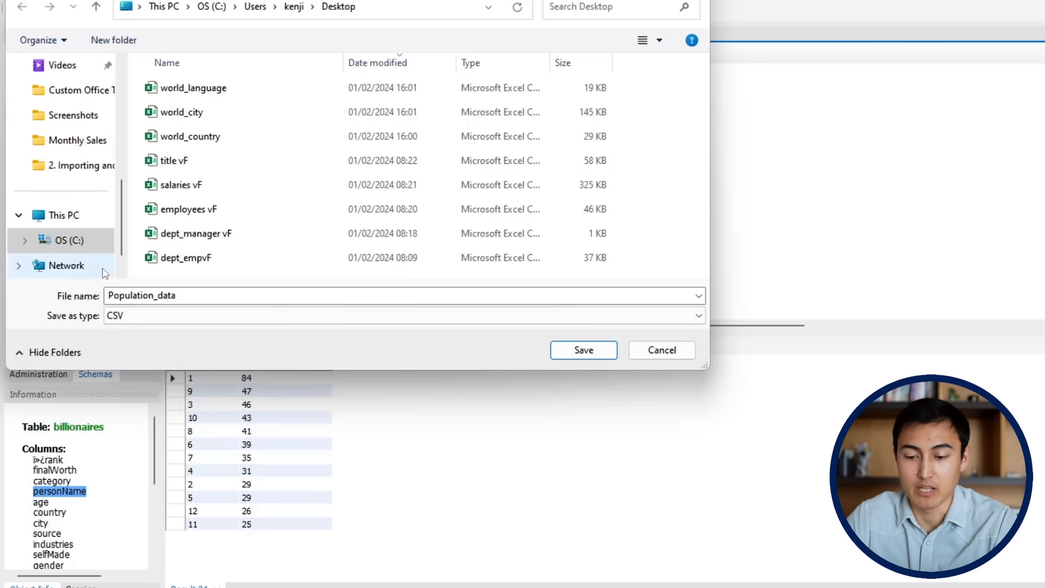
pyautogui.write('billionaires')
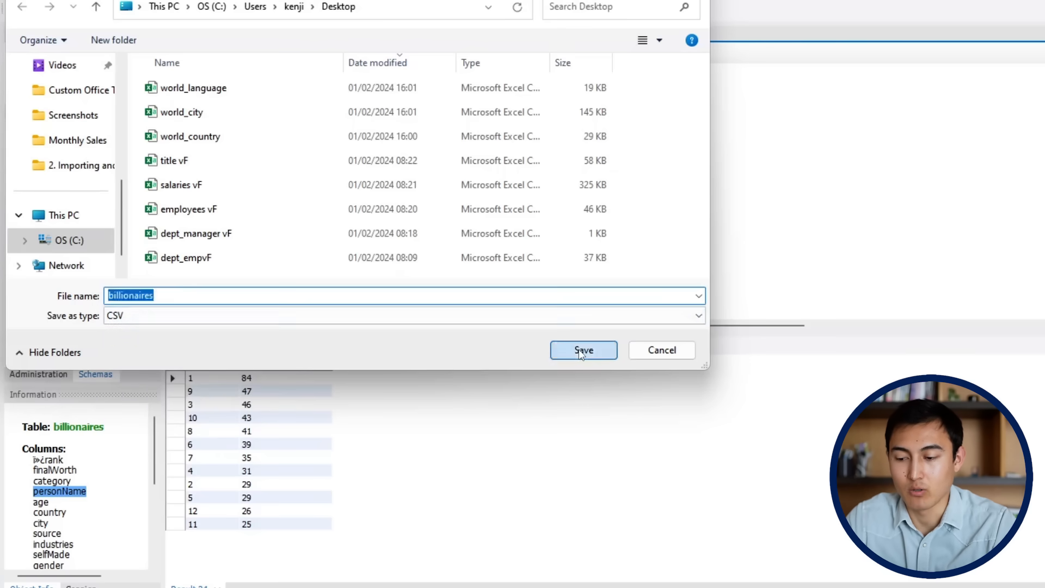
pyautogui.click(583, 351)
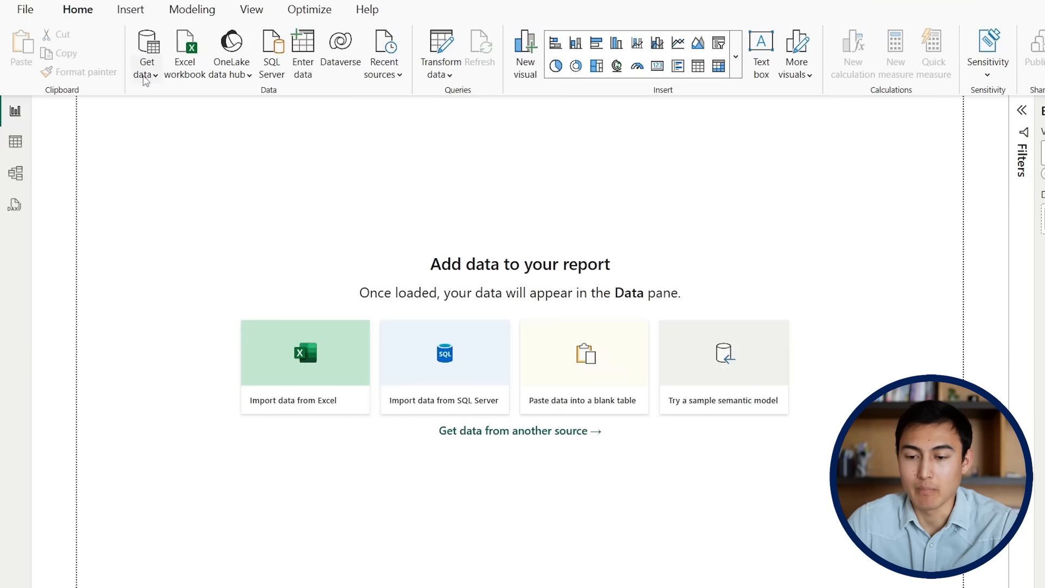
pyautogui.moveTo(144, 81)
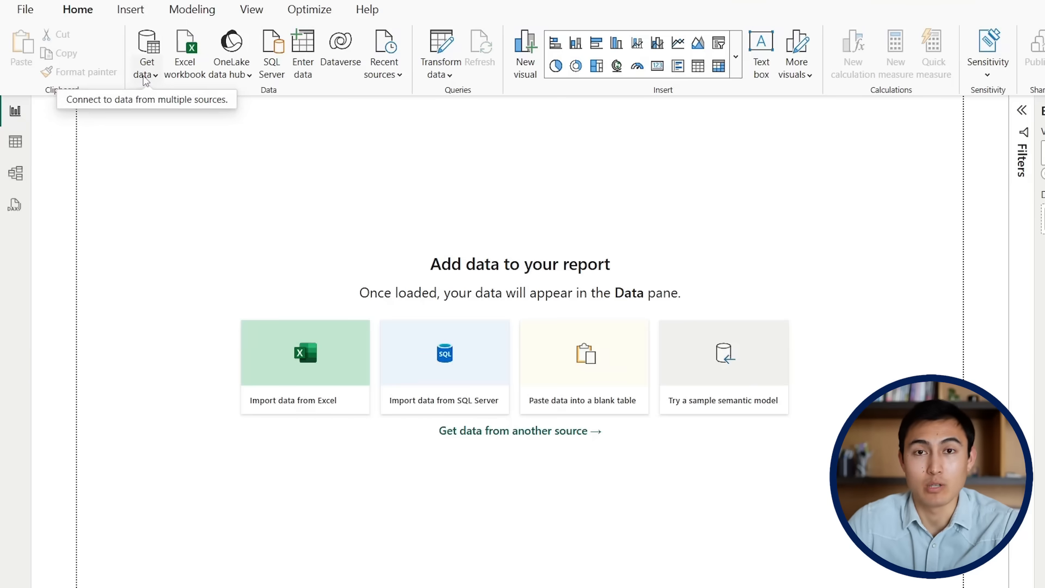
# - Load billionaires.csv into the report via Get data > Text/CSV
pyautogui.click(147, 51)
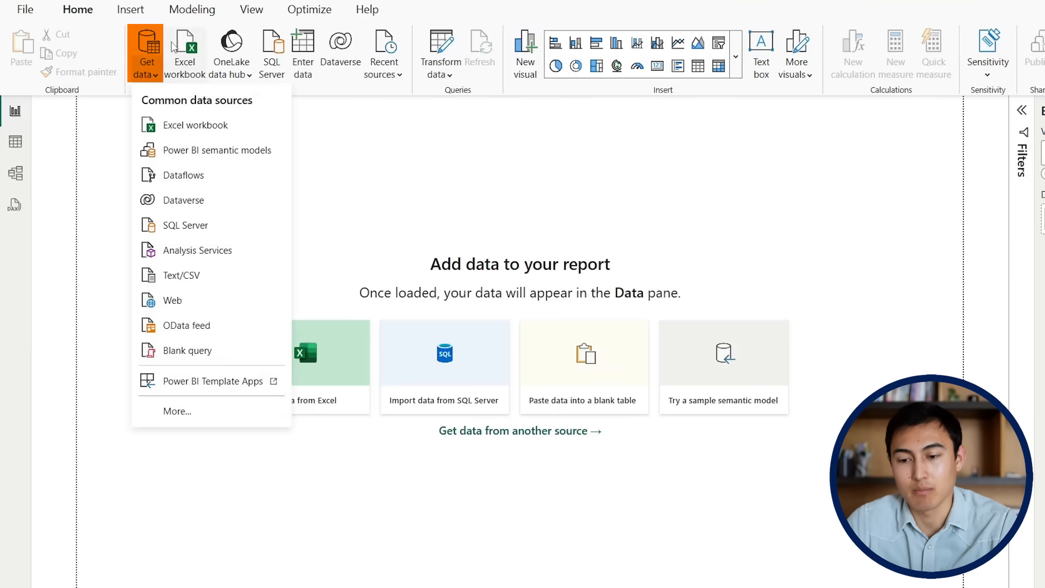
pyautogui.moveTo(185, 280)
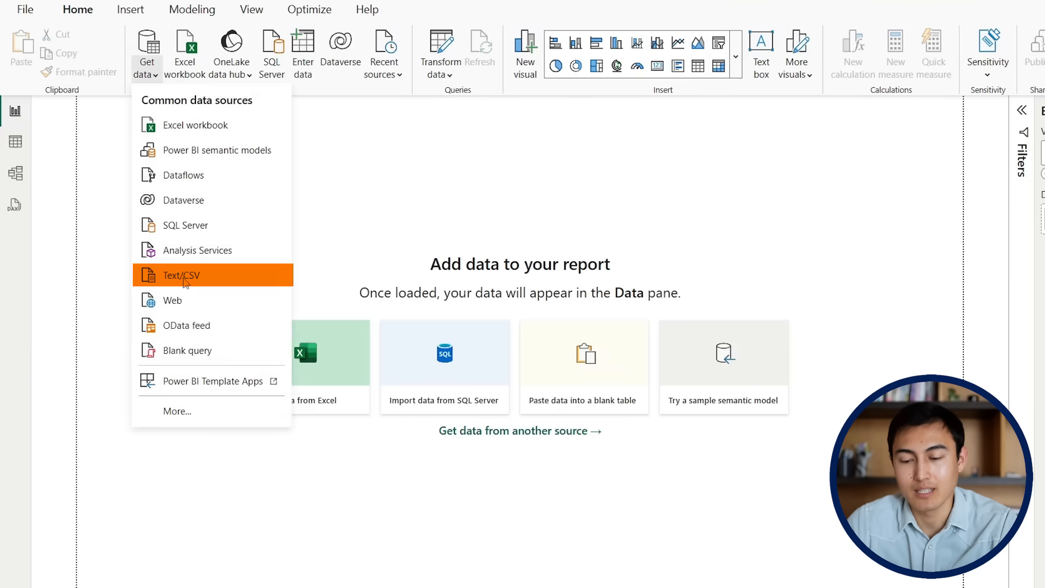
pyautogui.click(185, 274)
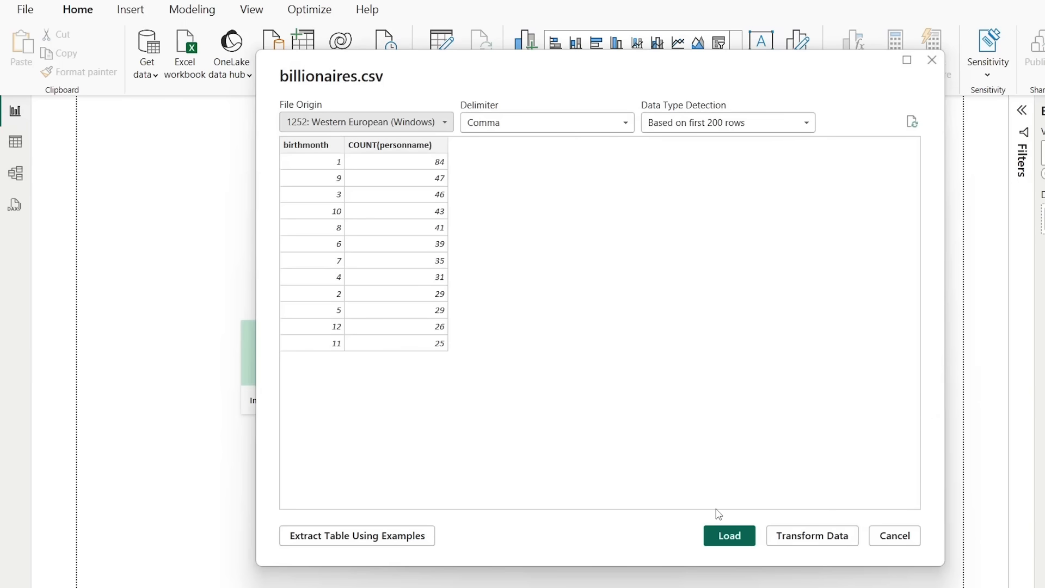
pyautogui.click(895, 536)
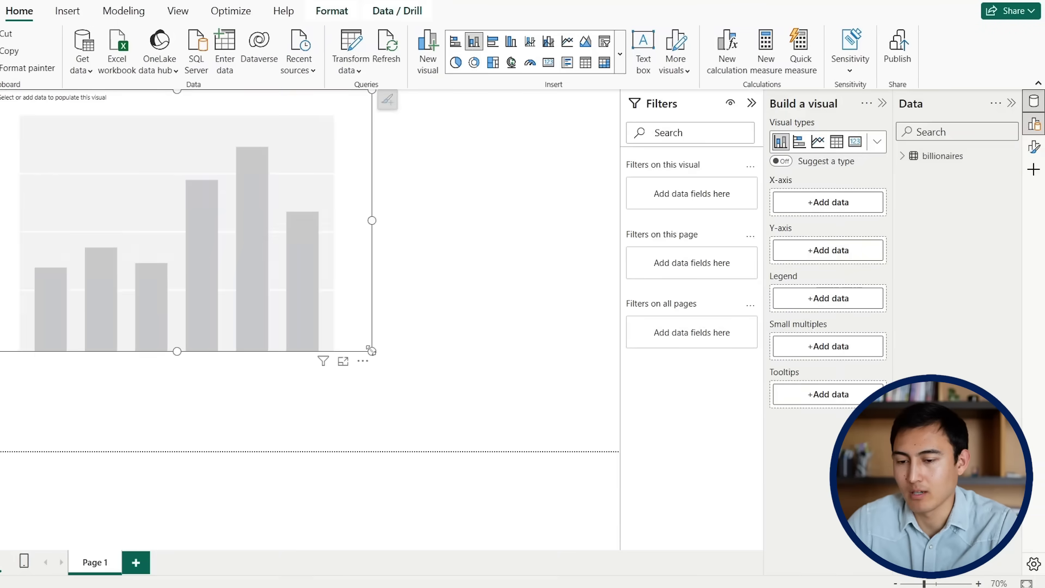
# - Plot COUNT(personname) by birthmonth in the column chart, month 1 tallest at 84
pyautogui.click(906, 154)
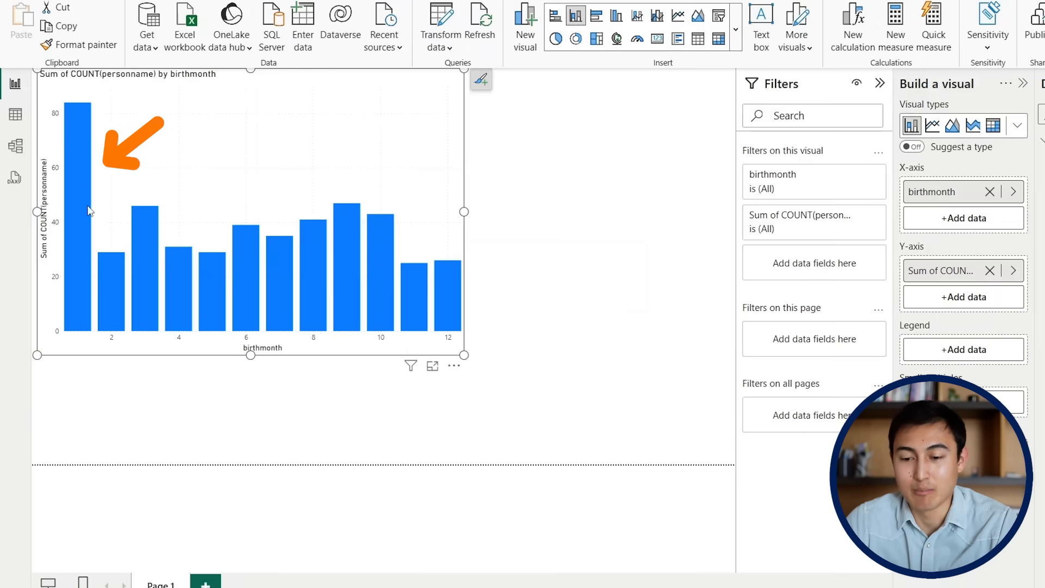
pyautogui.moveTo(75, 196)
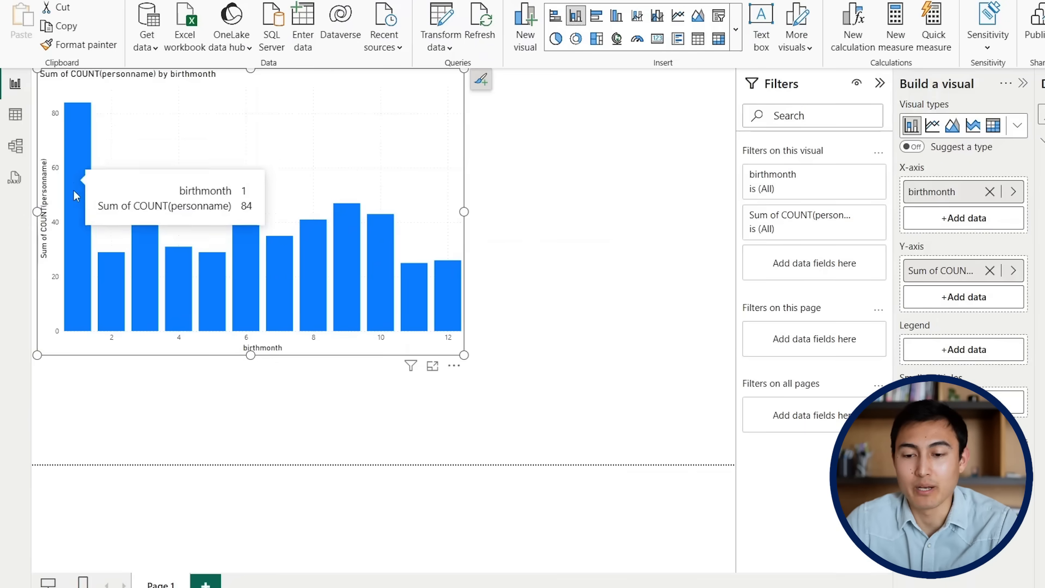